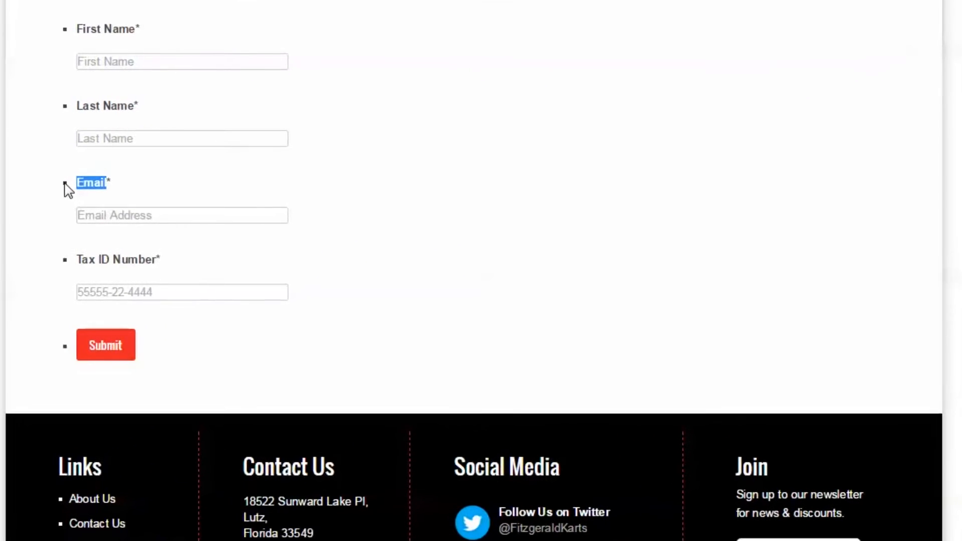
Step: Fill the checkout cardholder fields with test phone 987-987-654 and address text, then go to the admin side
double_click(116, 259)
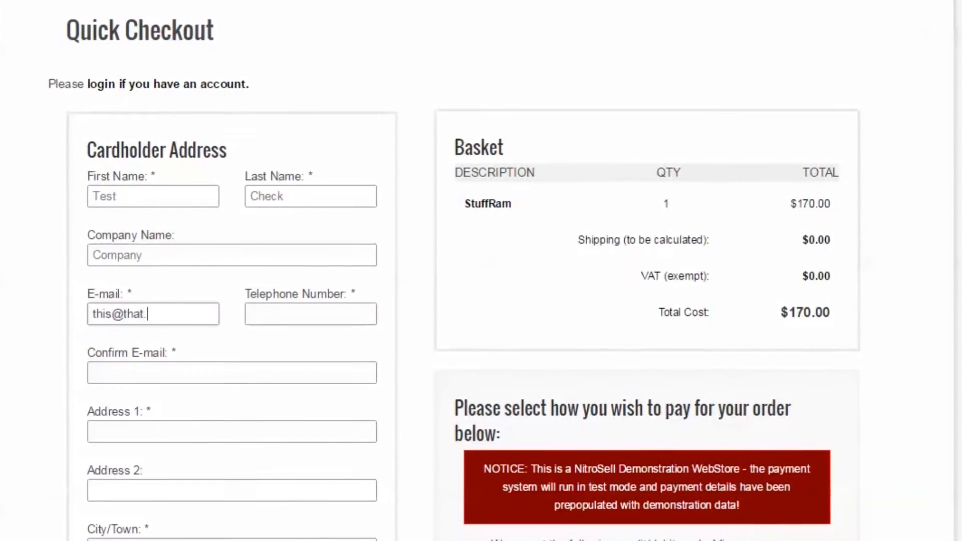
text(987-987-654)
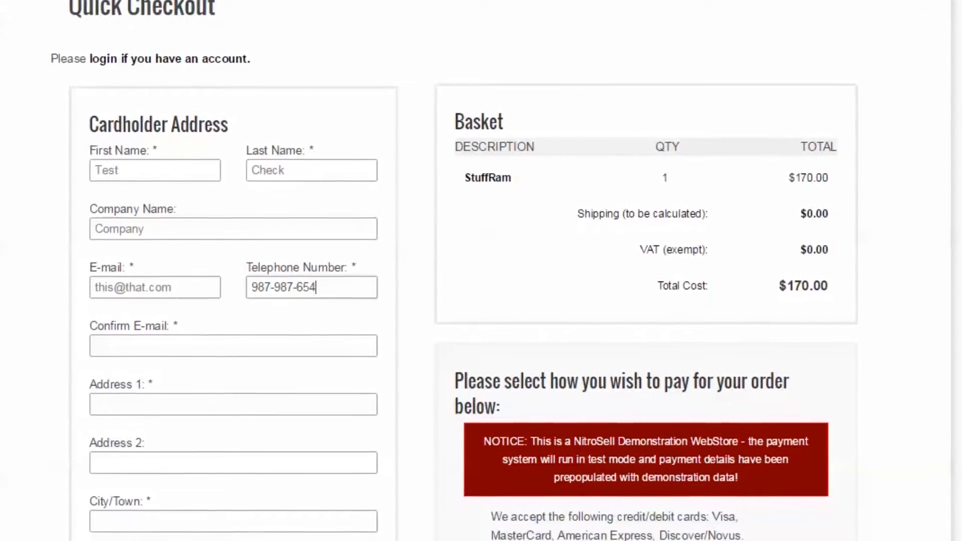
text(this@that.com)
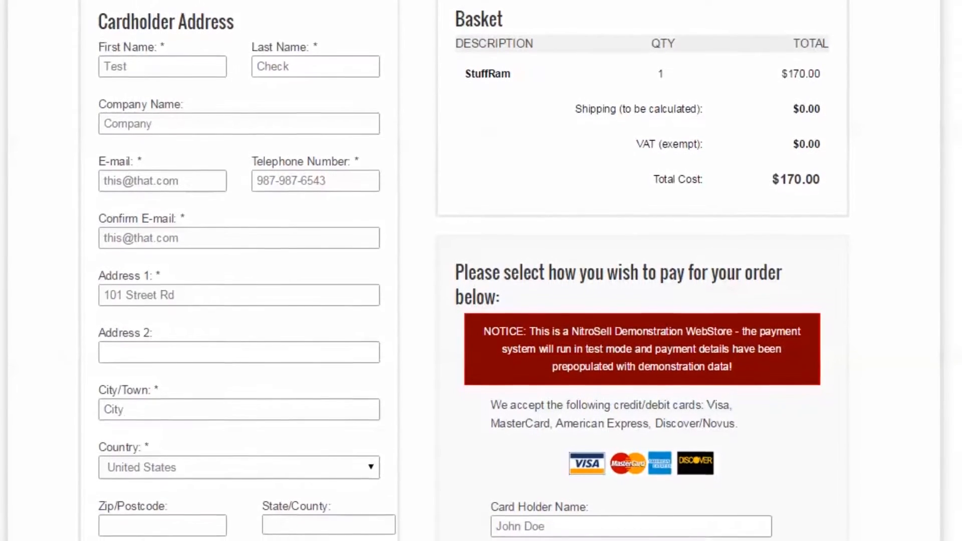
scroll(down, 3)
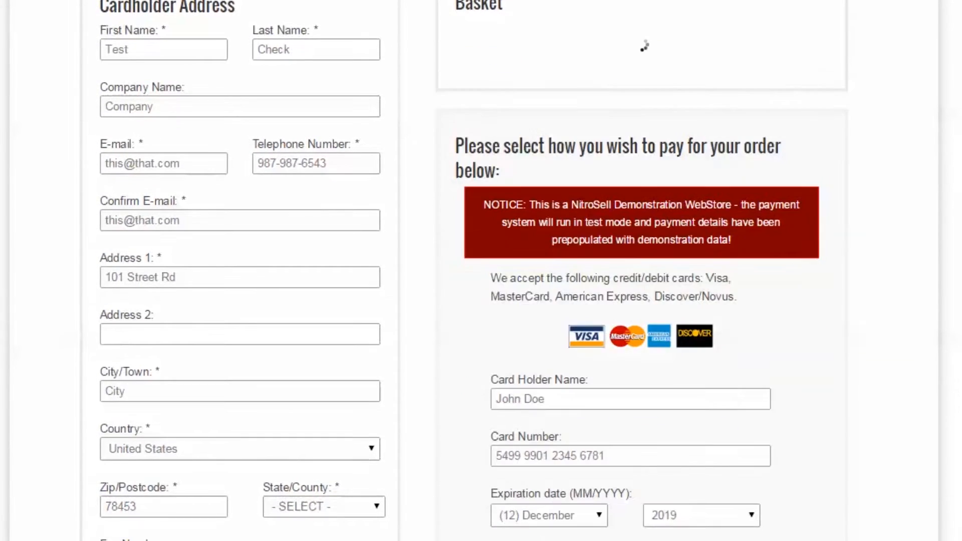
click(320, 92)
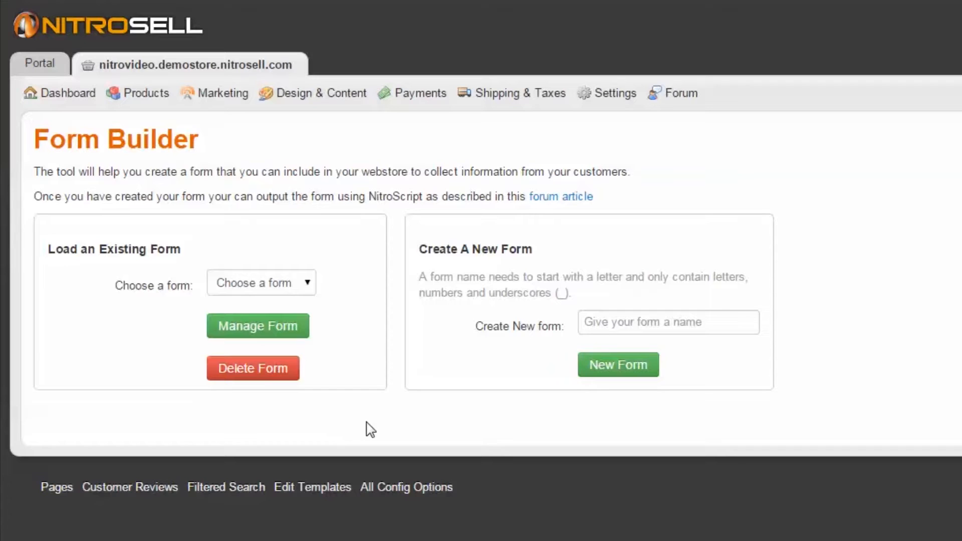
Step: Start naming a new form 'biz_' before returning to the administration welcome page
click(667, 322)
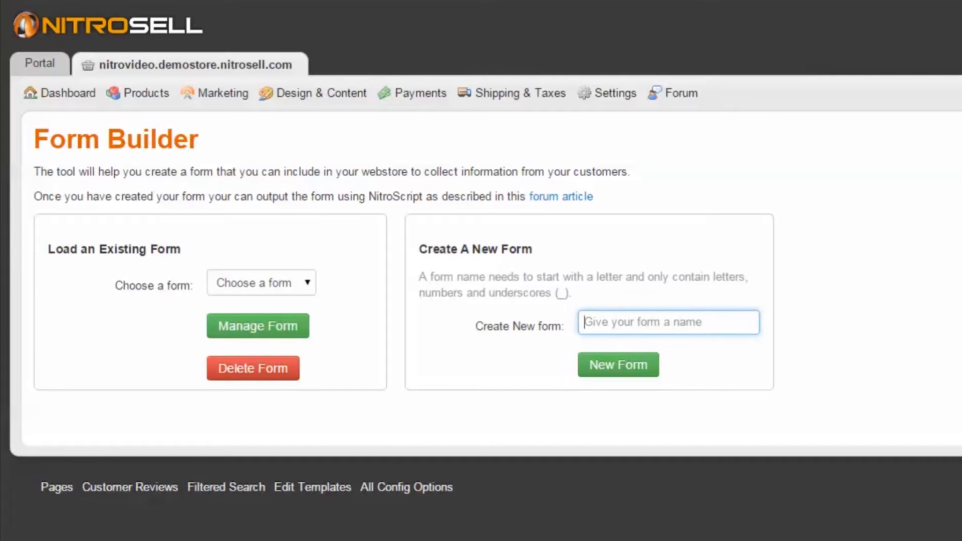
text(biz_)
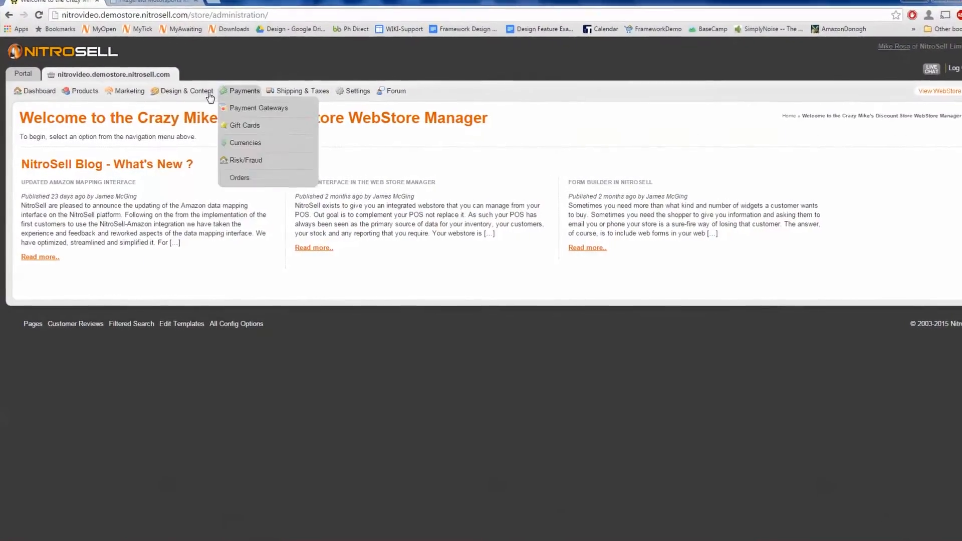
Step: Reach Form Builder via Design & Content, check Load an Existing Form and Manage Form, then reload it
click(186, 91)
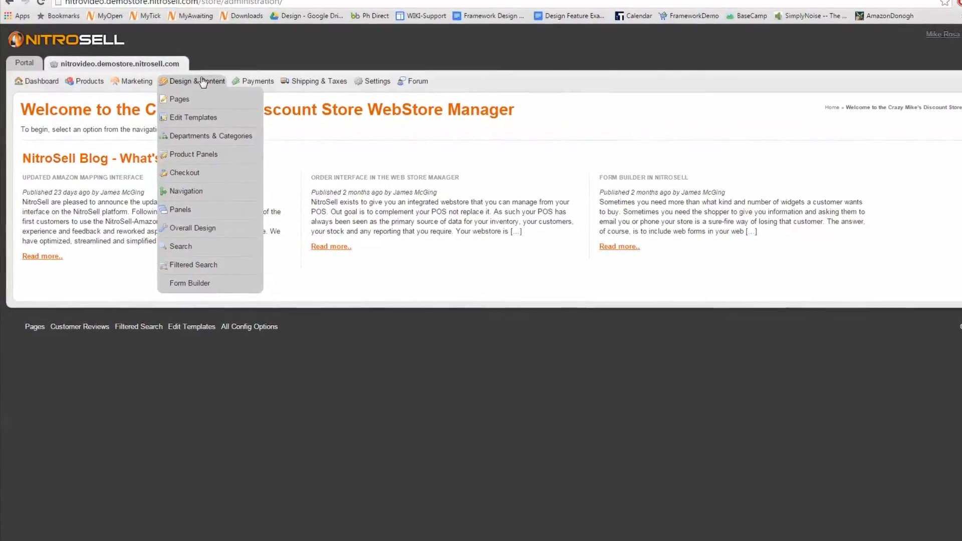
mouse_move(200, 283)
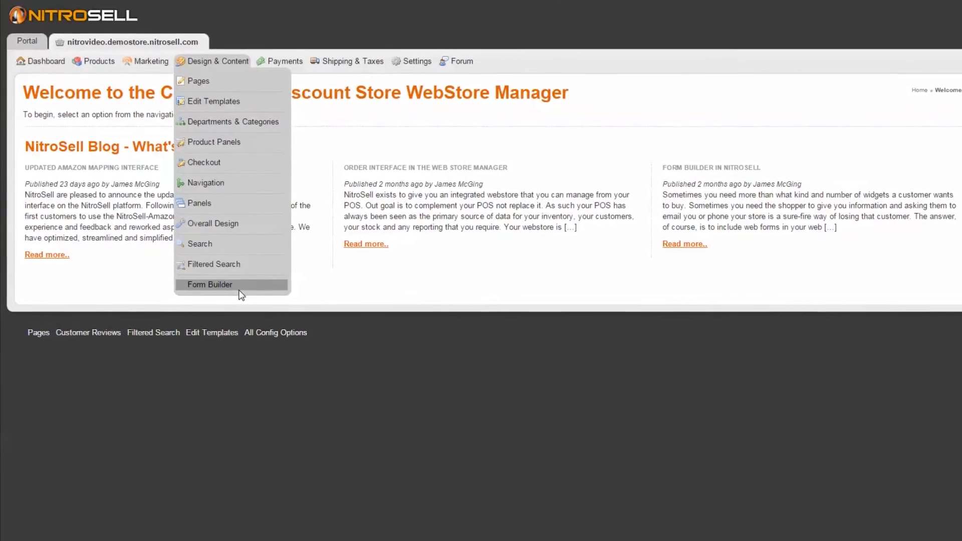
click(210, 284)
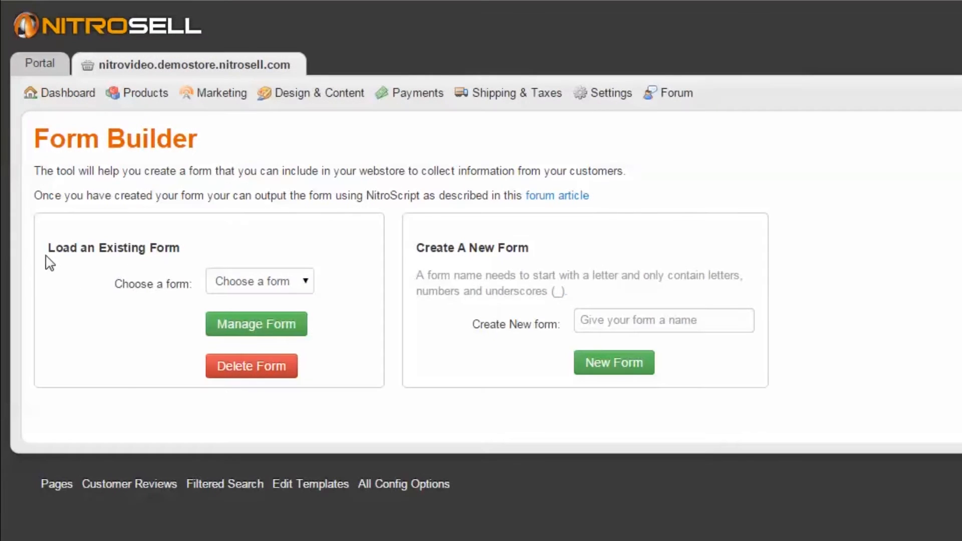
double_click(113, 248)
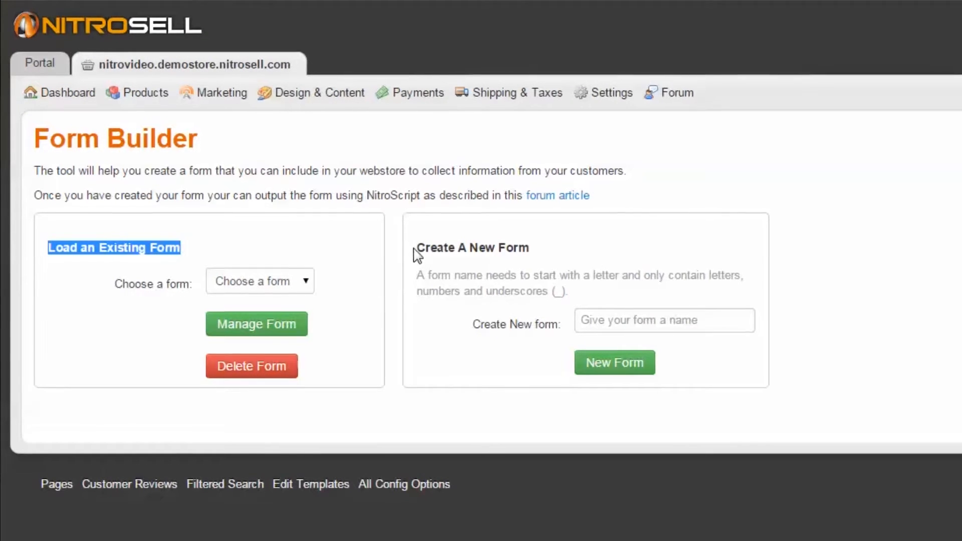
click(258, 281)
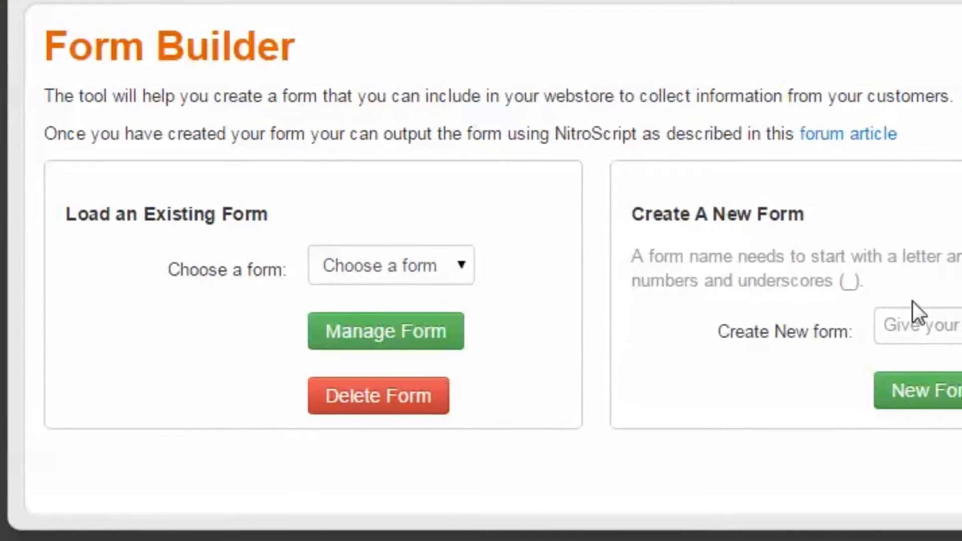
mouse_move(520, 373)
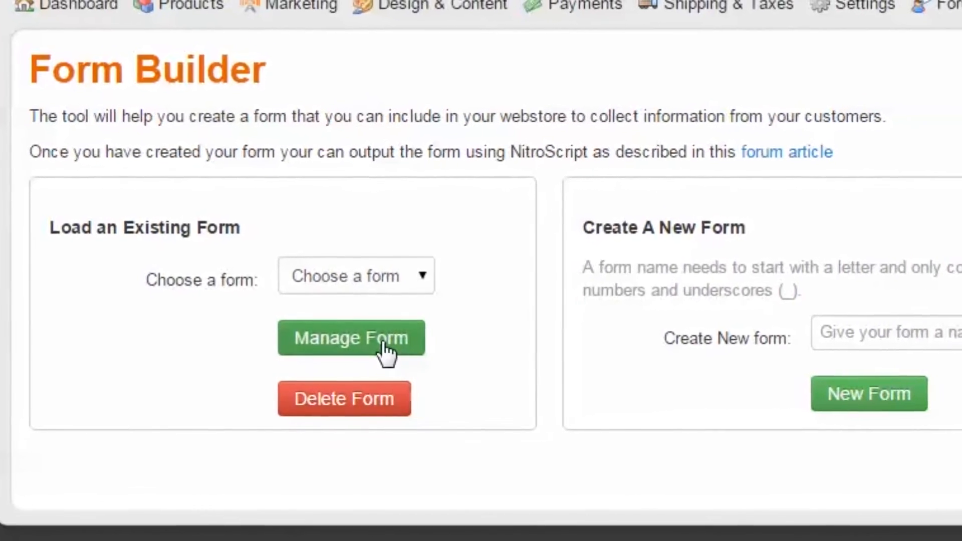
click(402, 28)
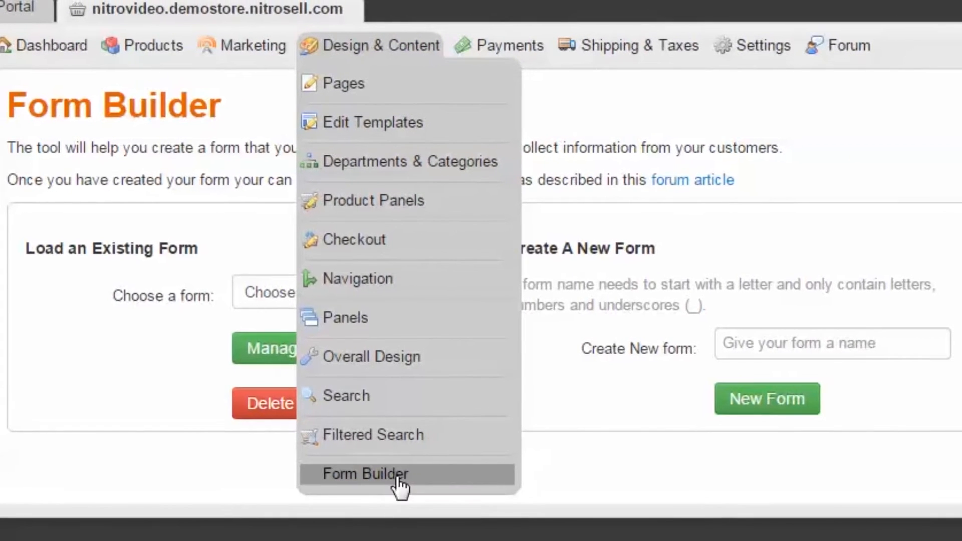
click(365, 474)
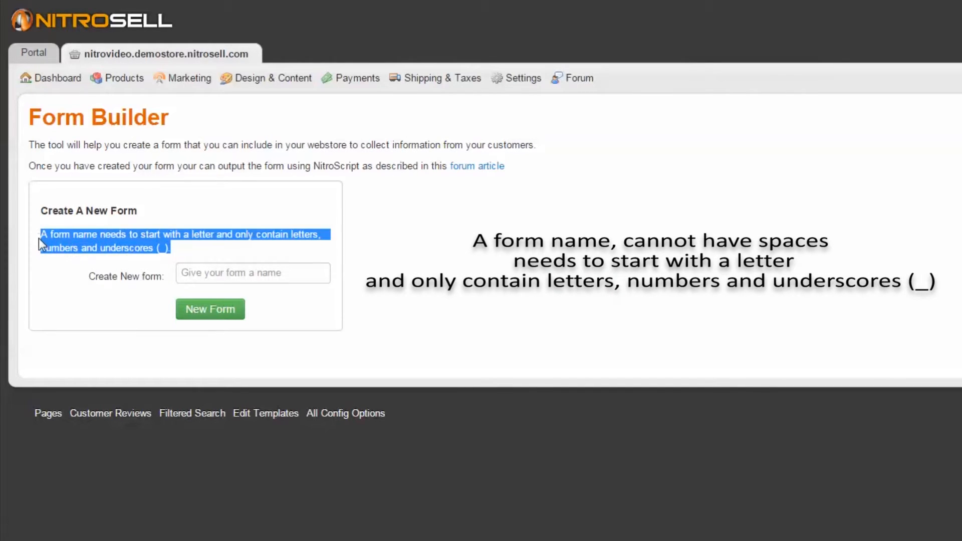
Step: Create a new empty form named 'quick' and look at its Form Settings and Edit Field areas
click(253, 273)
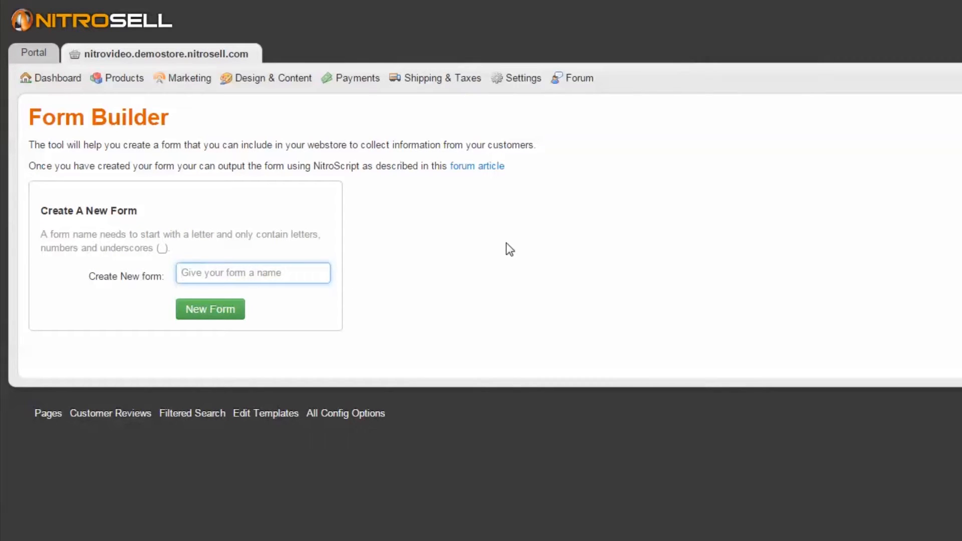
text(quick)
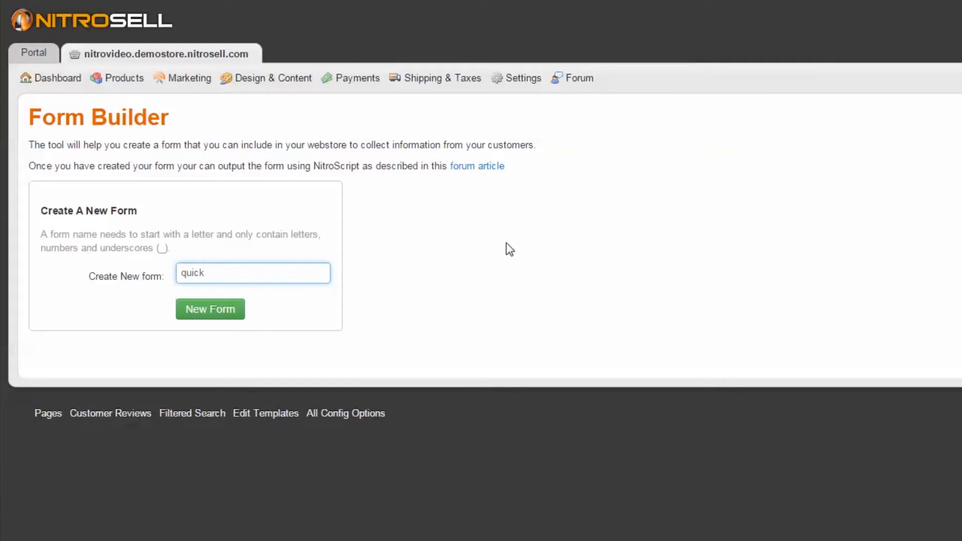
click(209, 308)
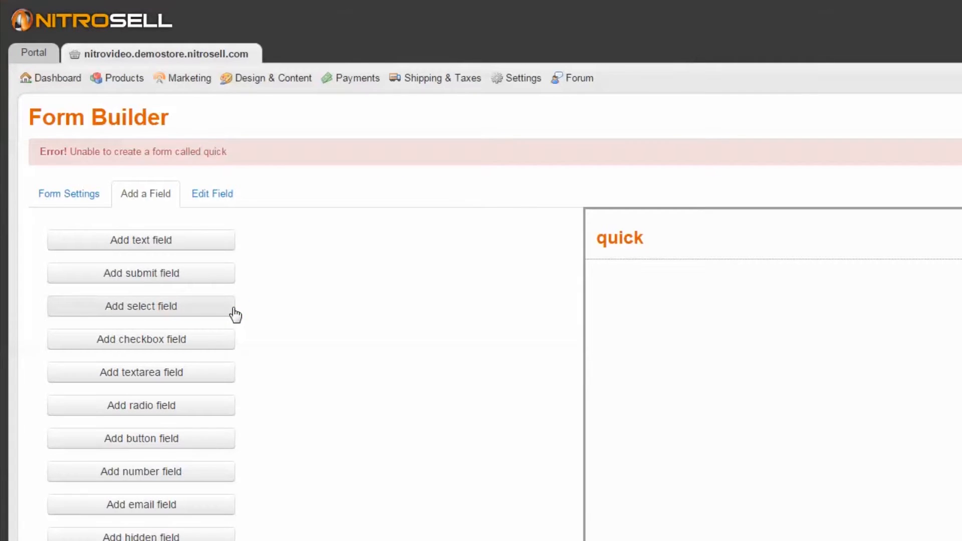
click(69, 151)
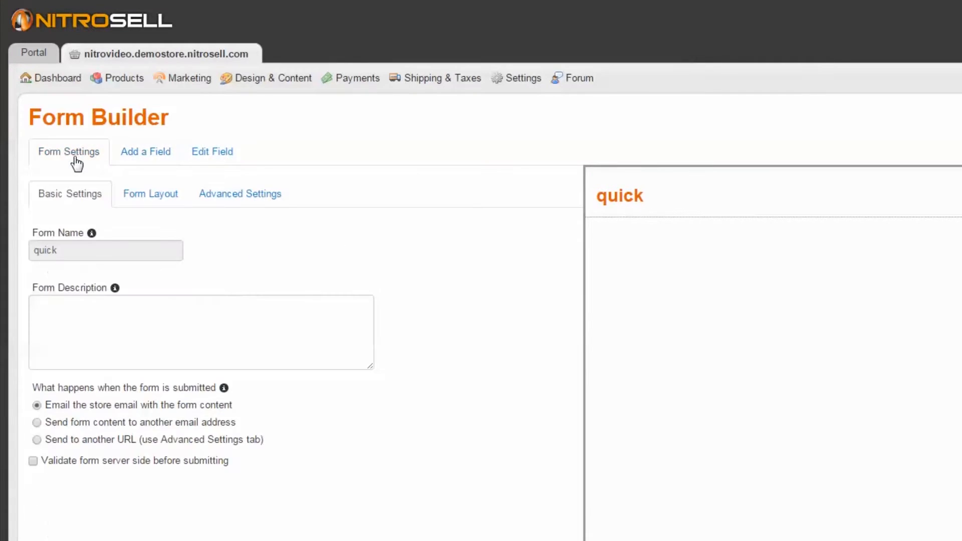
click(211, 152)
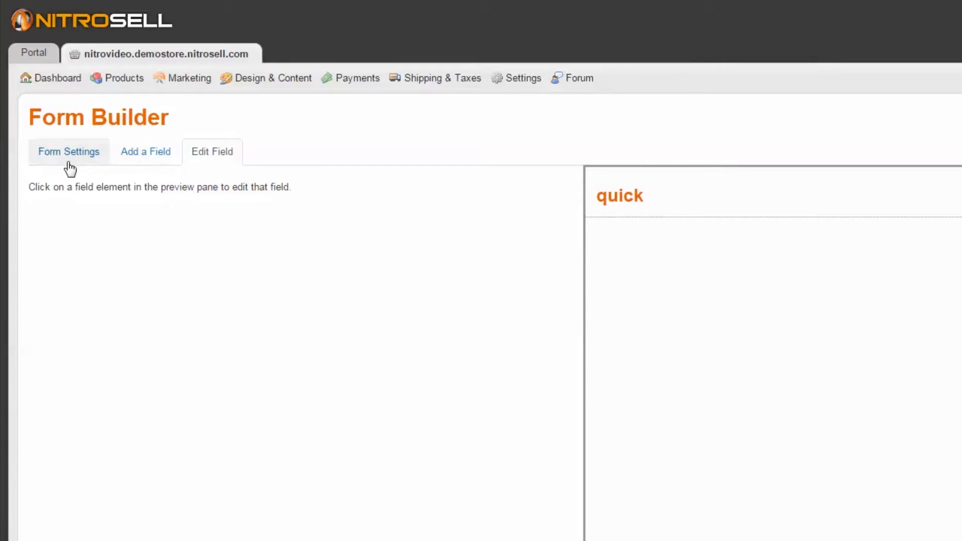
Step: Enter the description 'This is the short reg form' in Basic Settings and toggle server-side validation
click(69, 152)
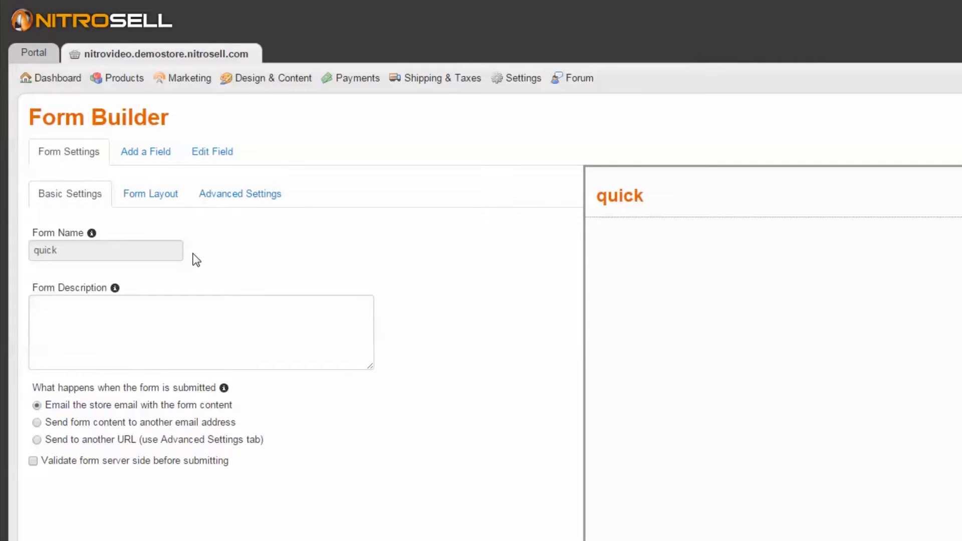
mouse_move(151, 194)
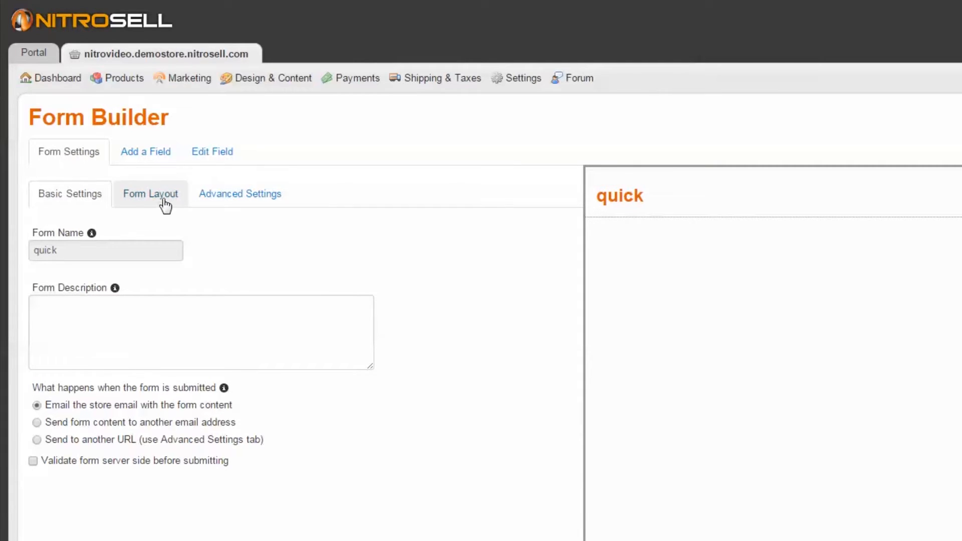
mouse_move(257, 227)
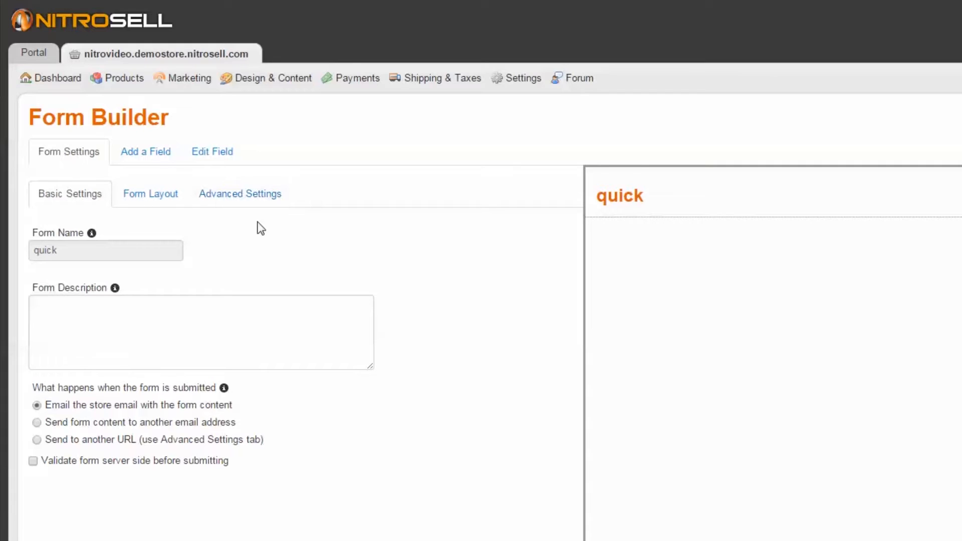
mouse_move(83, 202)
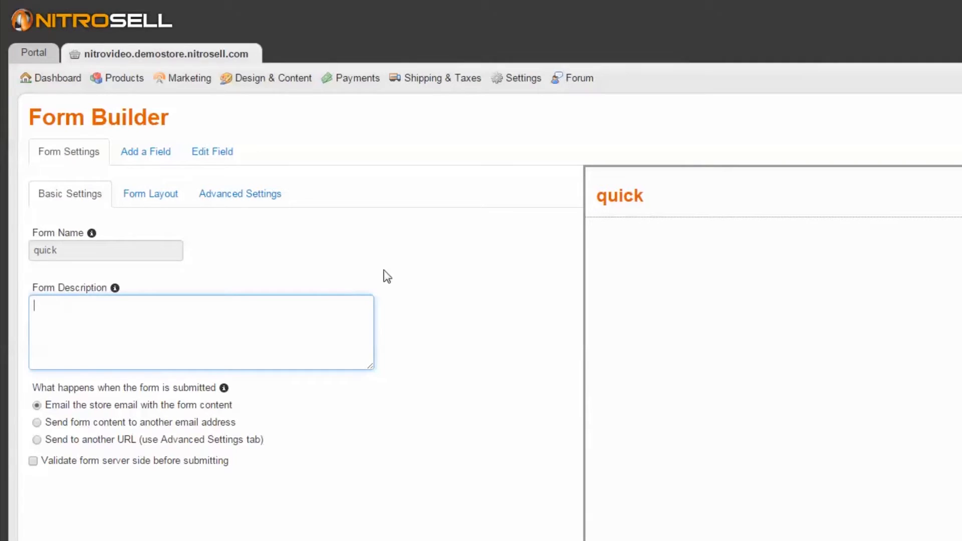
text(This i)
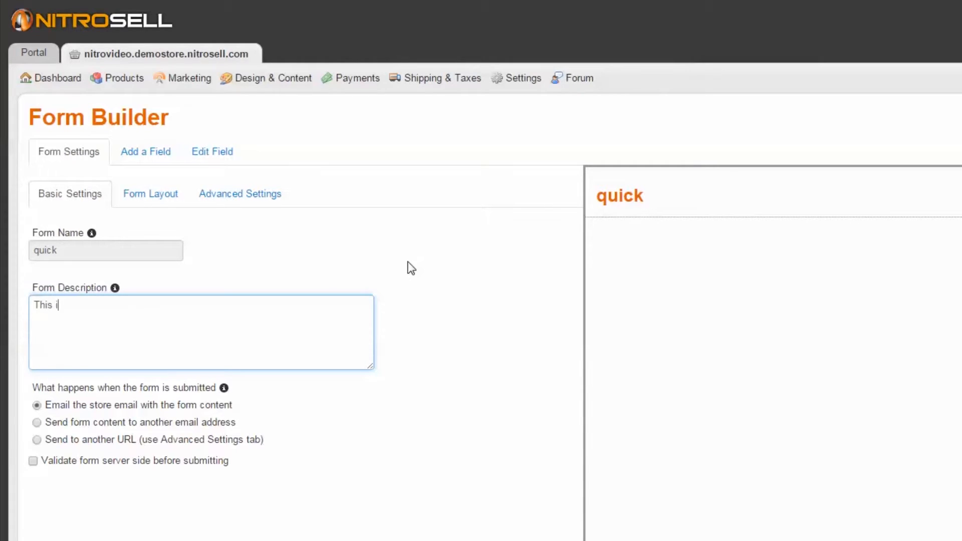
text(s the shor)
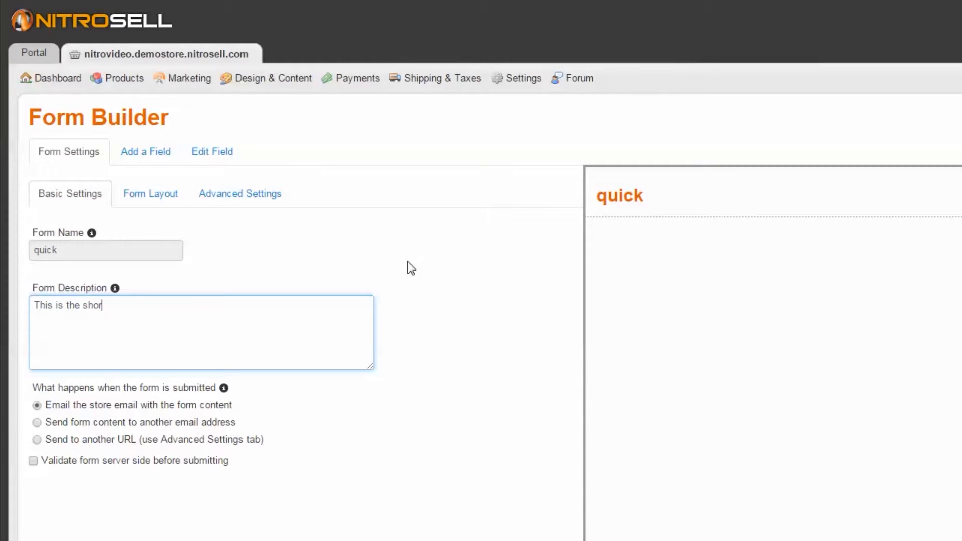
text(t reg form)
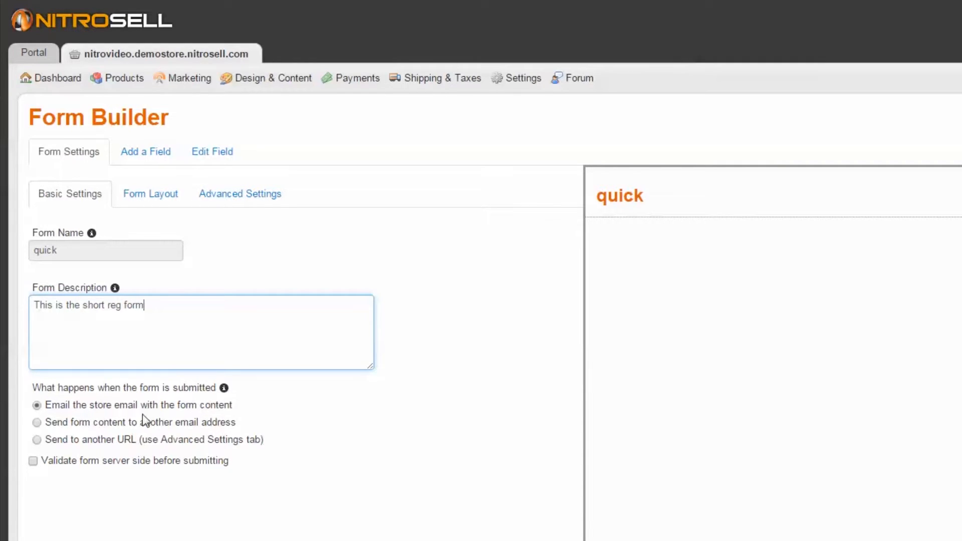
mouse_move(90, 433)
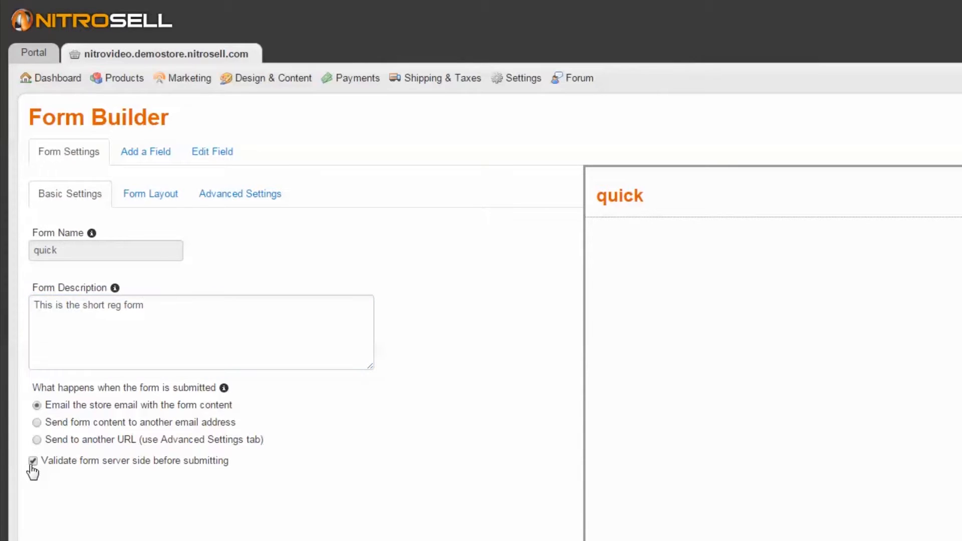
click(33, 460)
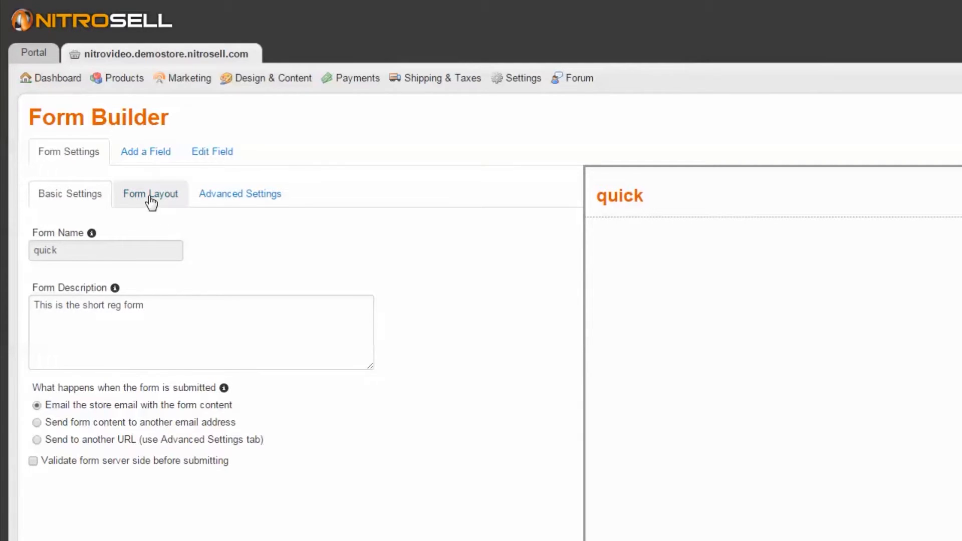
click(151, 193)
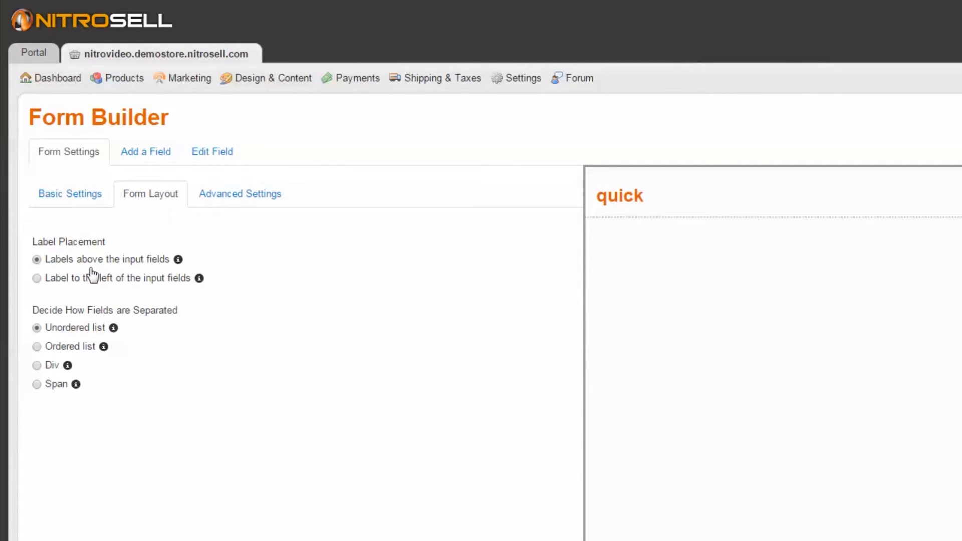
mouse_move(84, 273)
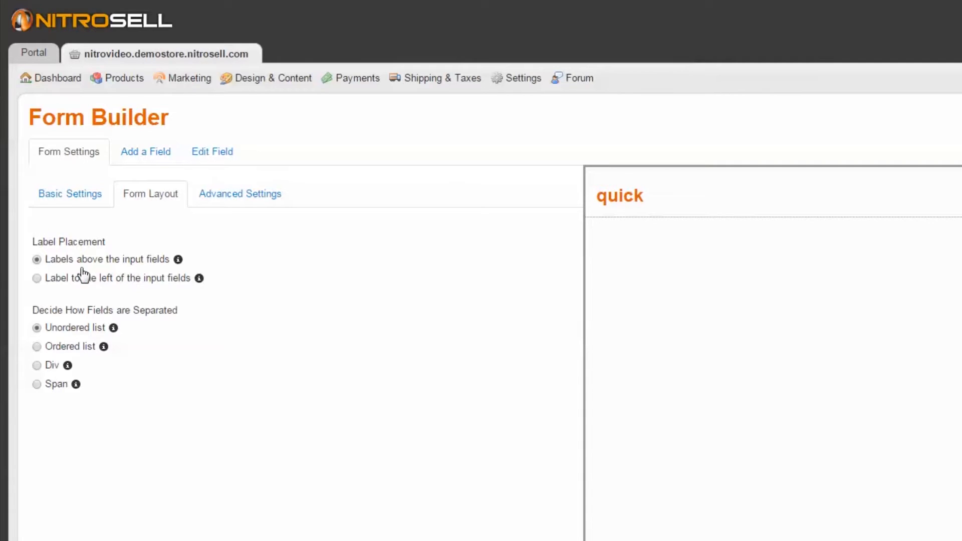
mouse_move(100, 291)
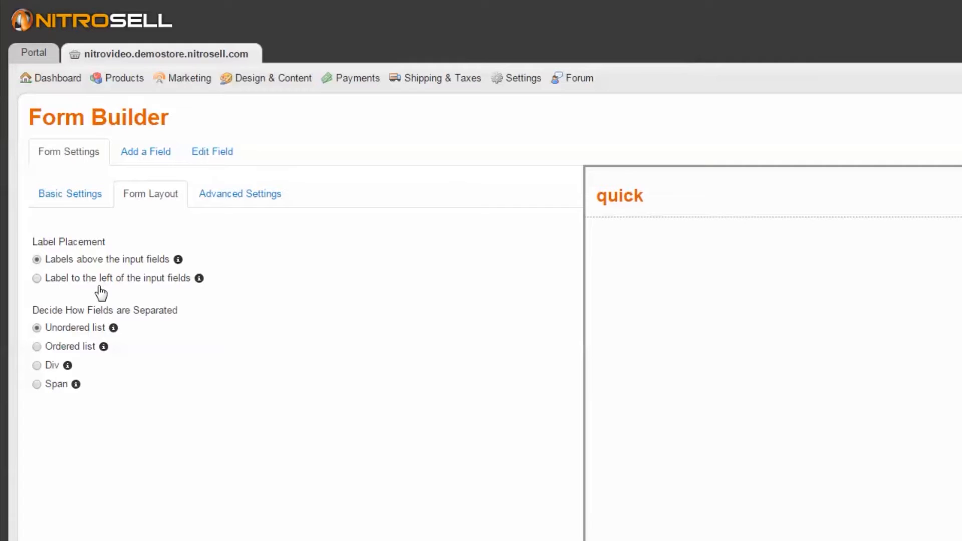
mouse_move(69, 343)
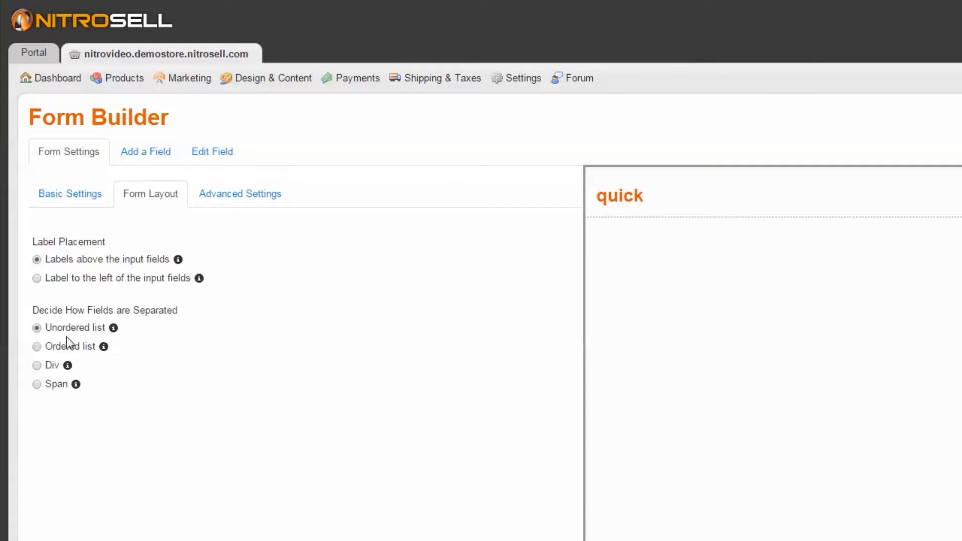
mouse_move(52, 373)
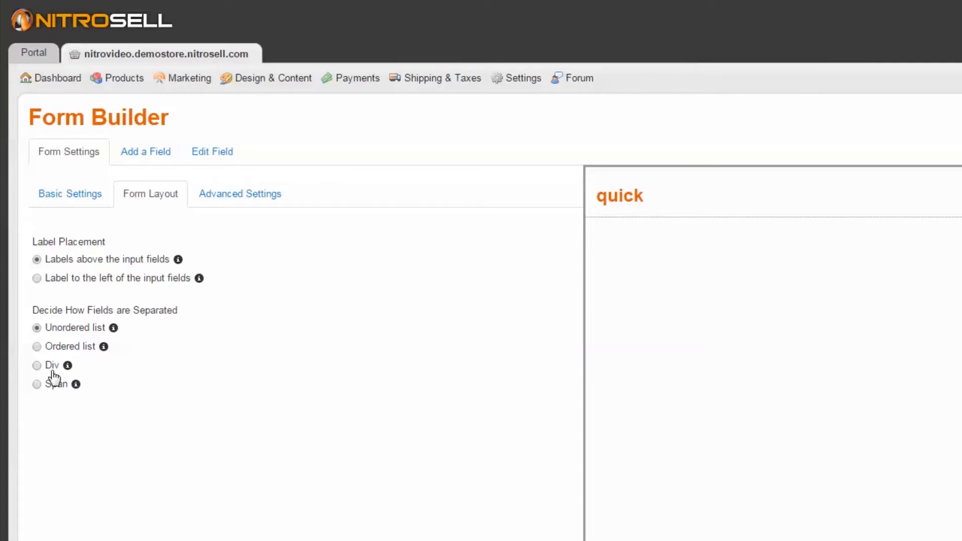
mouse_move(59, 395)
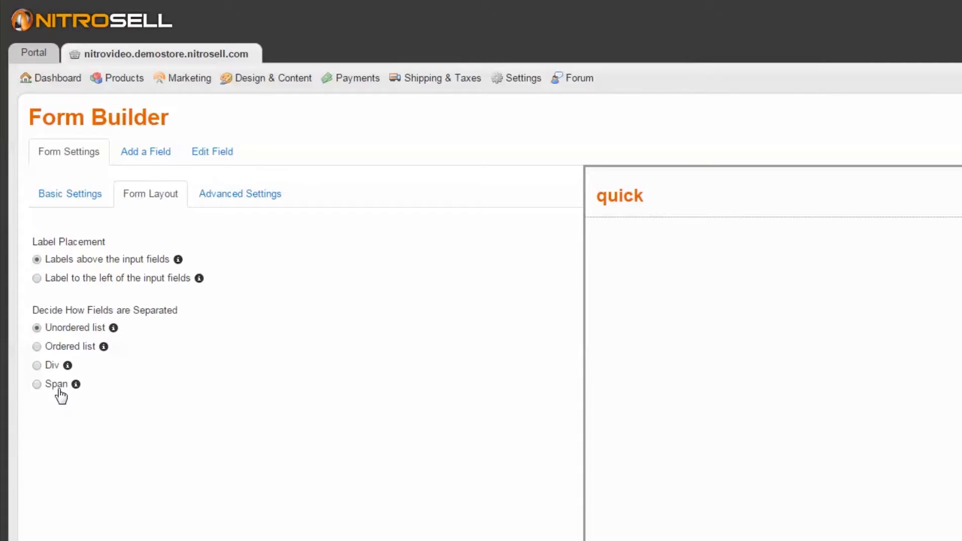
mouse_move(44, 341)
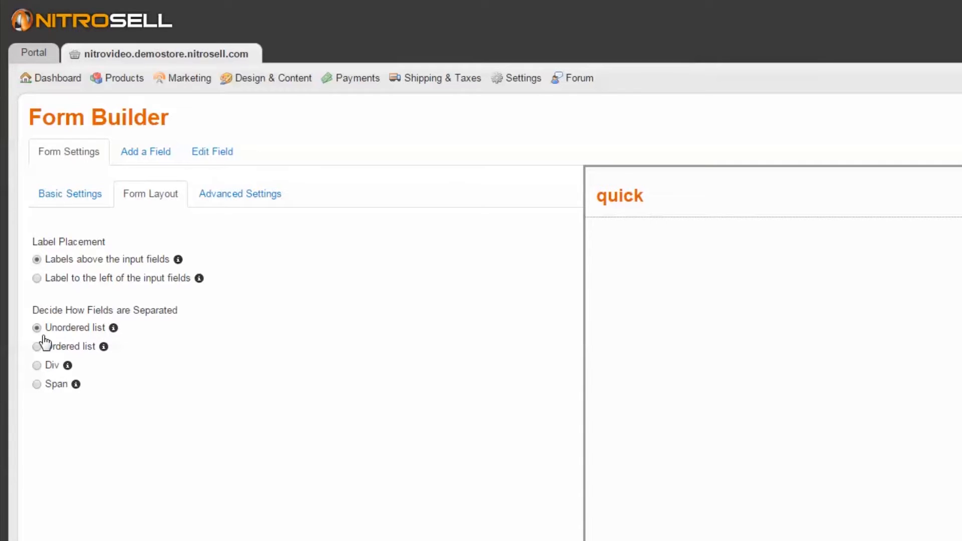
mouse_move(223, 364)
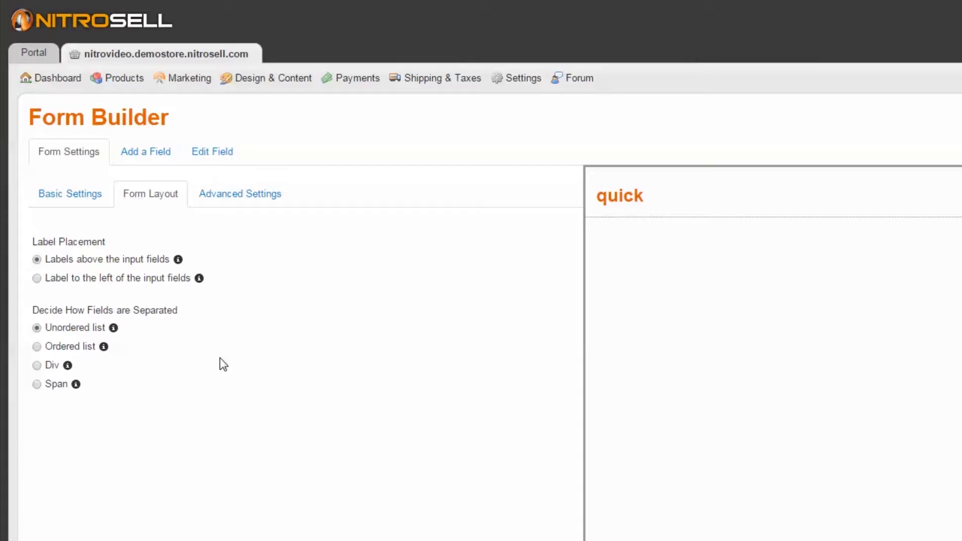
Step: In Advanced Settings set the Form Class to 'quicker', keeping ID quick and method POST
click(240, 193)
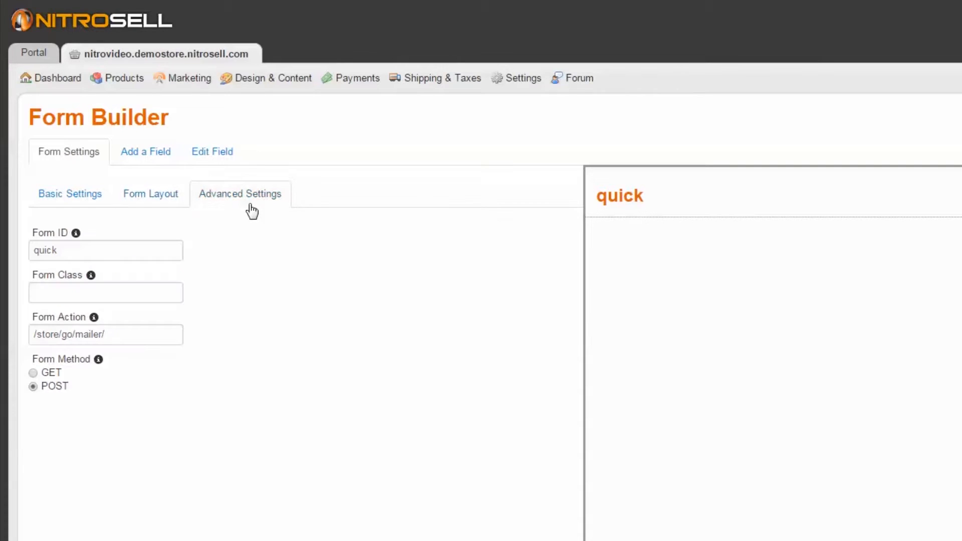
click(105, 250)
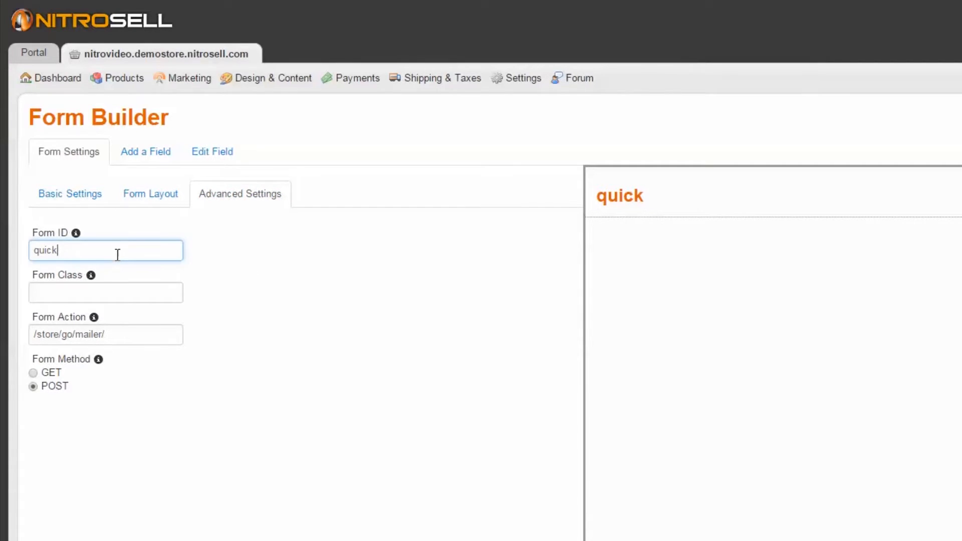
click(105, 292)
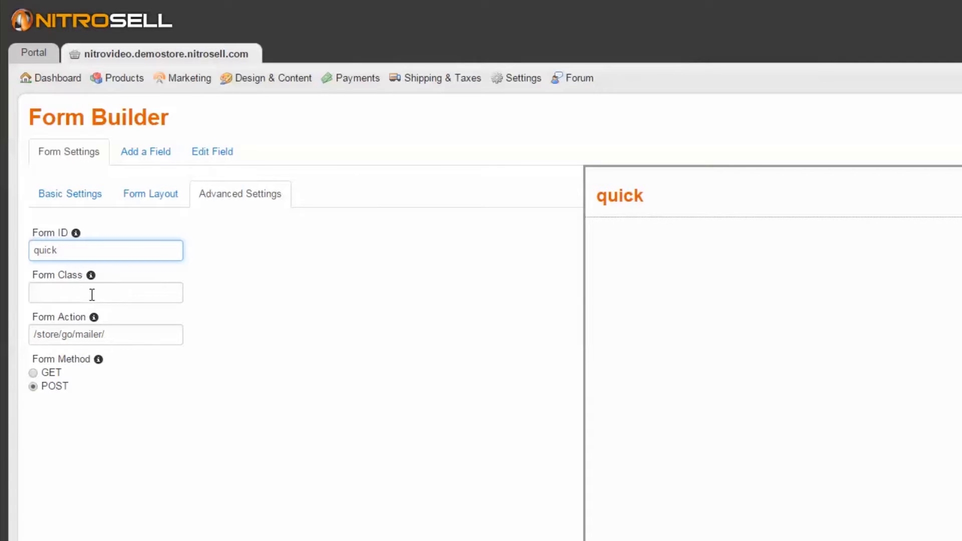
click(106, 291)
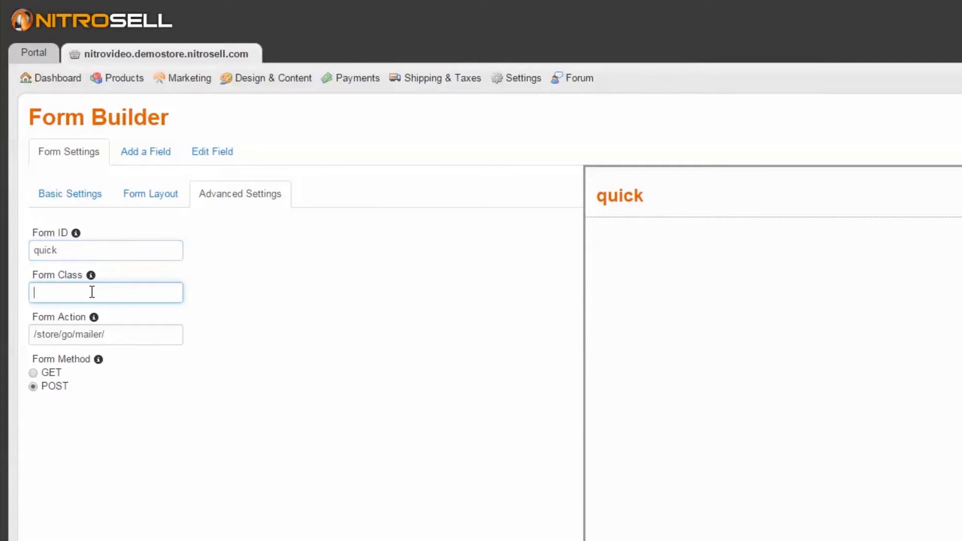
text(qui)
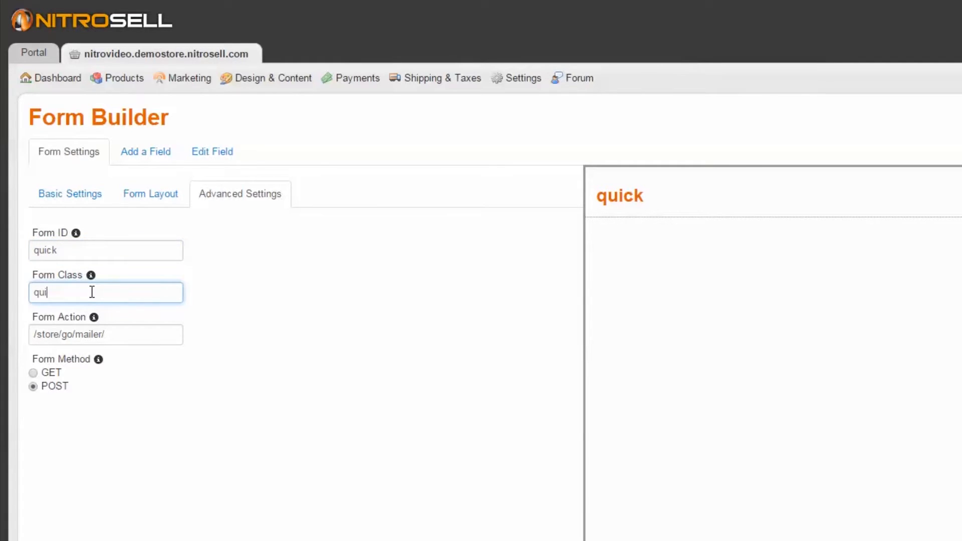
text(cker)
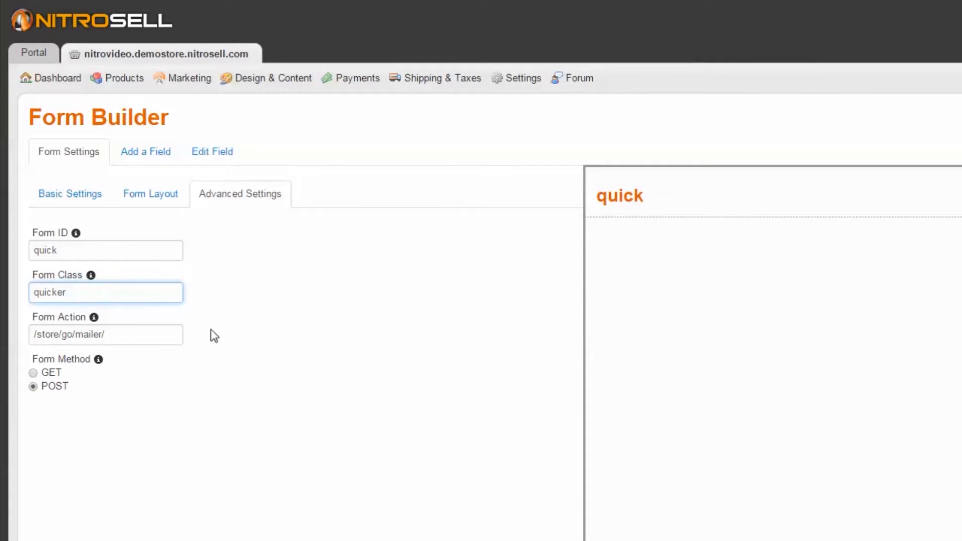
mouse_move(114, 360)
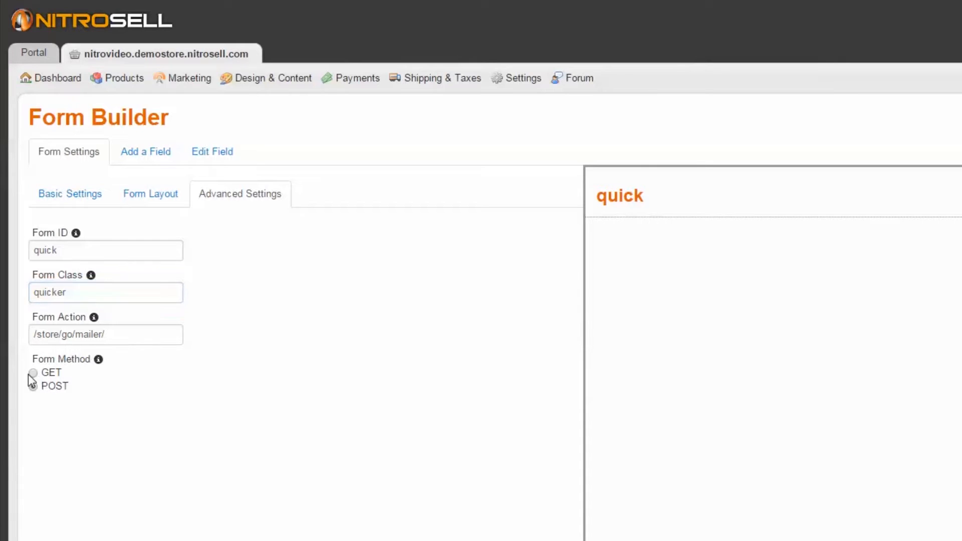
click(33, 387)
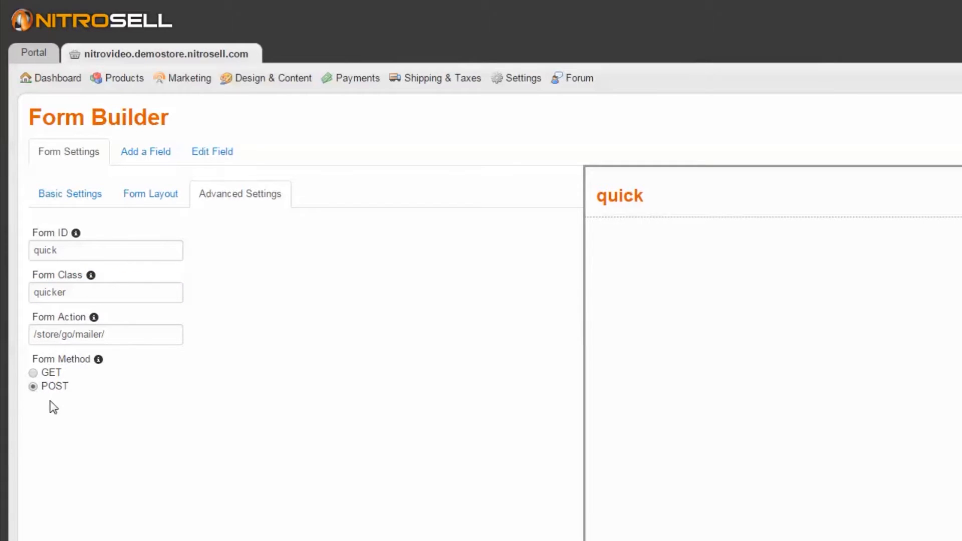
double_click(55, 386)
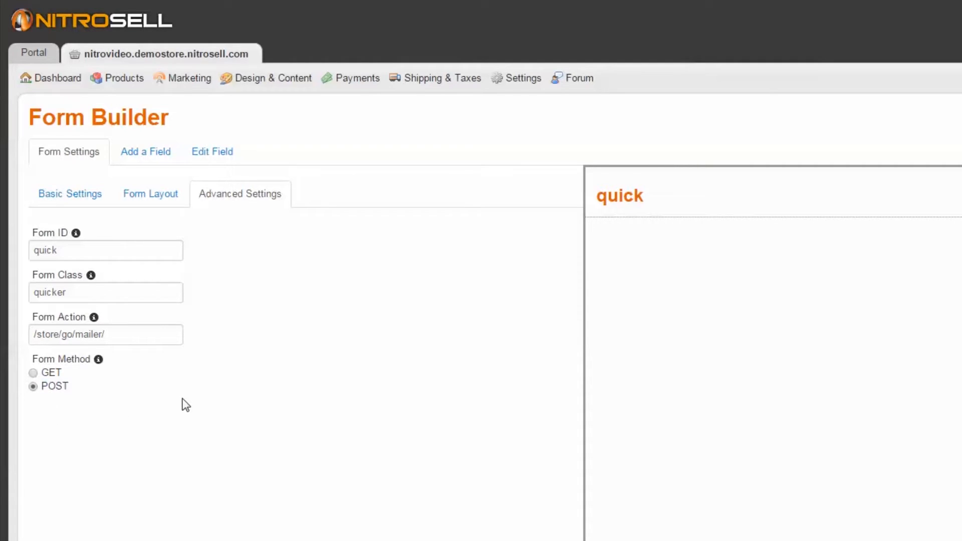
mouse_move(146, 151)
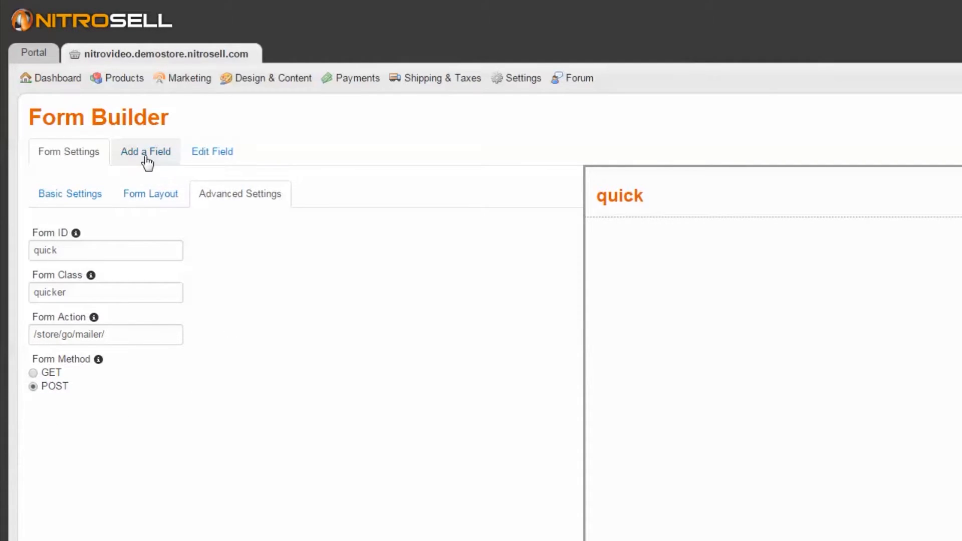
Step: Add a text field and a submit button, then delete the extra second text field
click(145, 151)
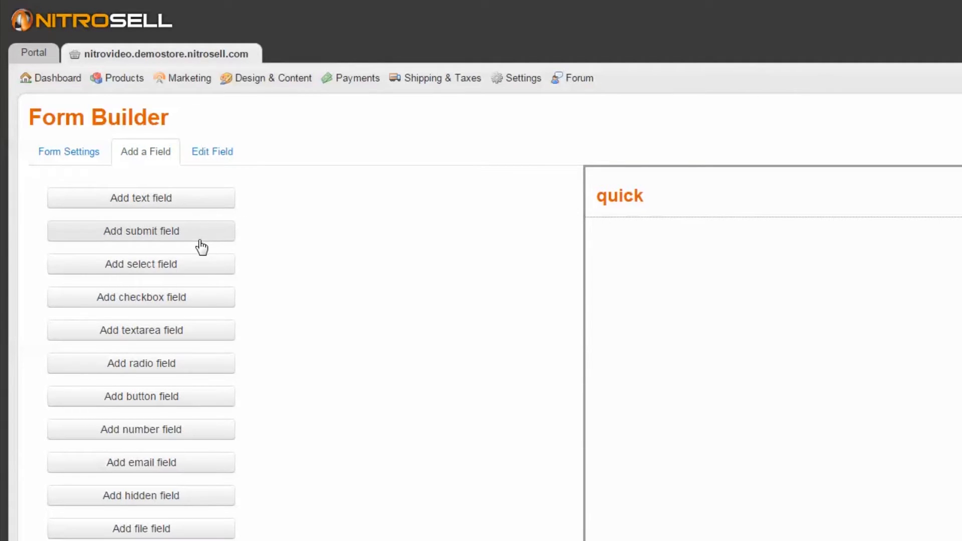
mouse_move(202, 336)
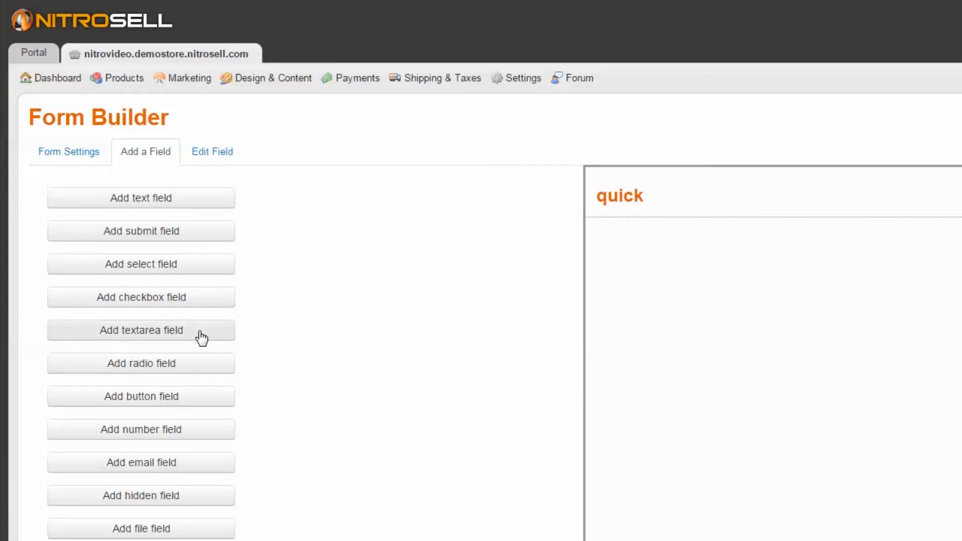
mouse_move(203, 430)
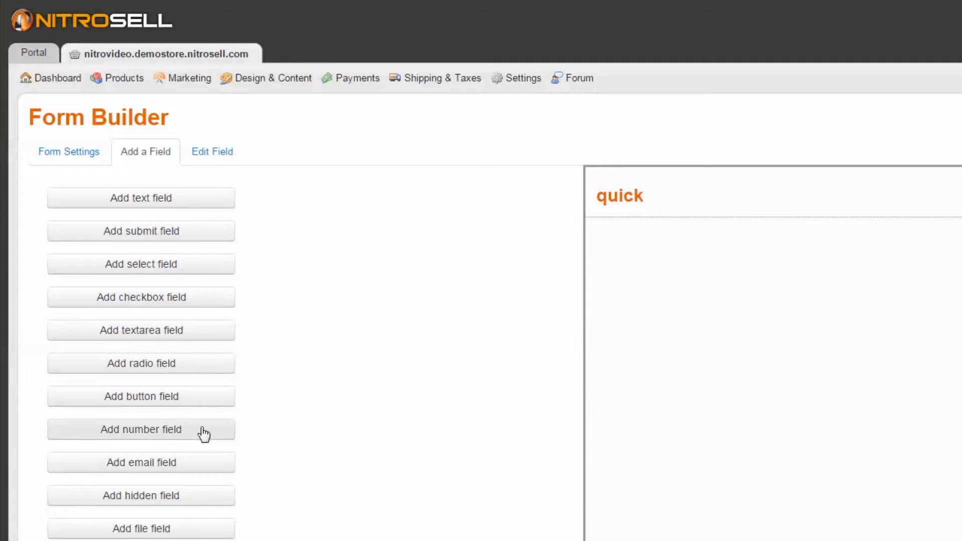
mouse_move(209, 497)
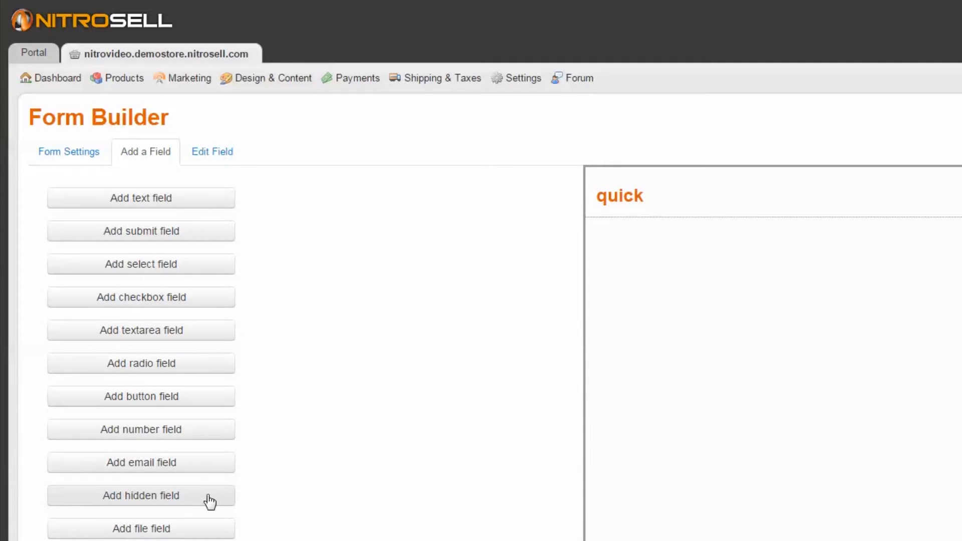
mouse_move(233, 307)
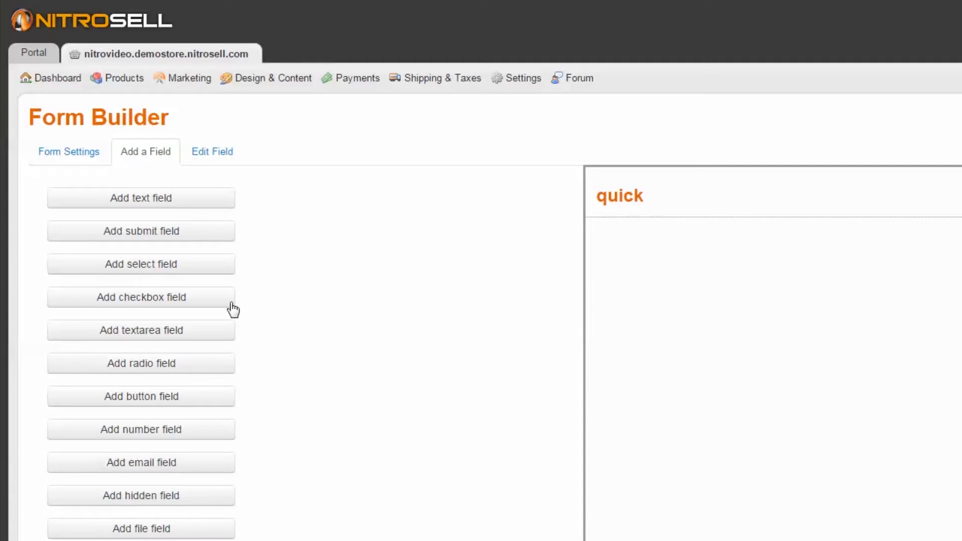
mouse_move(212, 200)
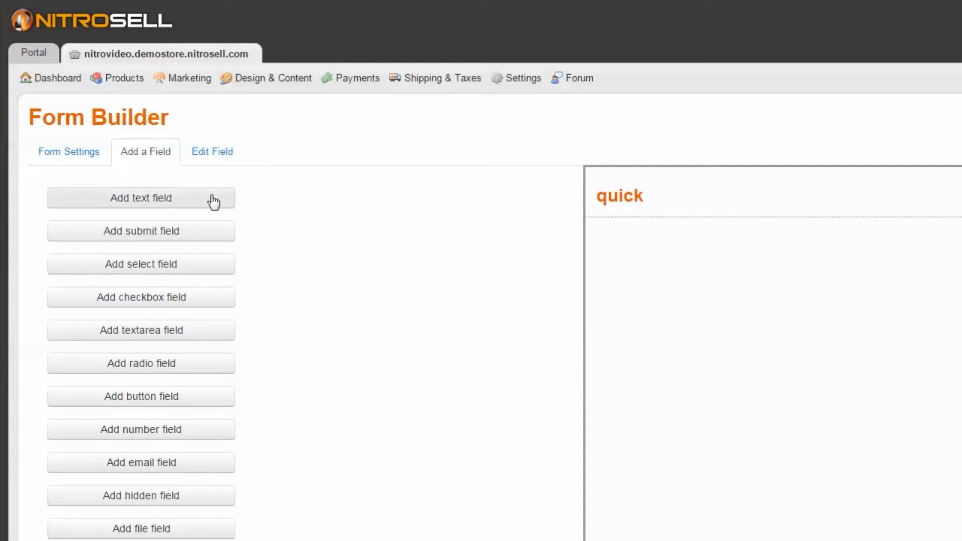
click(140, 197)
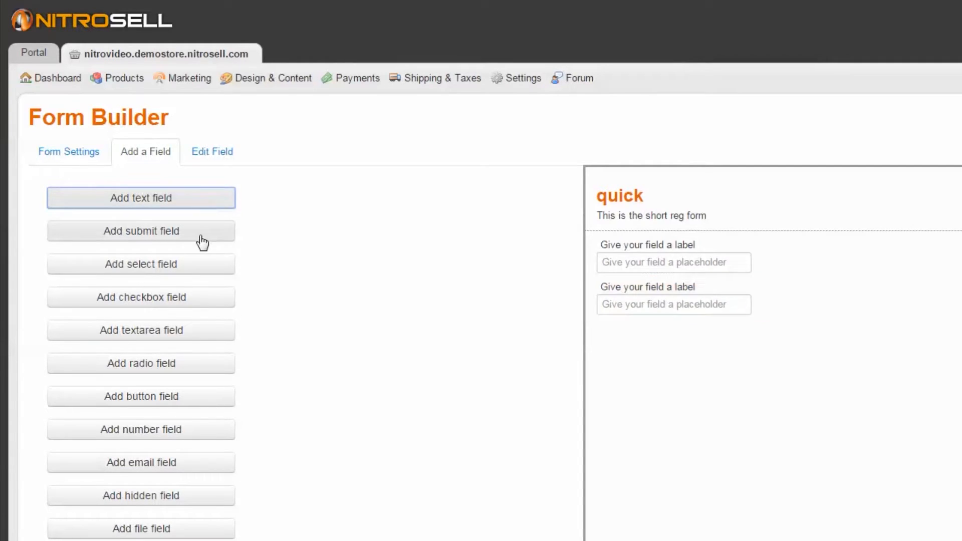
click(140, 231)
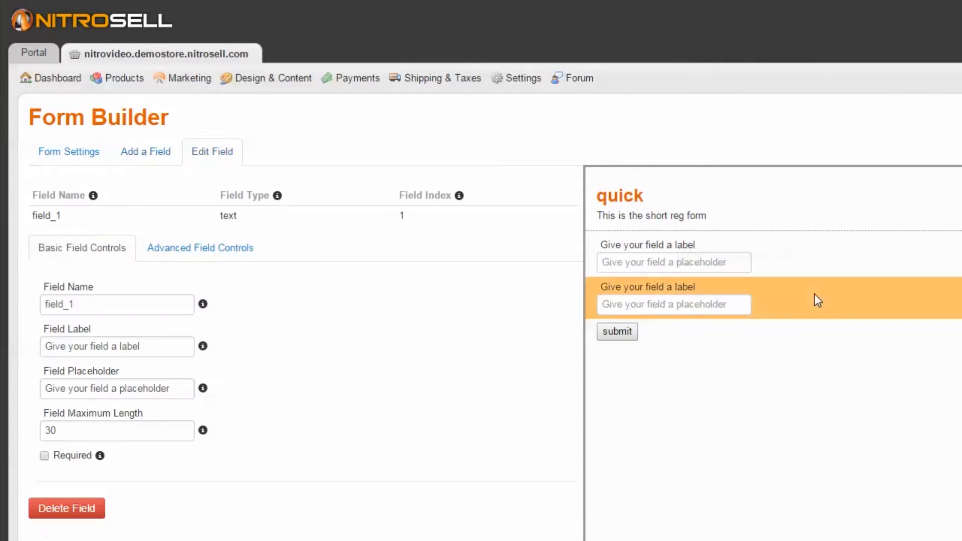
mouse_move(66, 508)
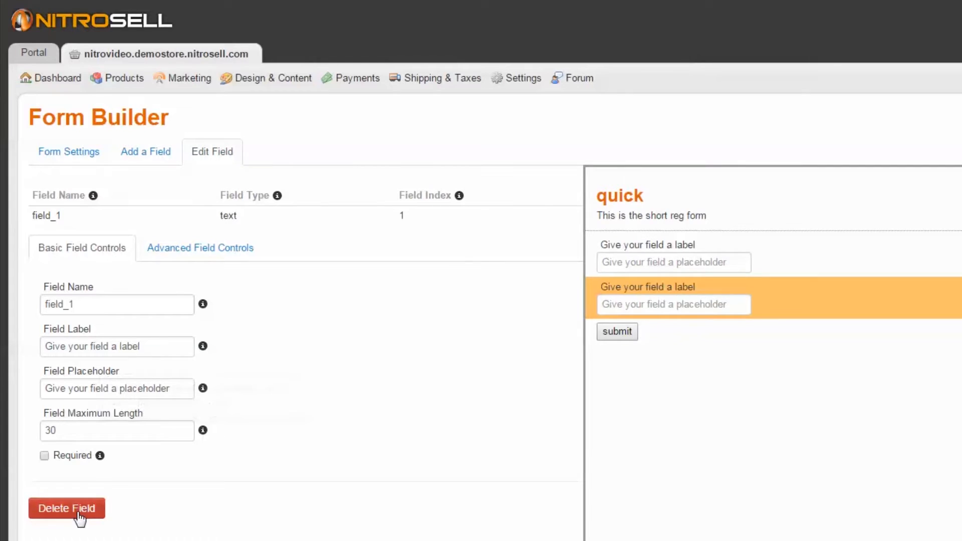
click(66, 509)
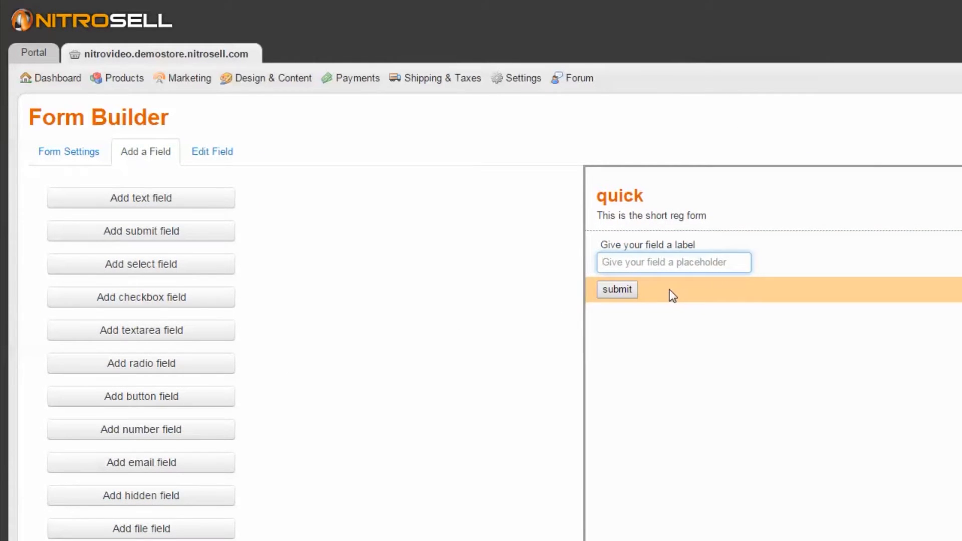
mouse_move(343, 221)
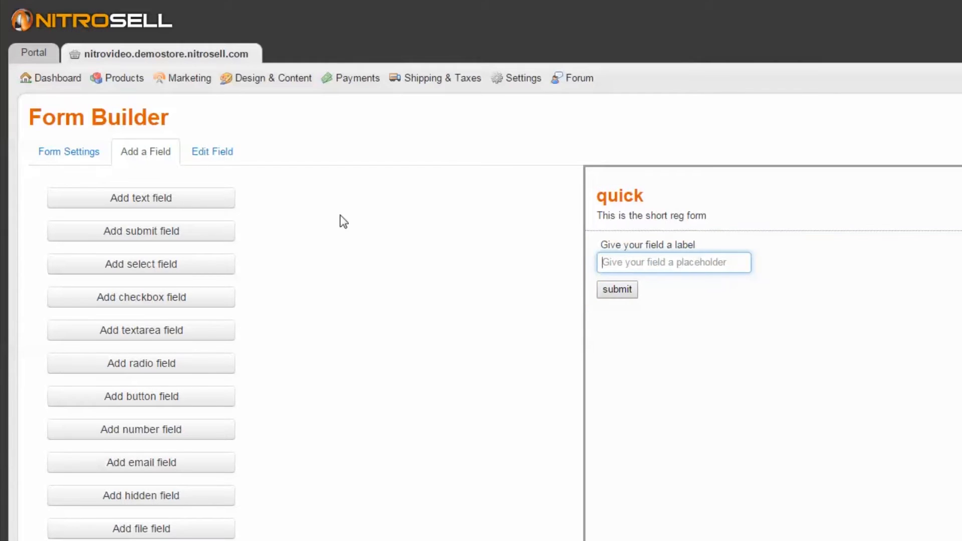
click(212, 152)
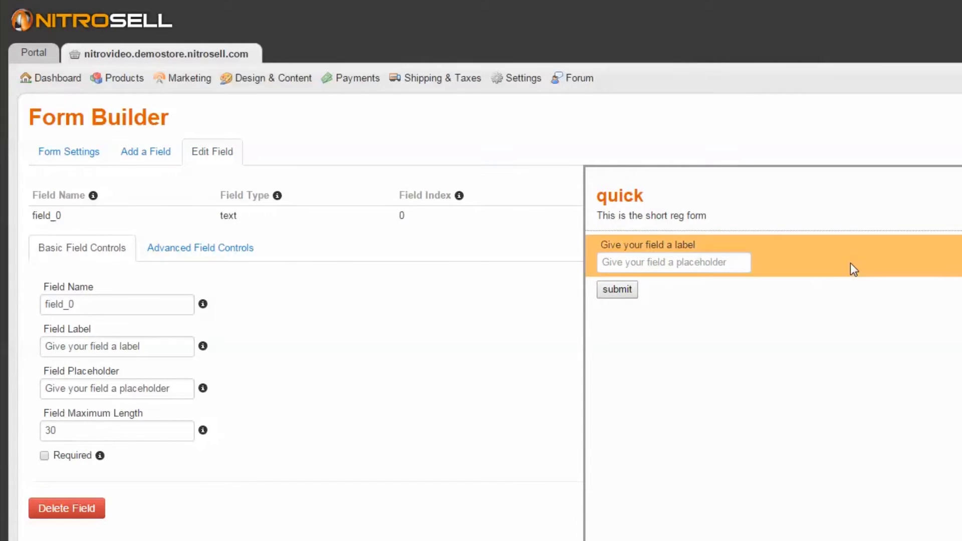
mouse_move(109, 297)
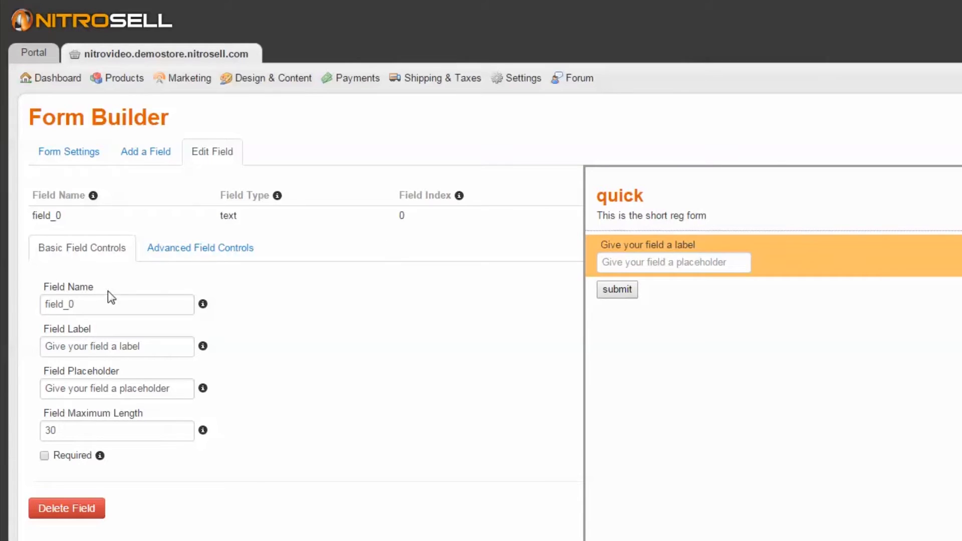
click(116, 304)
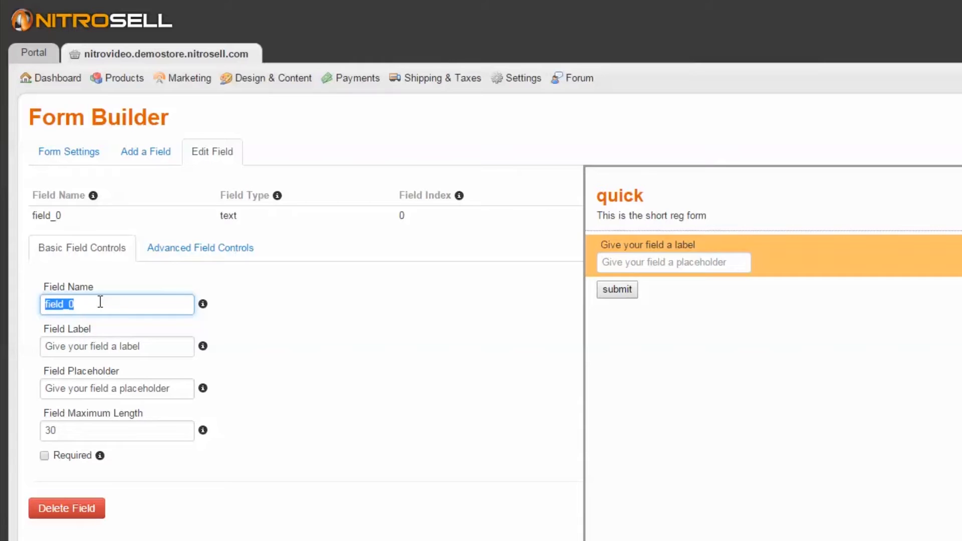
click(117, 346)
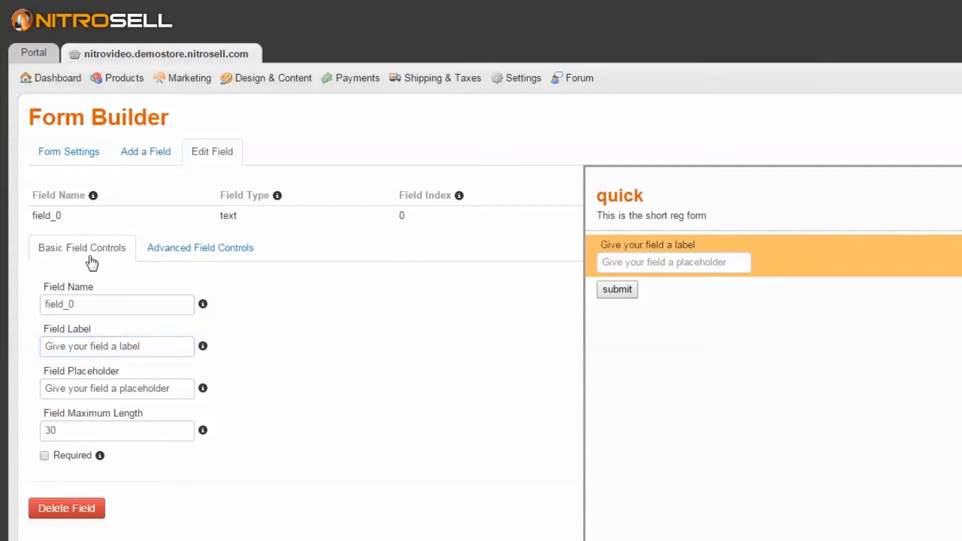
click(199, 247)
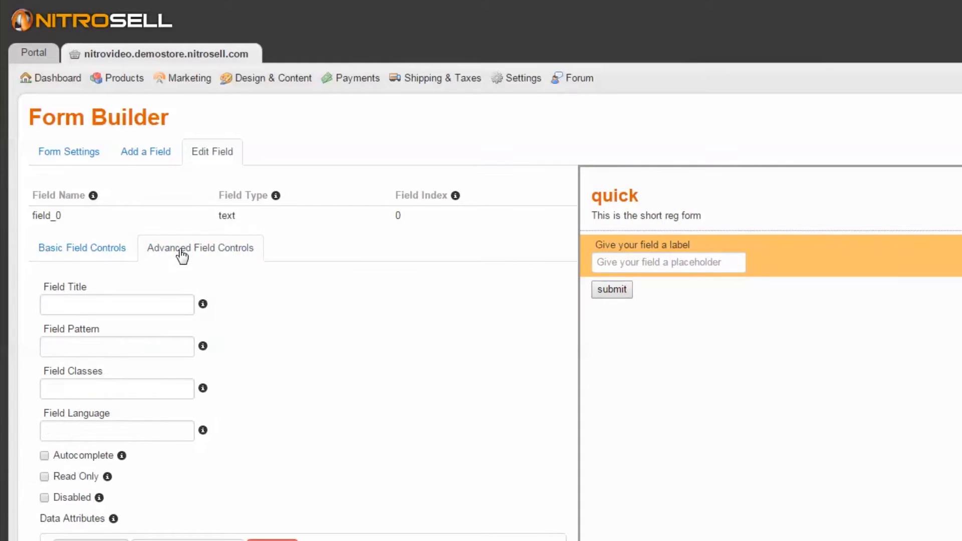
click(82, 247)
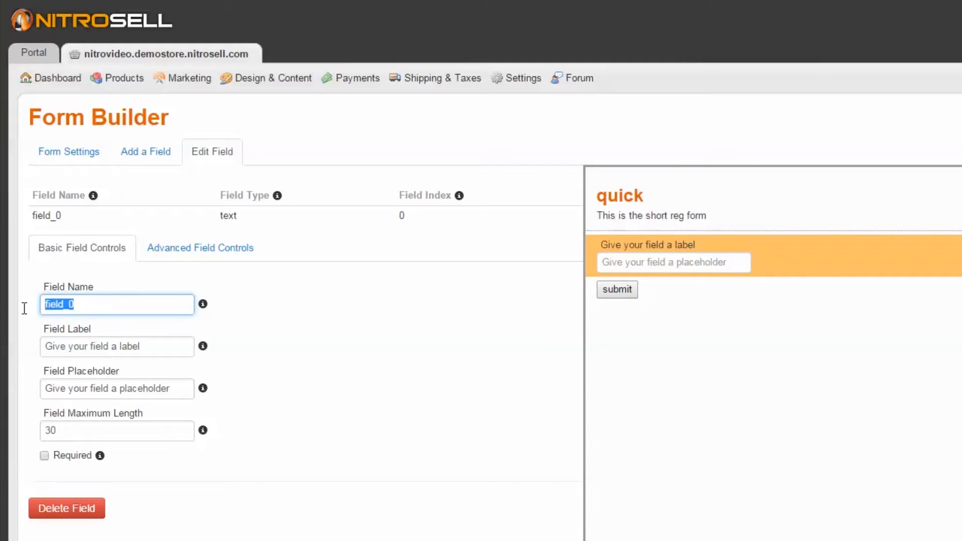
mouse_move(110, 281)
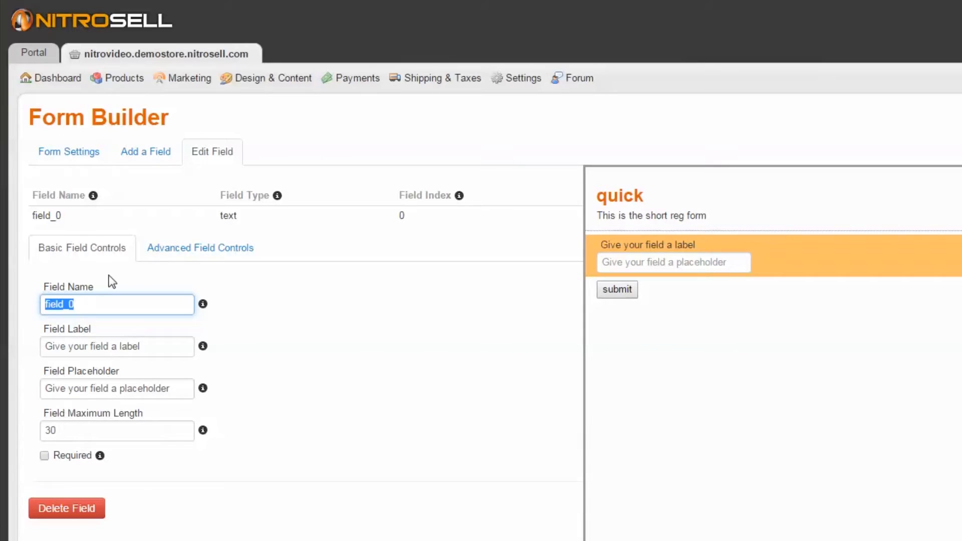
Step: Name the field Question and label it 'Can't find something? What are you looking for?'
text(Questio)
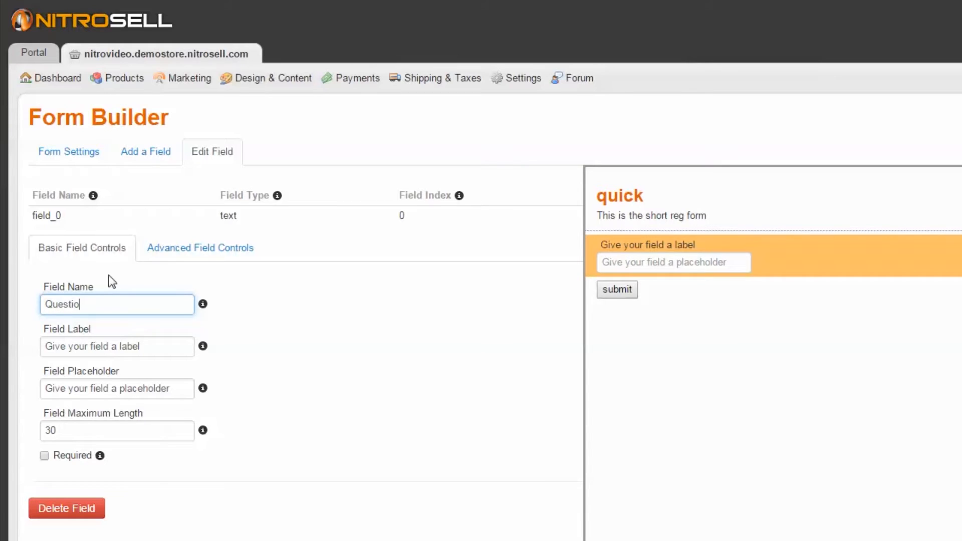
text(n)
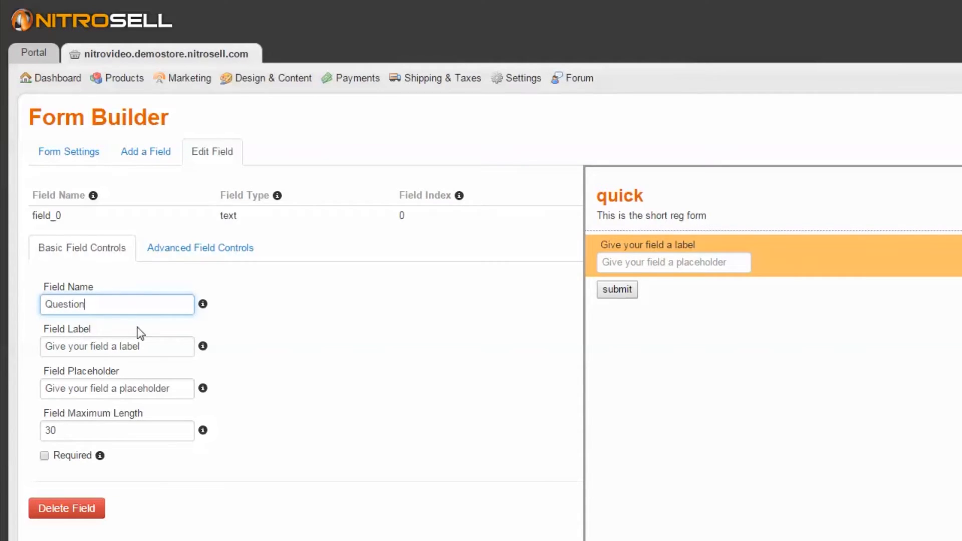
double_click(116, 346)
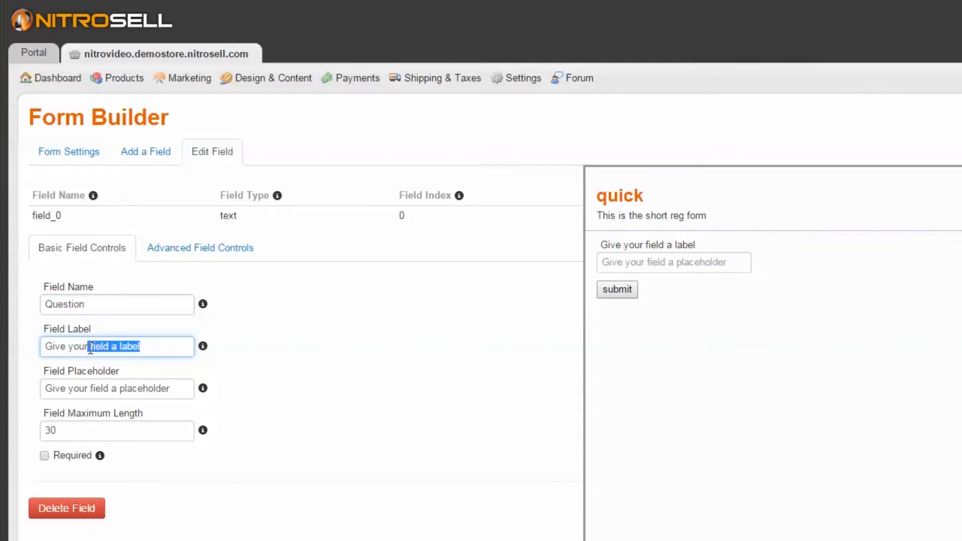
triple_click(116, 345)
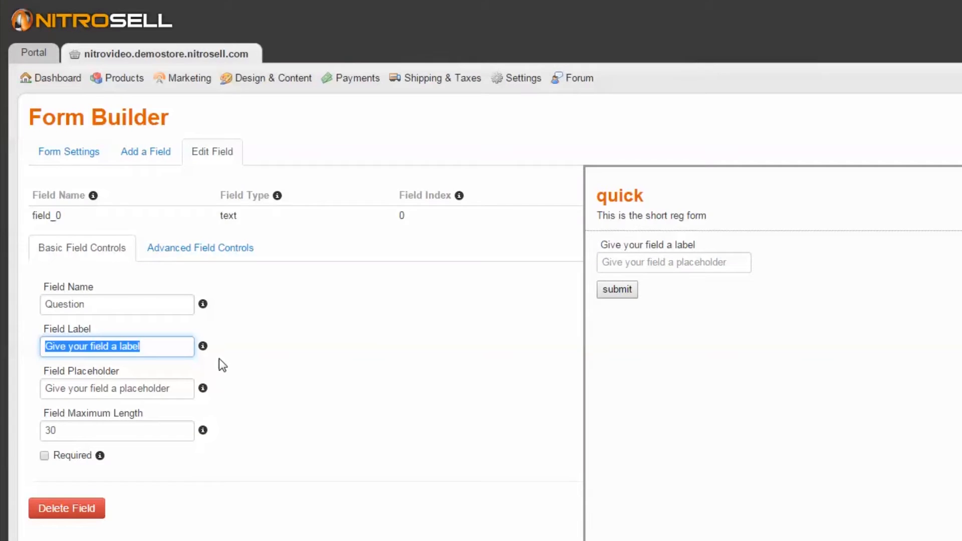
text(Can't)
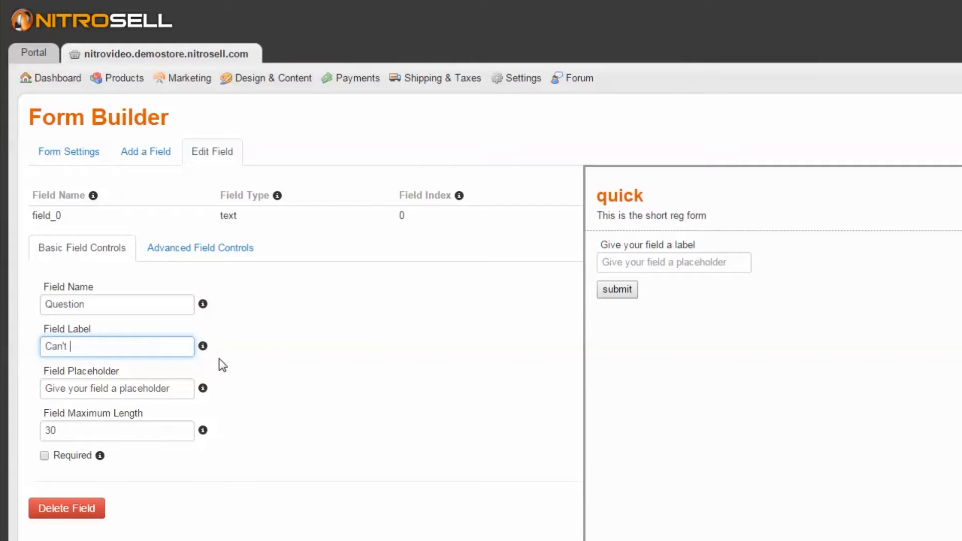
text(find something)
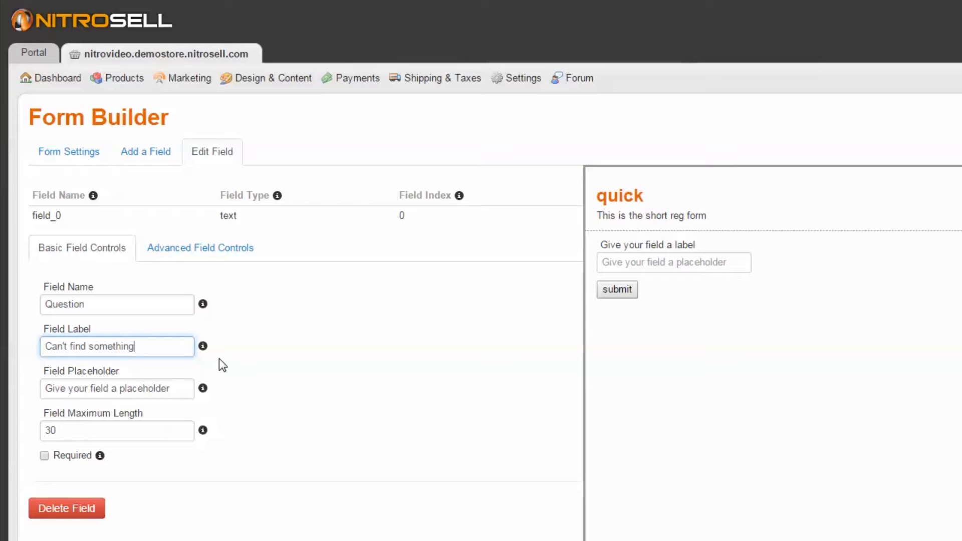
text(? What are yo)
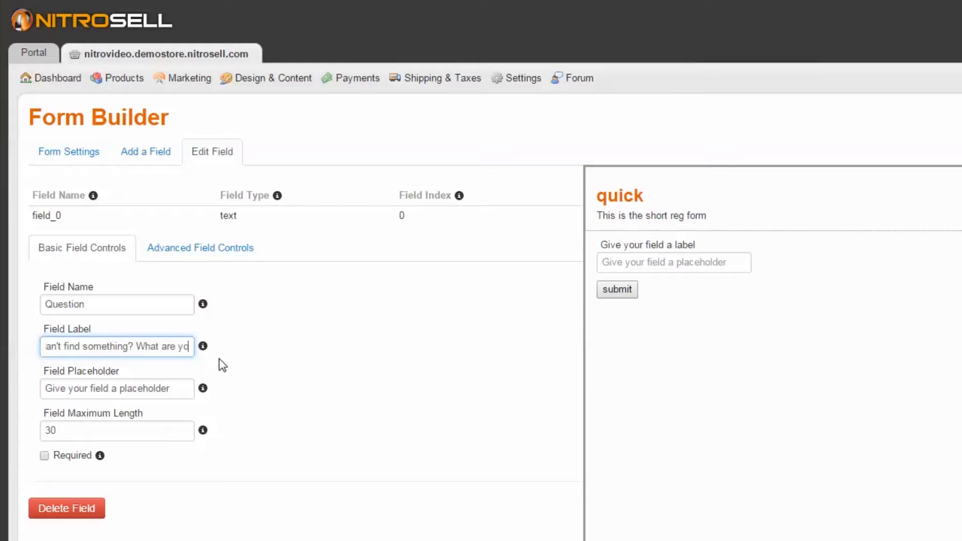
text(you looking for?)
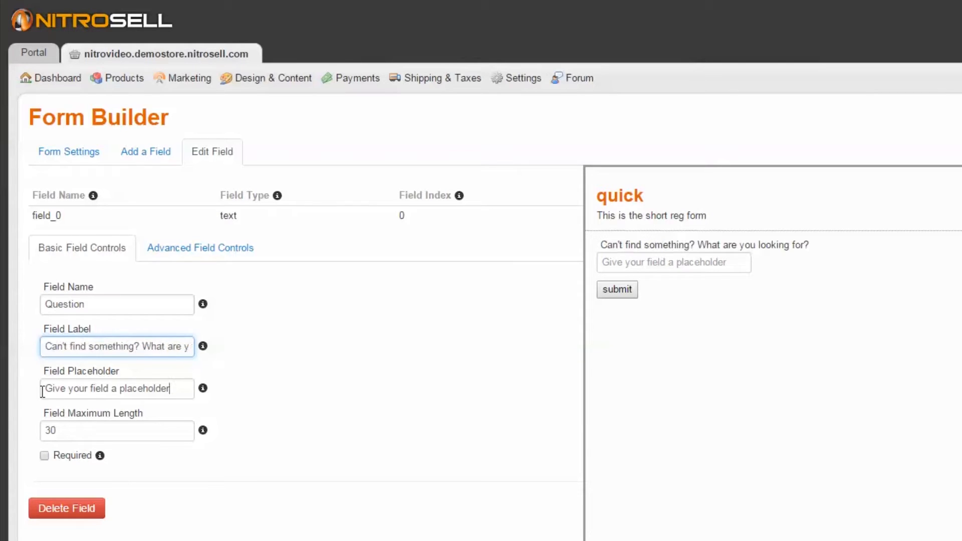
Step: Set placeholder 'Comment Here...', maximum length 25, and mark the field required
text(Comment H)
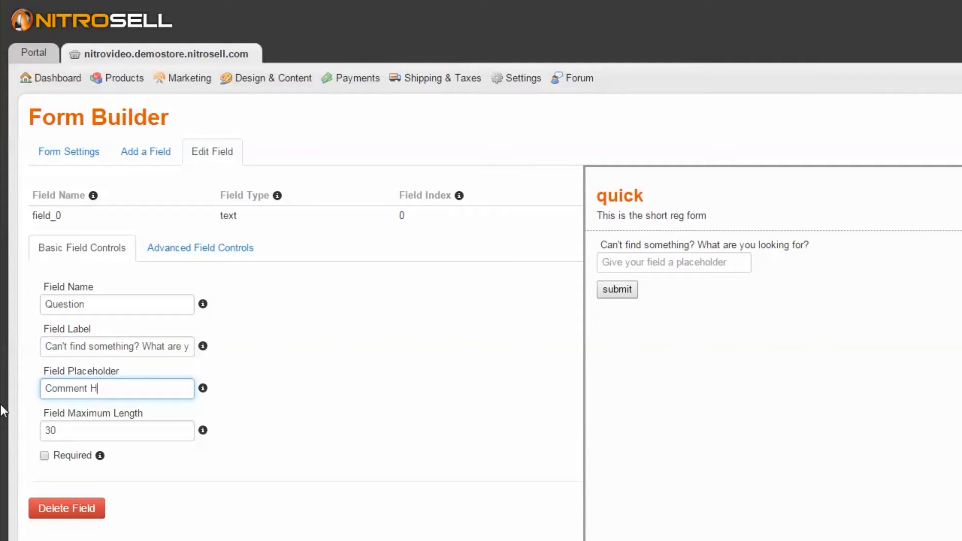
text(ere...)
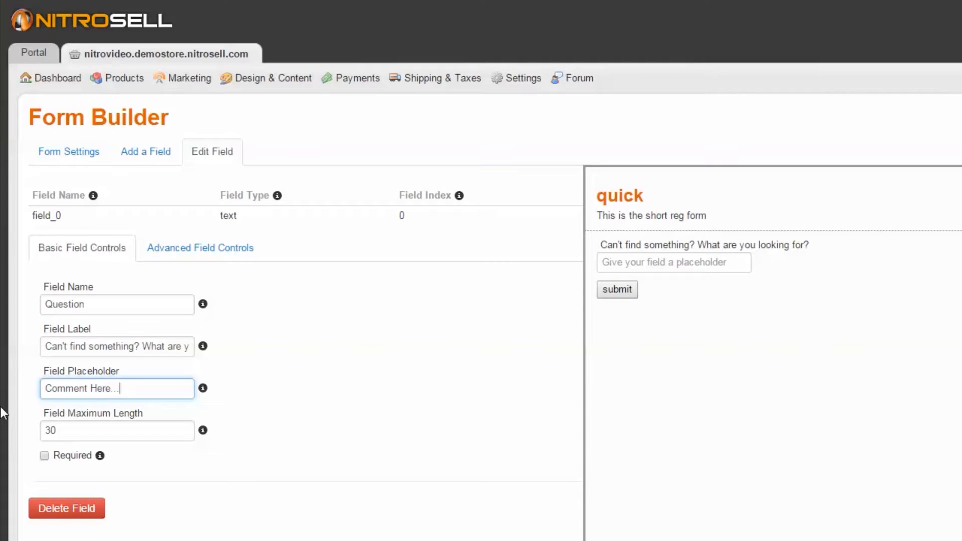
mouse_move(183, 430)
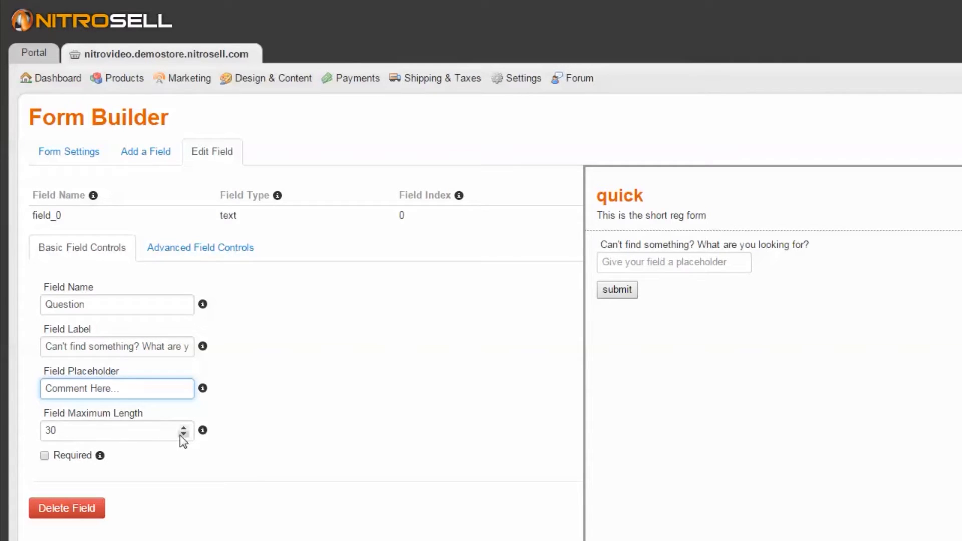
click(183, 434)
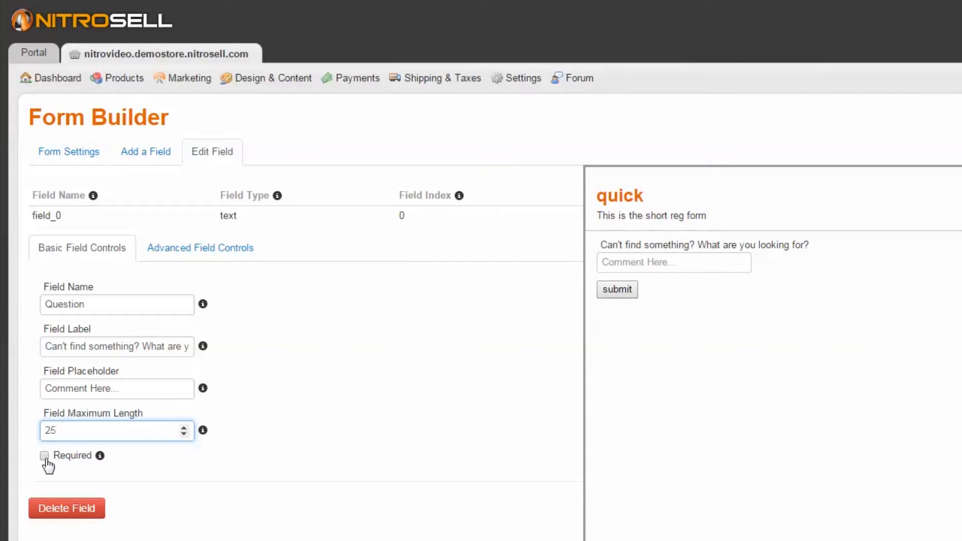
click(44, 455)
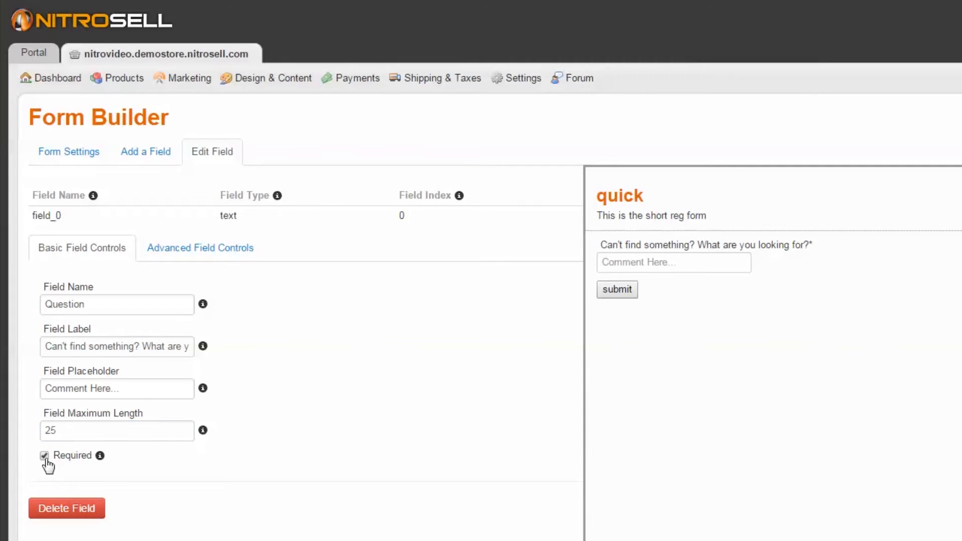
click(68, 151)
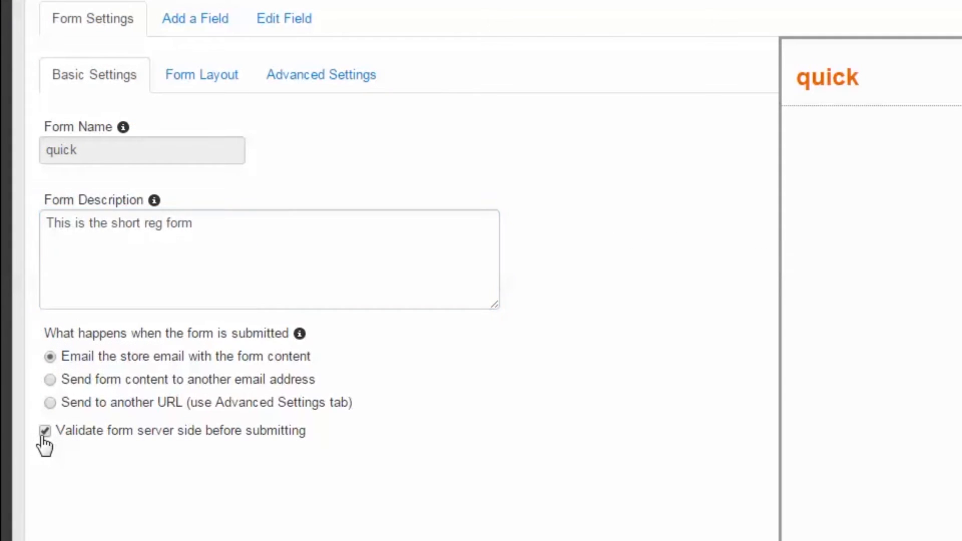
click(45, 429)
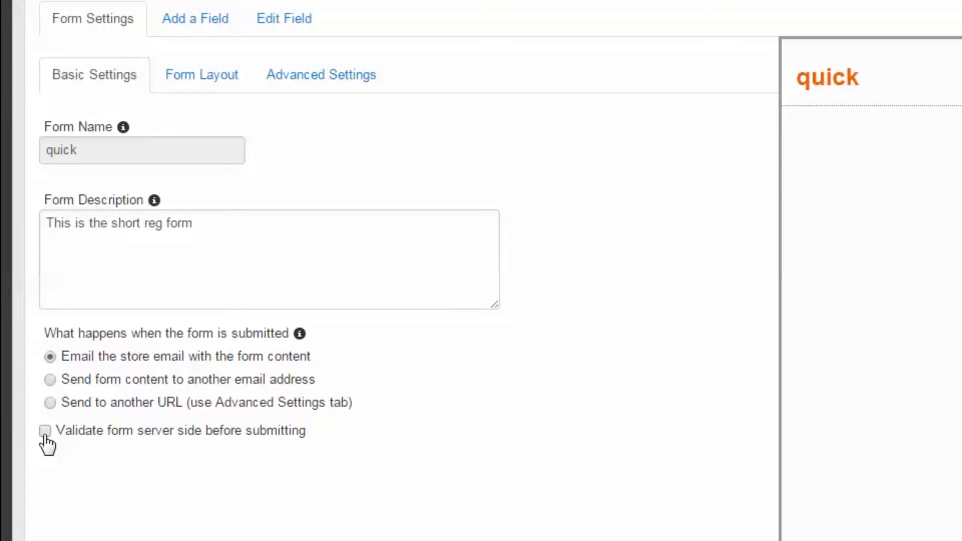
click(284, 18)
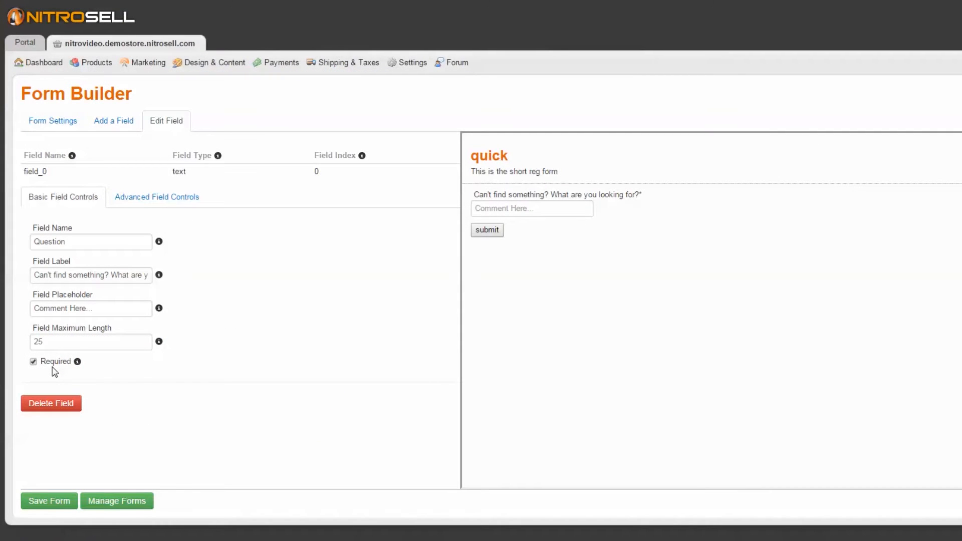
mouse_move(72, 373)
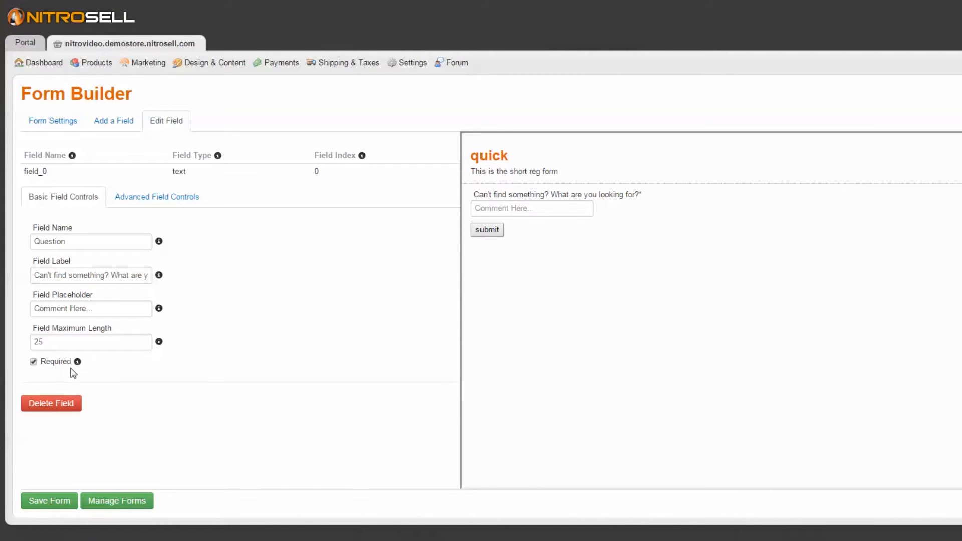
Step: Review Advanced Field Controls — Title, Pattern, Classes, Language — and toggle Read Only on then off
click(157, 197)
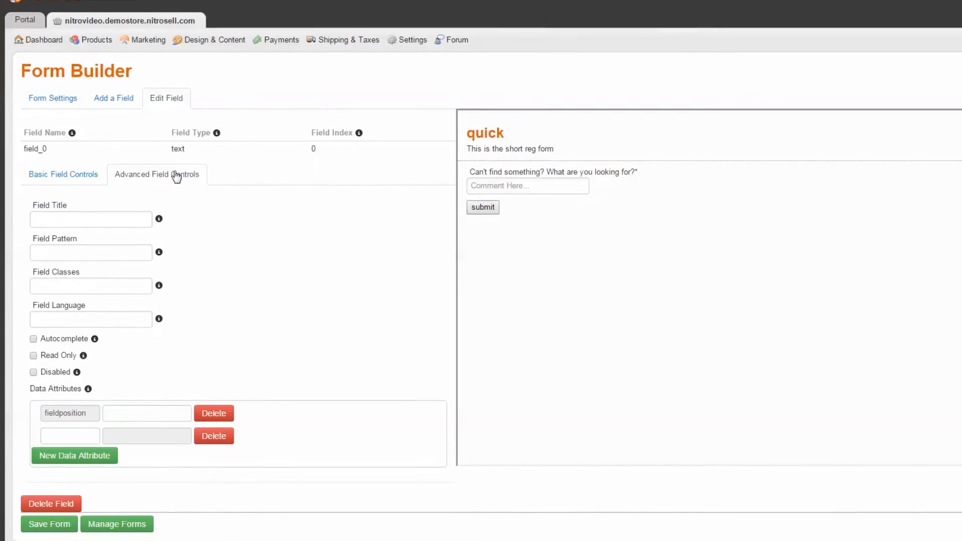
click(91, 219)
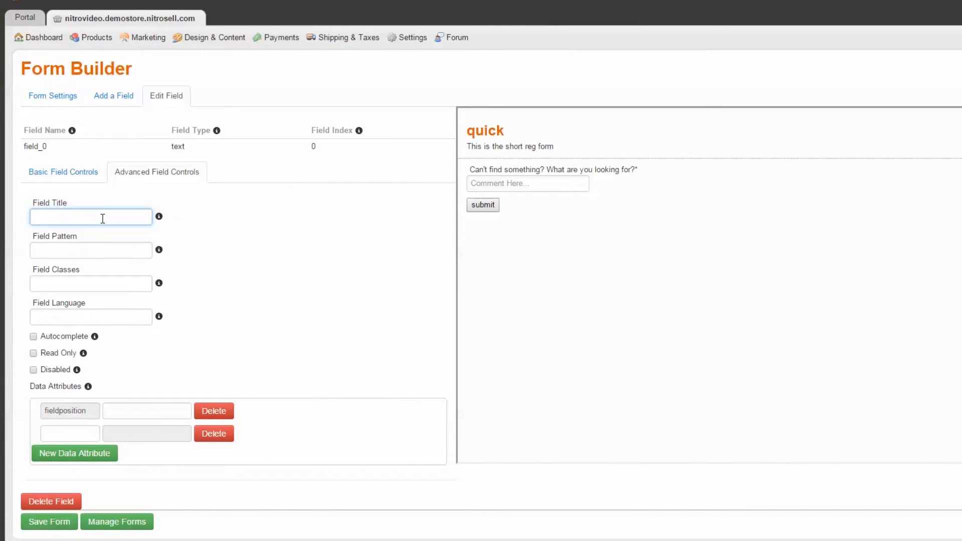
click(90, 250)
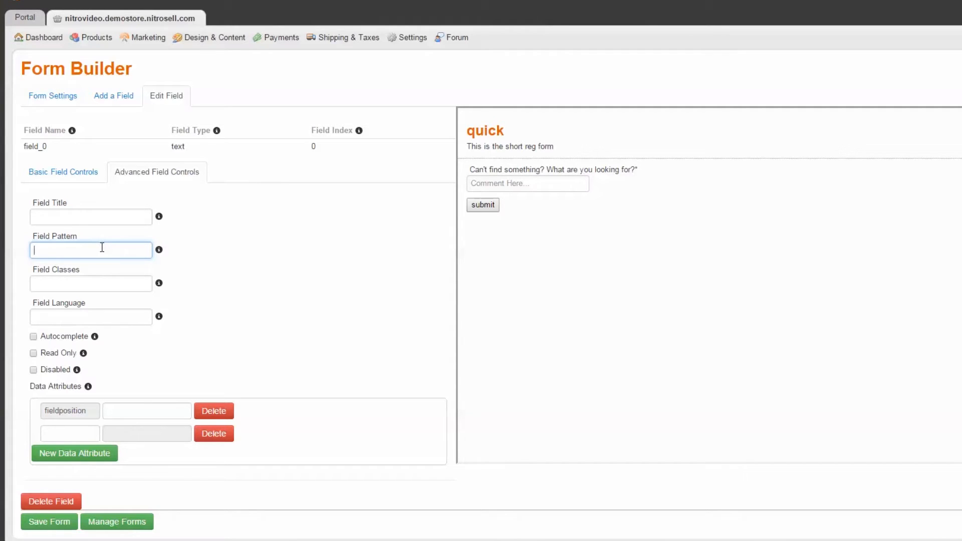
click(91, 283)
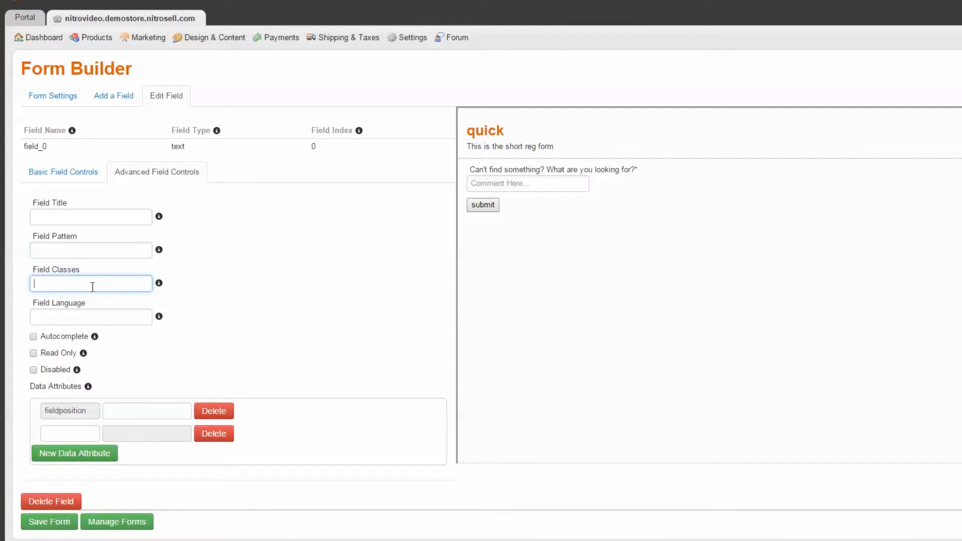
mouse_move(101, 315)
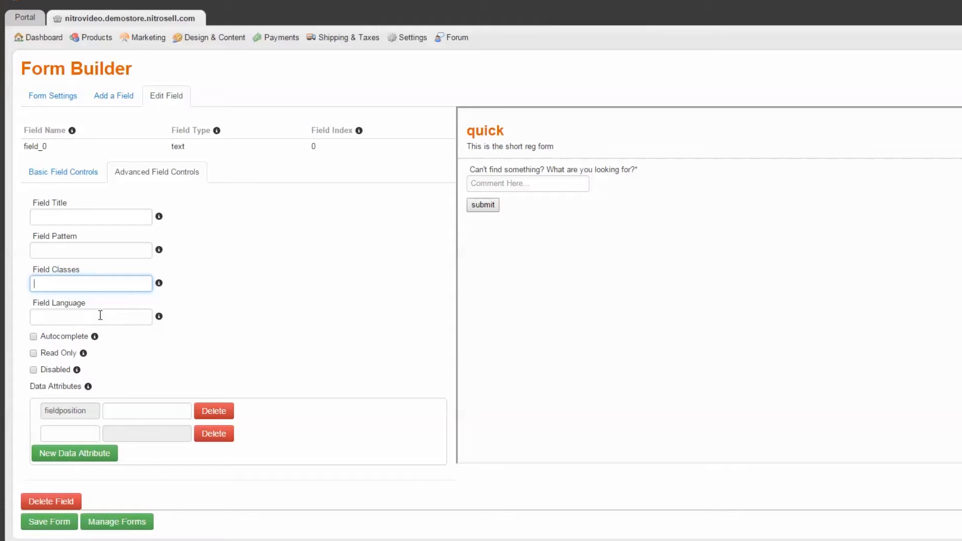
click(91, 316)
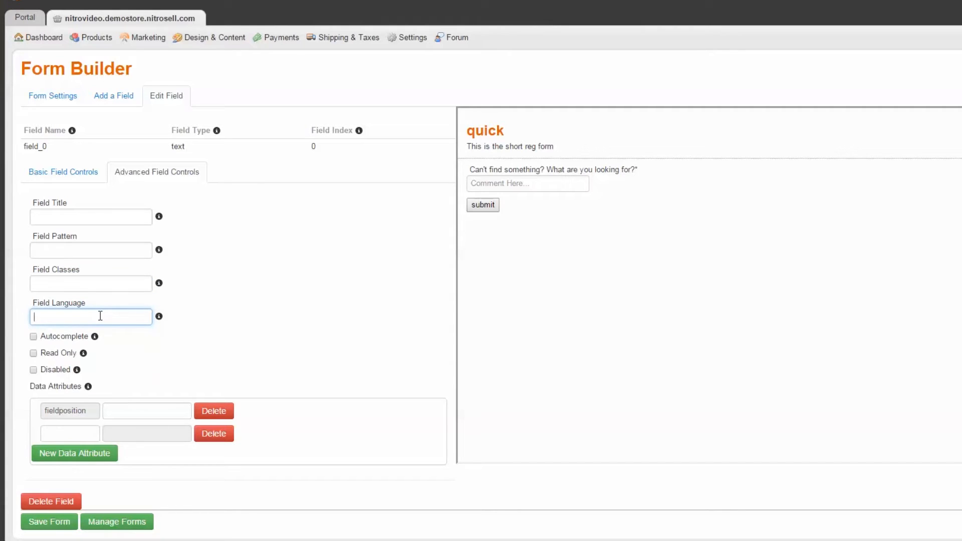
mouse_move(128, 350)
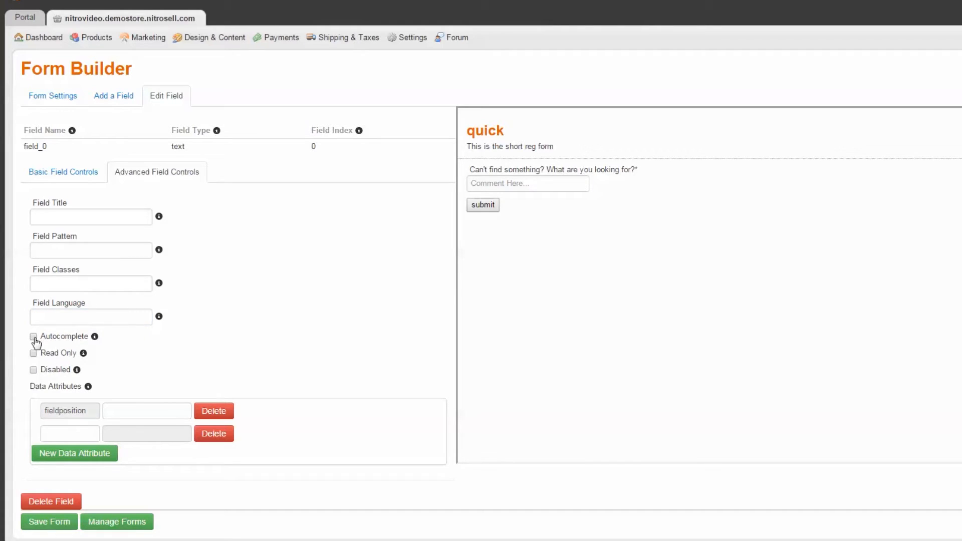
click(33, 353)
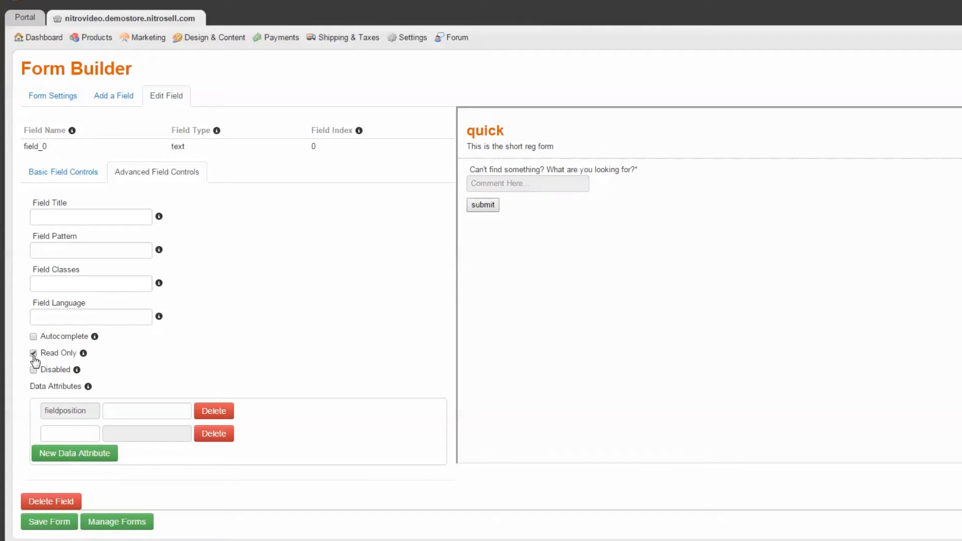
click(34, 353)
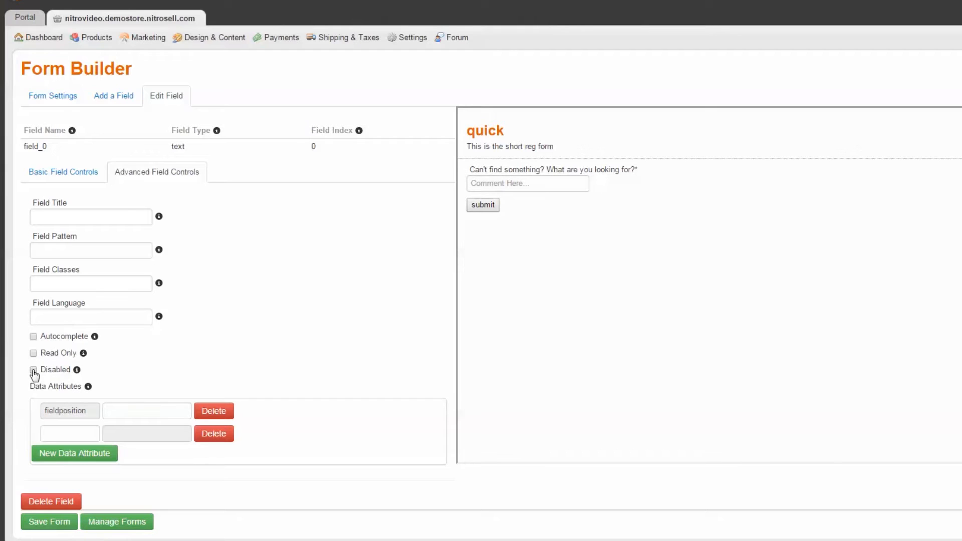
mouse_move(118, 504)
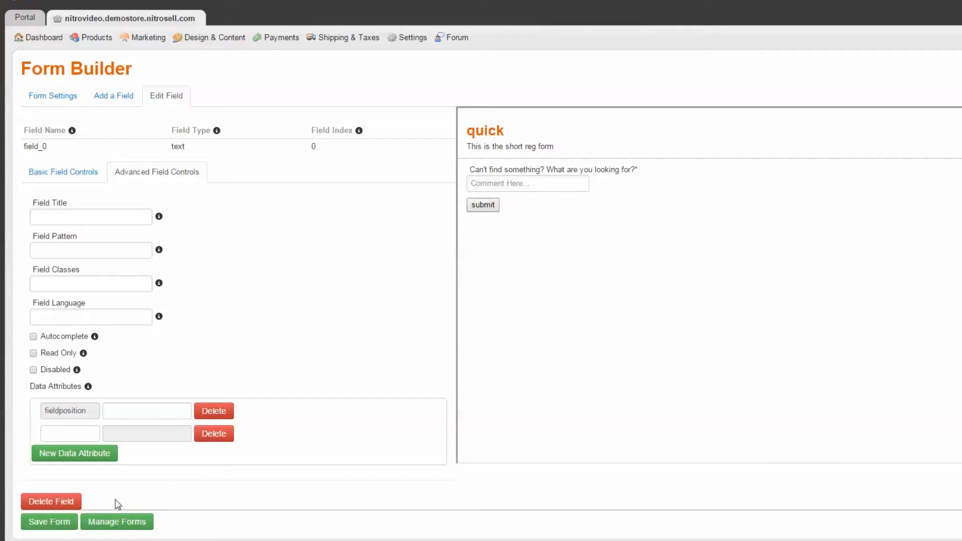
click(49, 521)
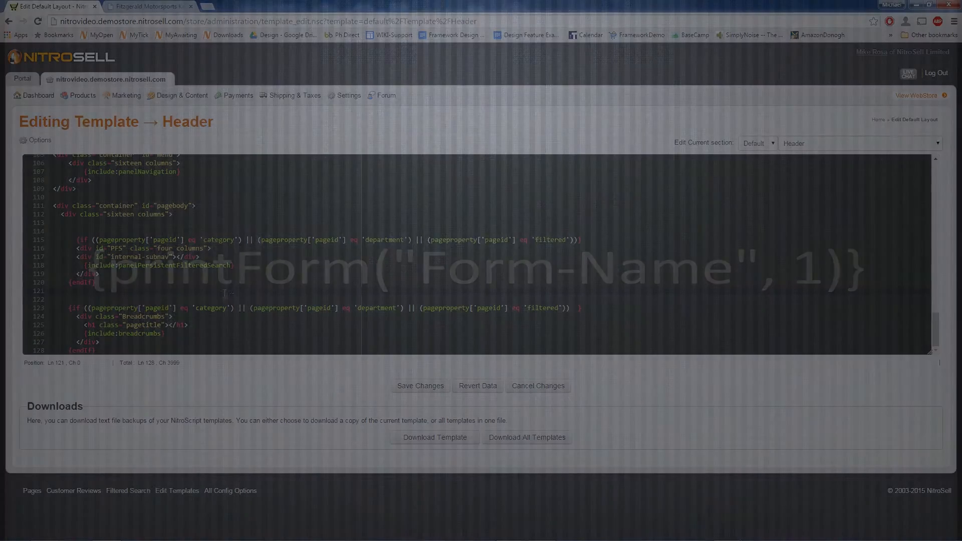
Step: Go to Design & Content > Edit Templates to load the Default layout's Header section
click(181, 95)
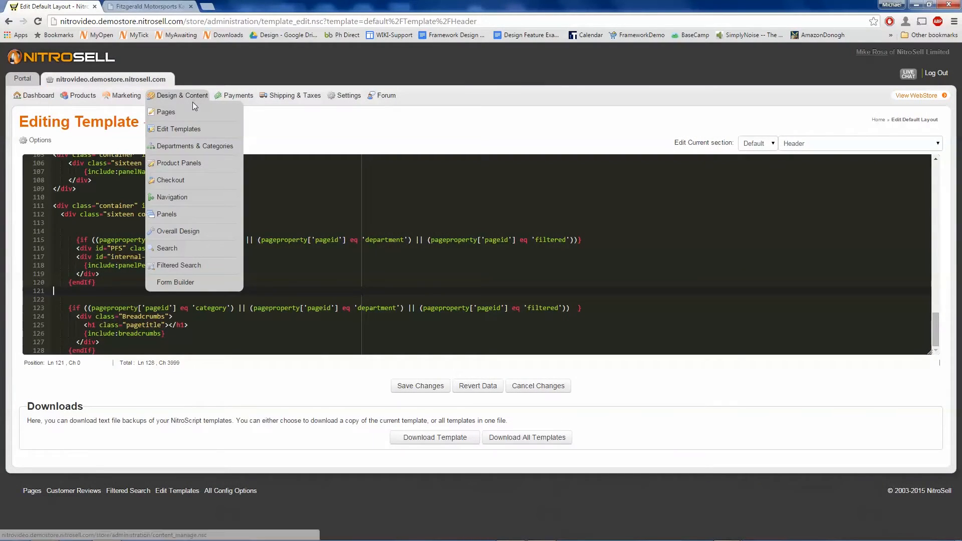
mouse_move(179, 129)
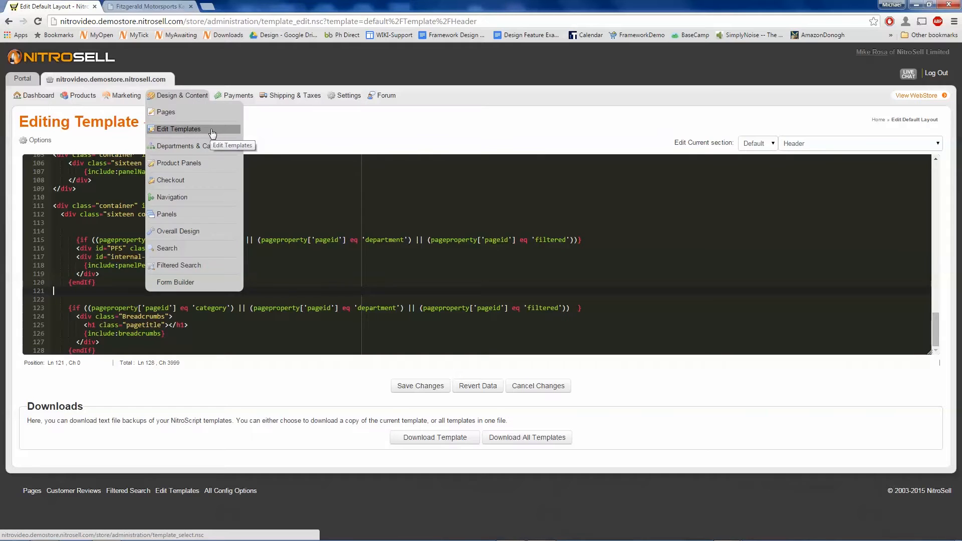
click(178, 130)
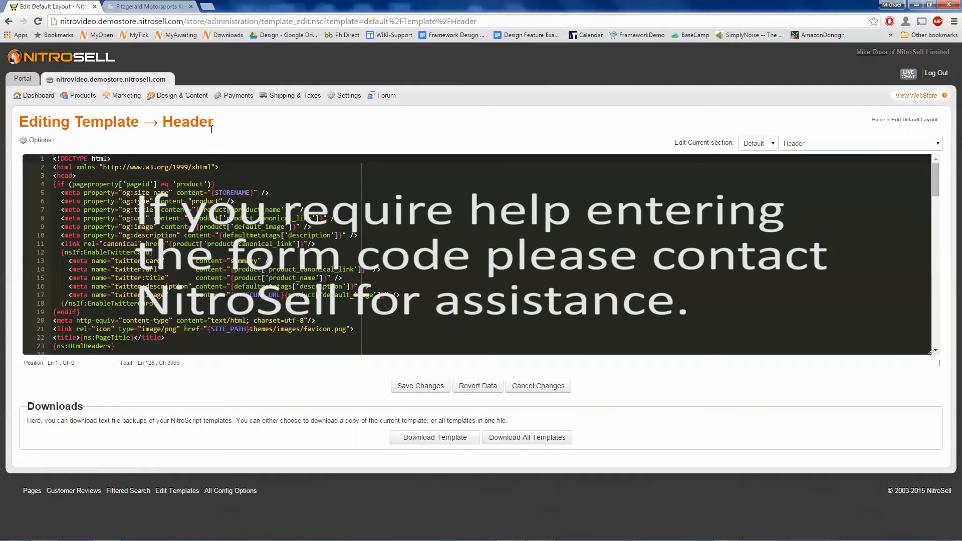
mouse_move(191, 114)
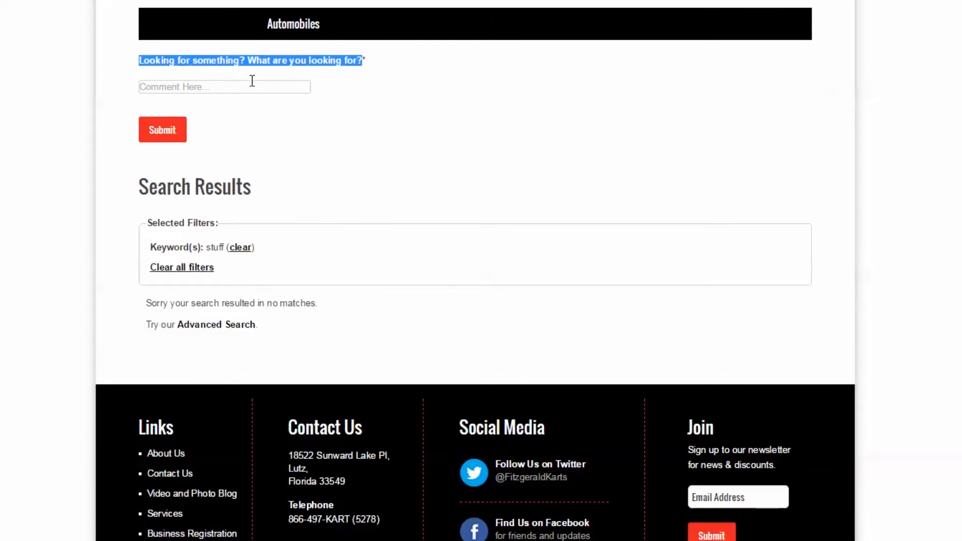
Step: Enter a test comment starting 'I need' in the search-results comment form
text(I need)
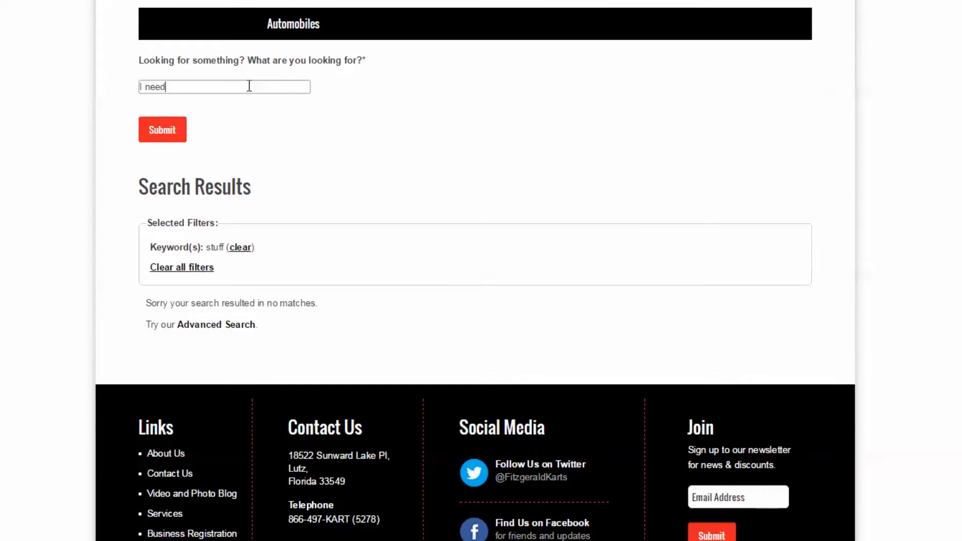
click(162, 129)
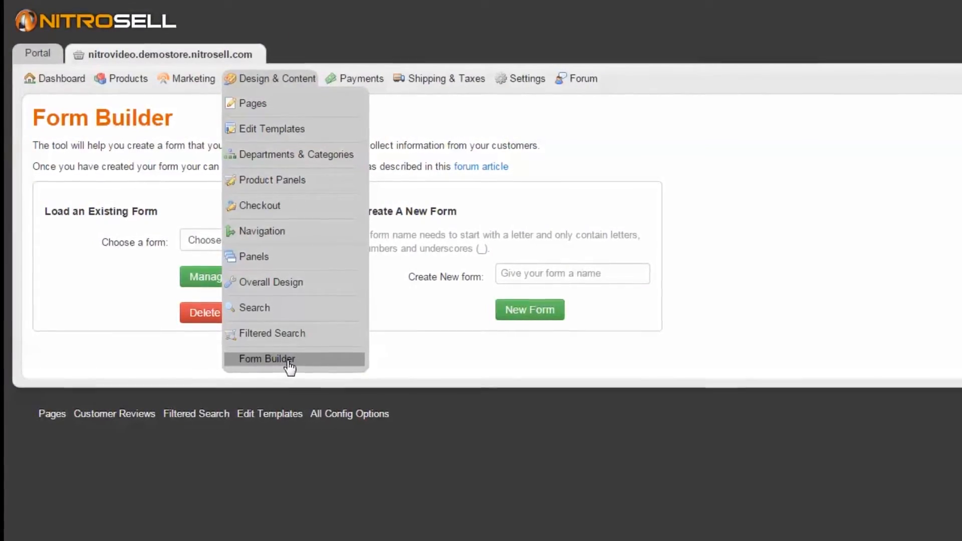
Step: Create a new empty form named biz_reg from the Form Builder page
click(266, 359)
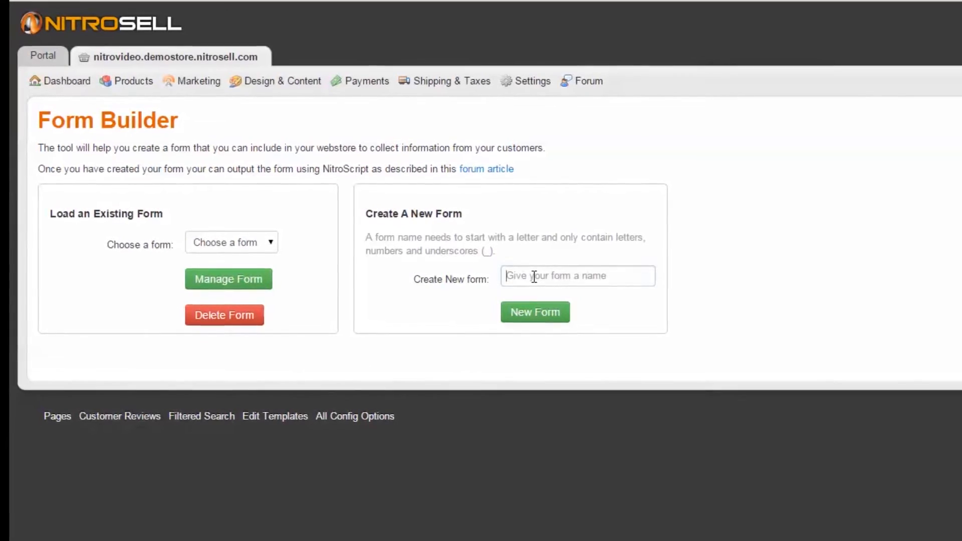
text(biz_reg)
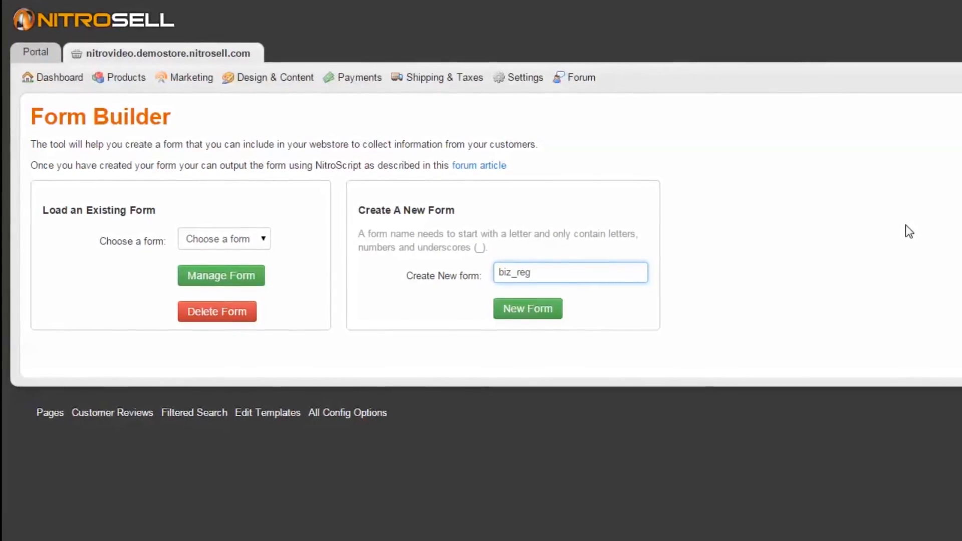
click(526, 308)
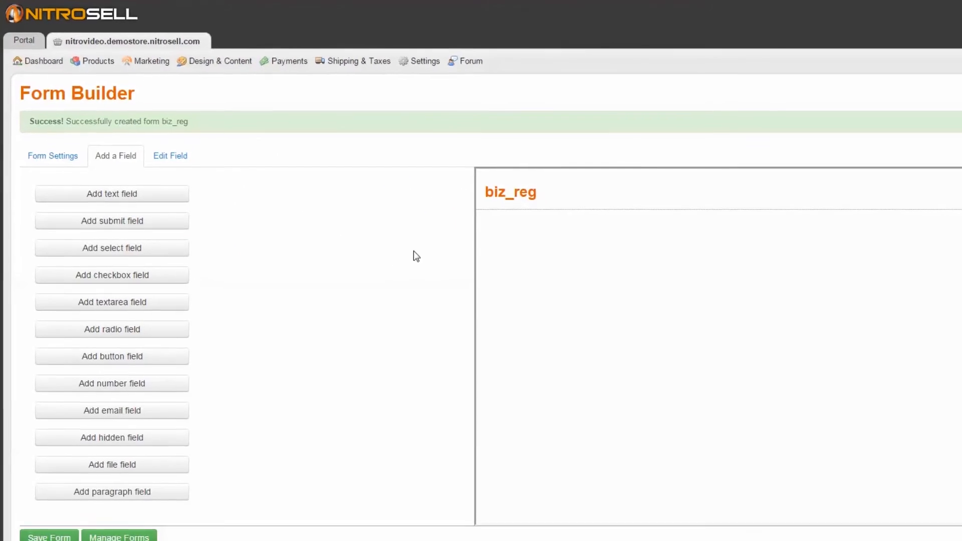
Step: Describe the biz_reg form as 'This is the short reg' in Basic Settings
click(52, 118)
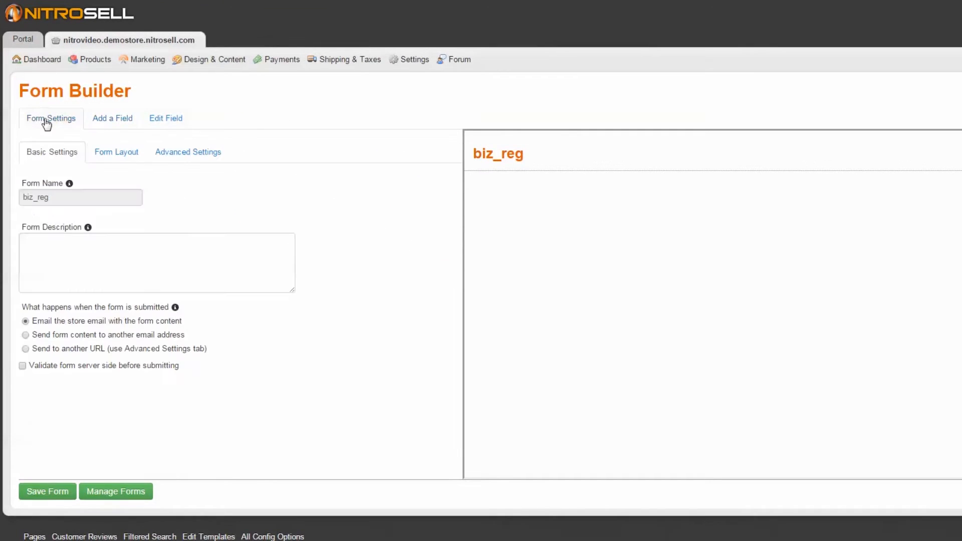
click(156, 262)
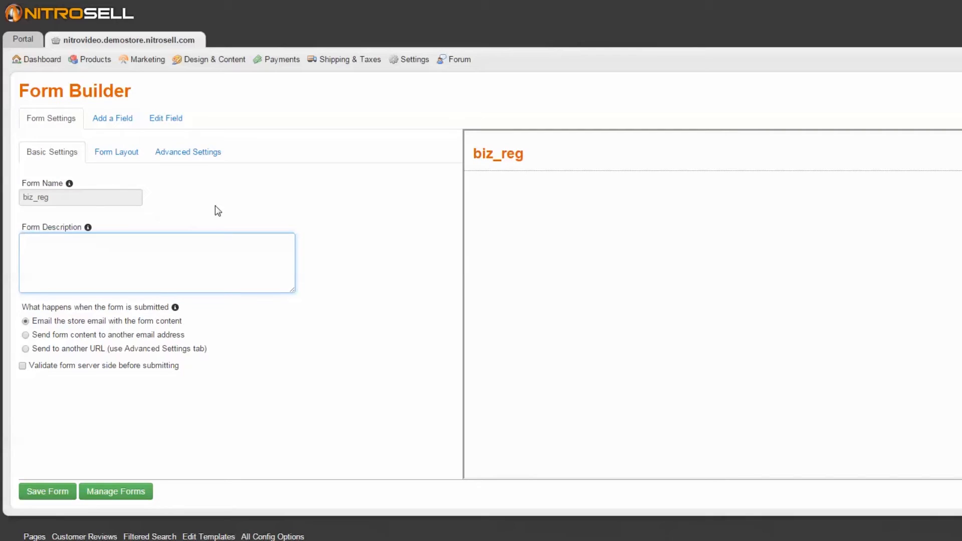
text(This is the)
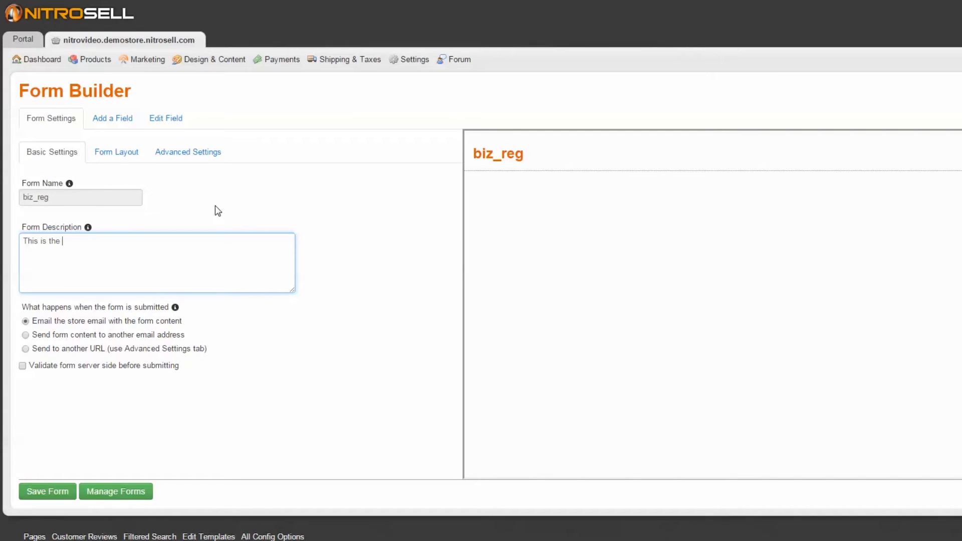
text(short reg)
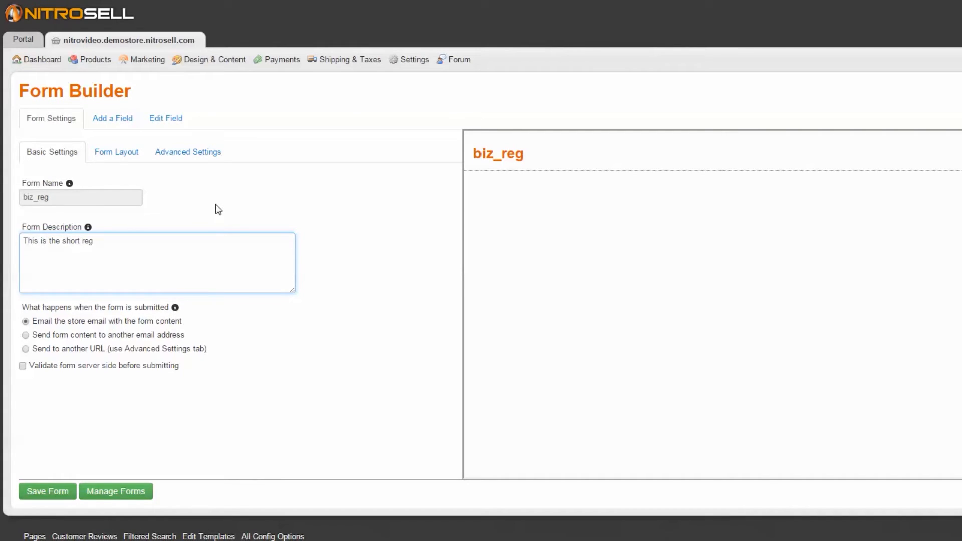
click(25, 334)
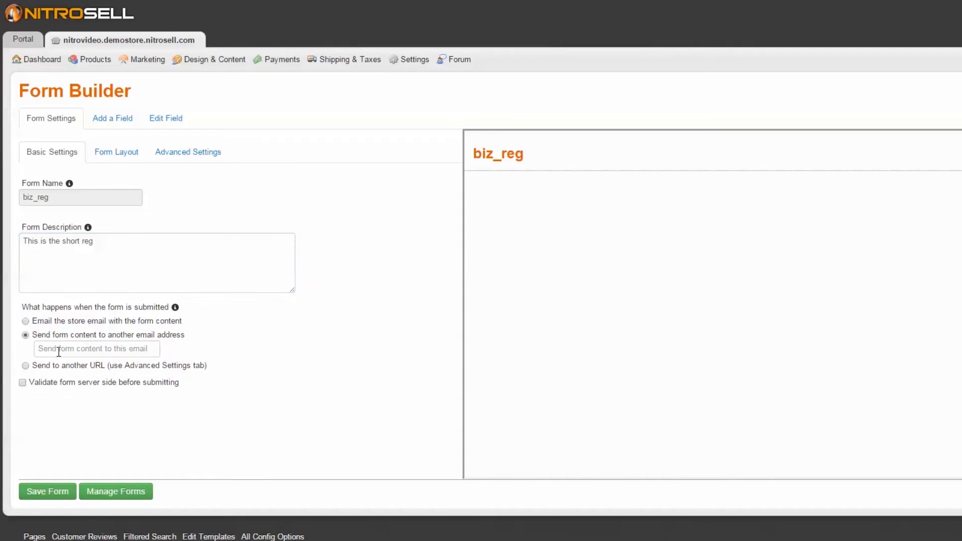
text(guy@)
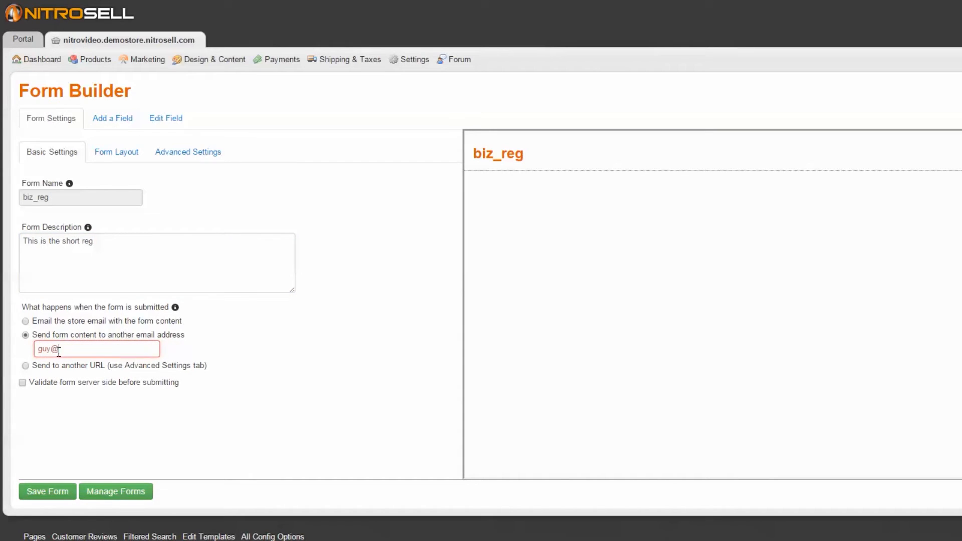
text(place.com)
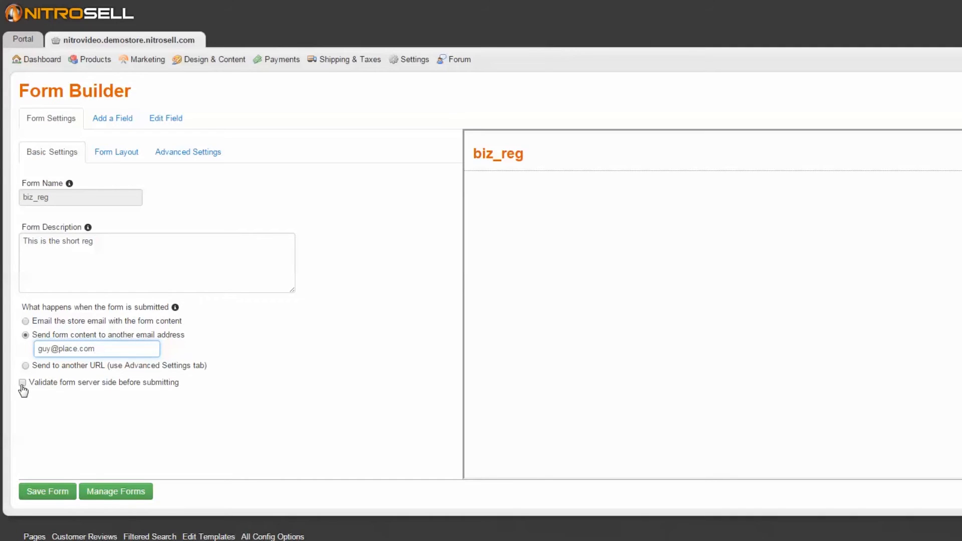
click(23, 385)
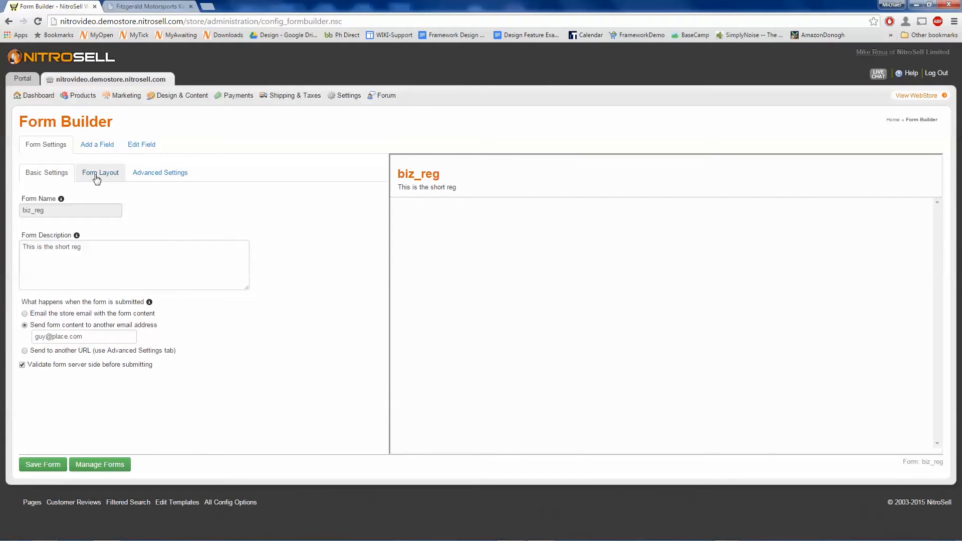
Step: Add text fields including Tax ID Number alongside the name and email fields, then save biz_reg
click(96, 144)
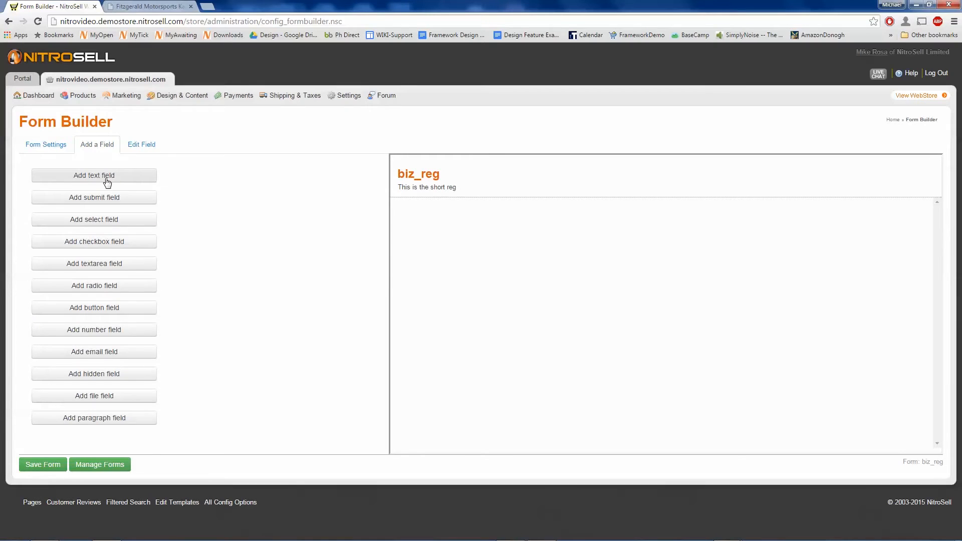
click(94, 174)
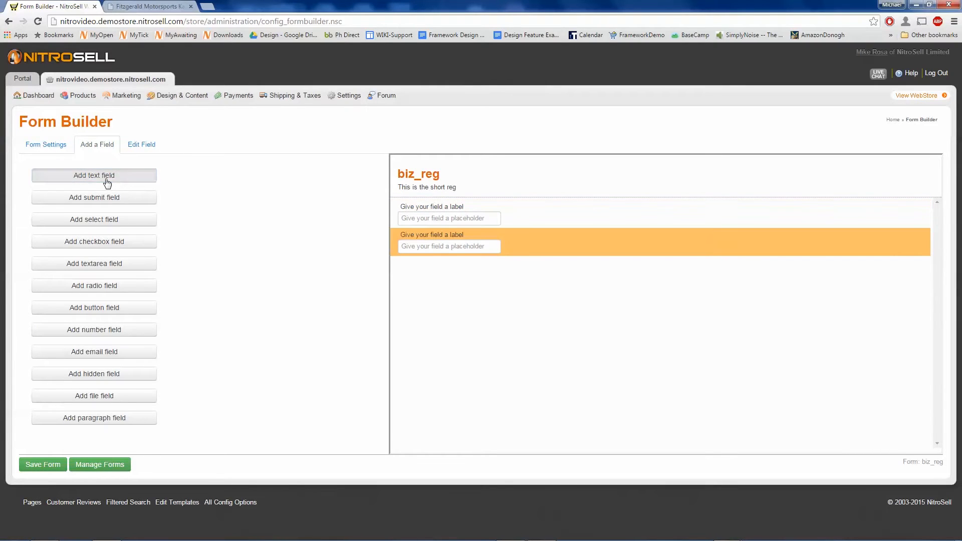
click(95, 198)
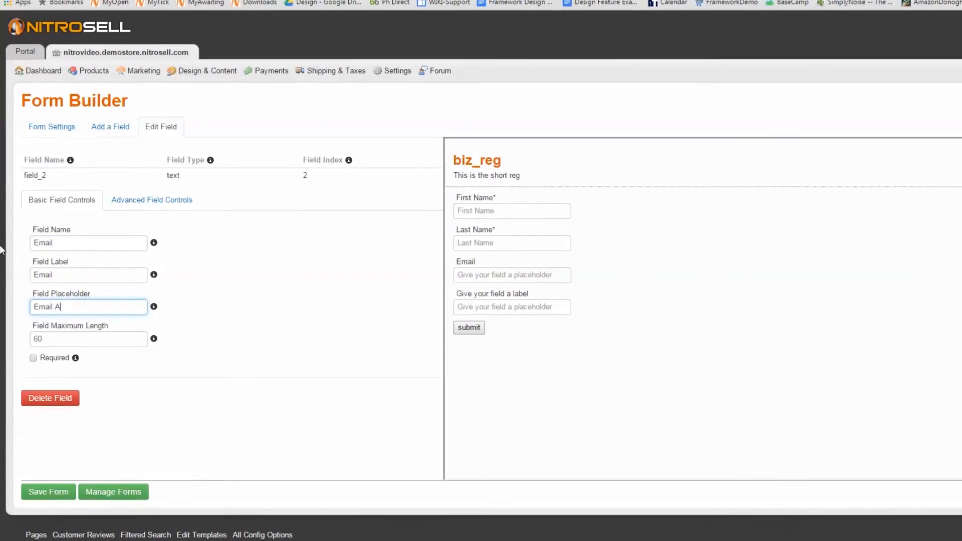
click(35, 362)
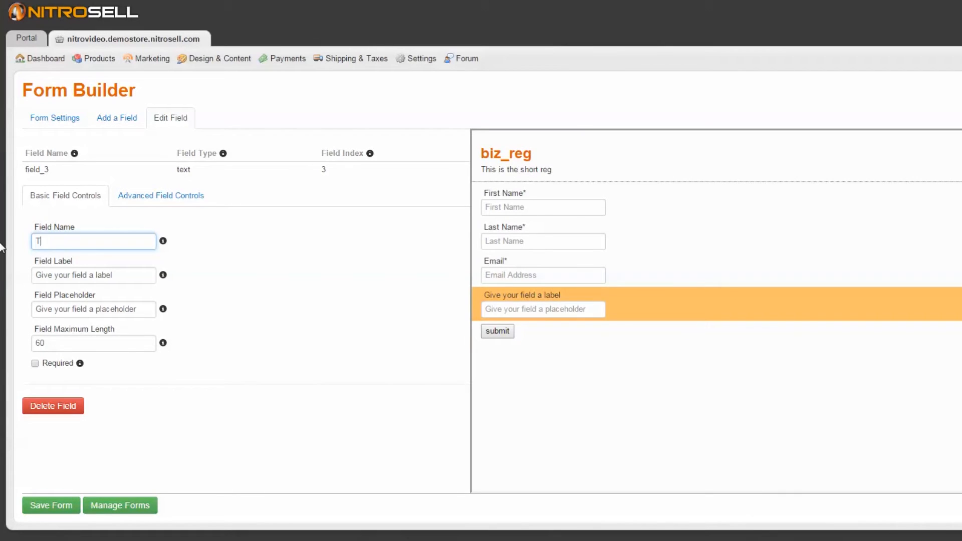
text(Tax ID Number)
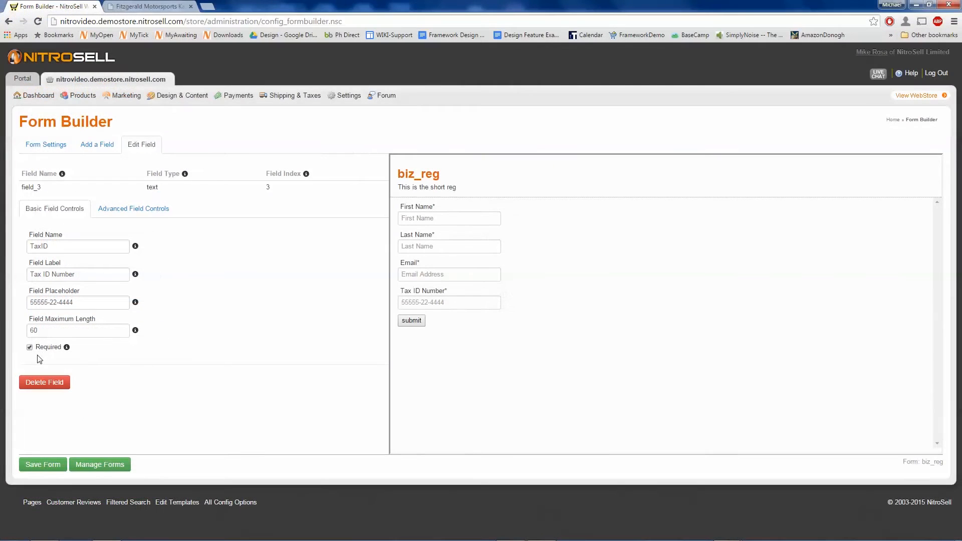
click(42, 464)
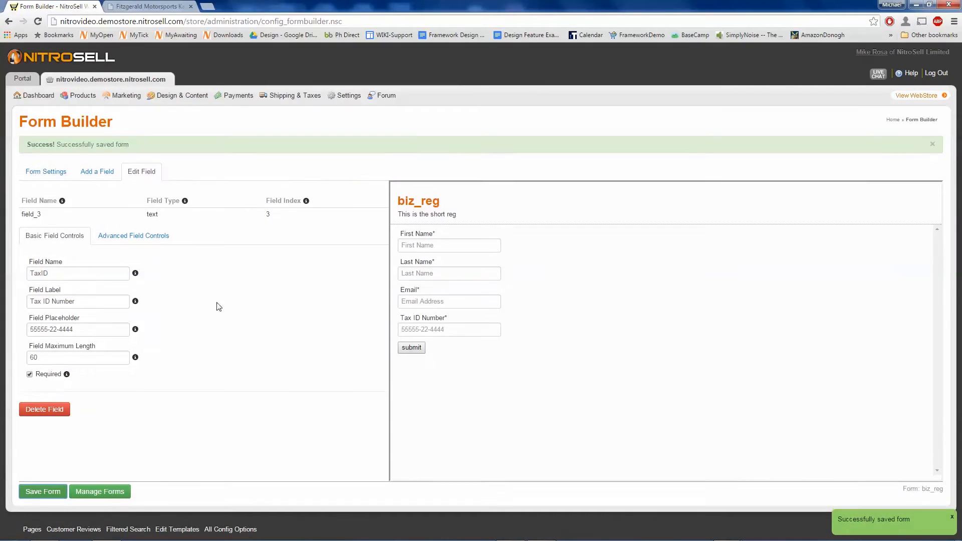
Step: Create a new content page named Business Registration
click(181, 95)
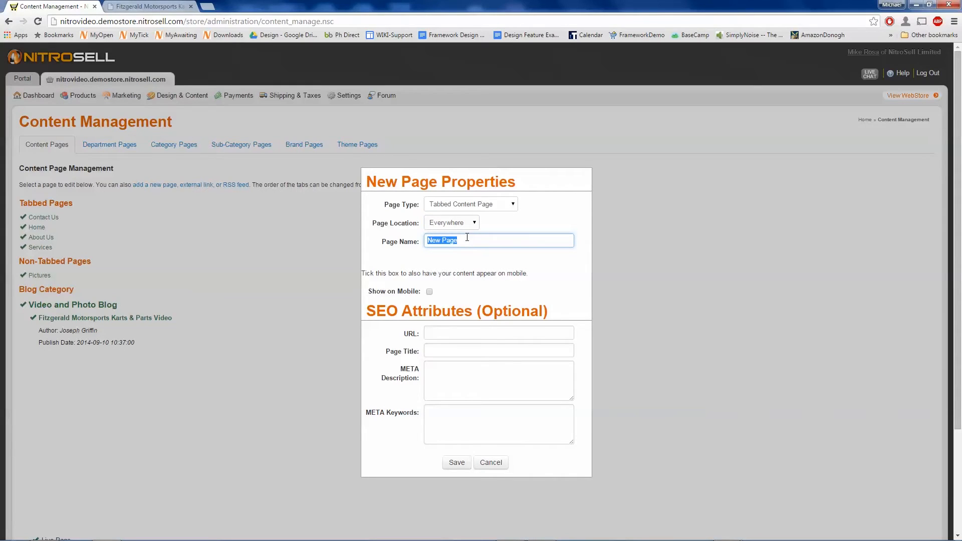
text(Busin)
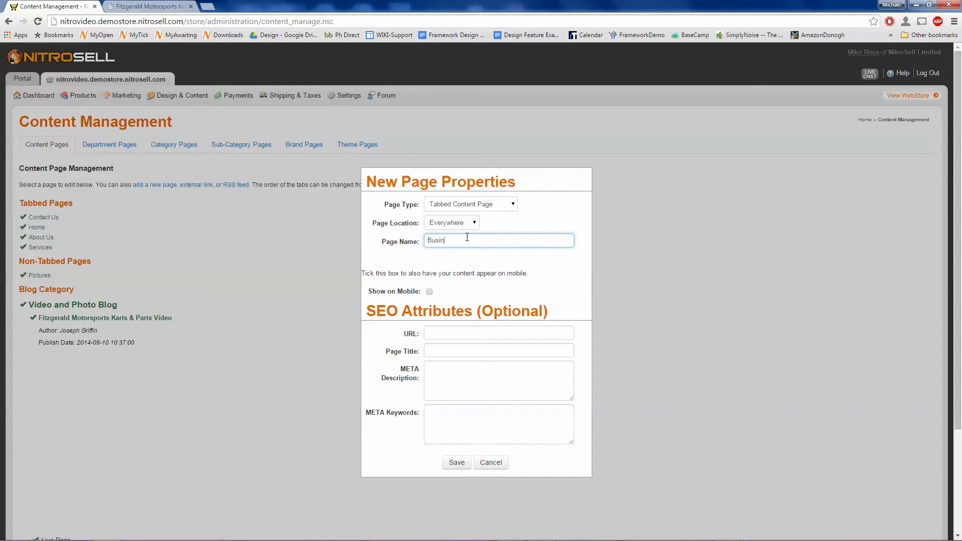
text(ess Registration)
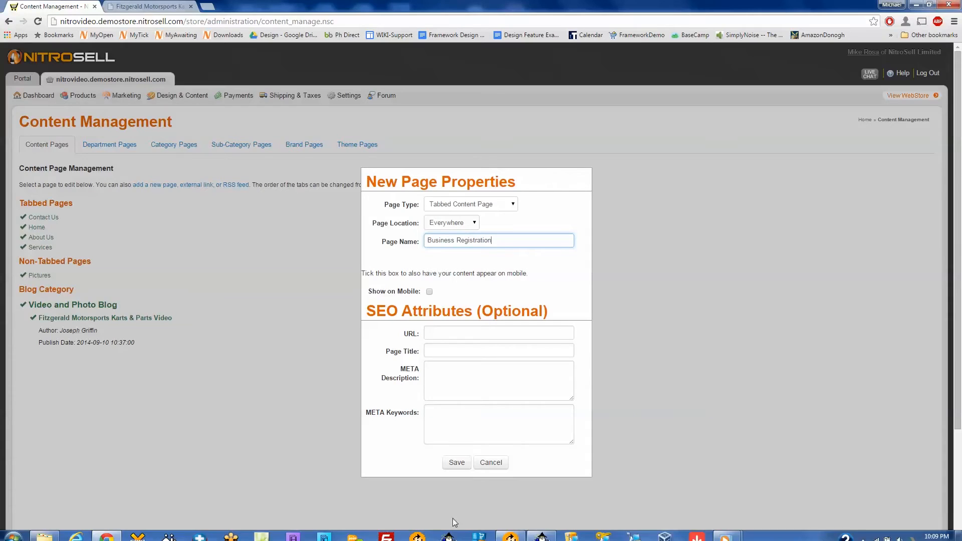
click(455, 462)
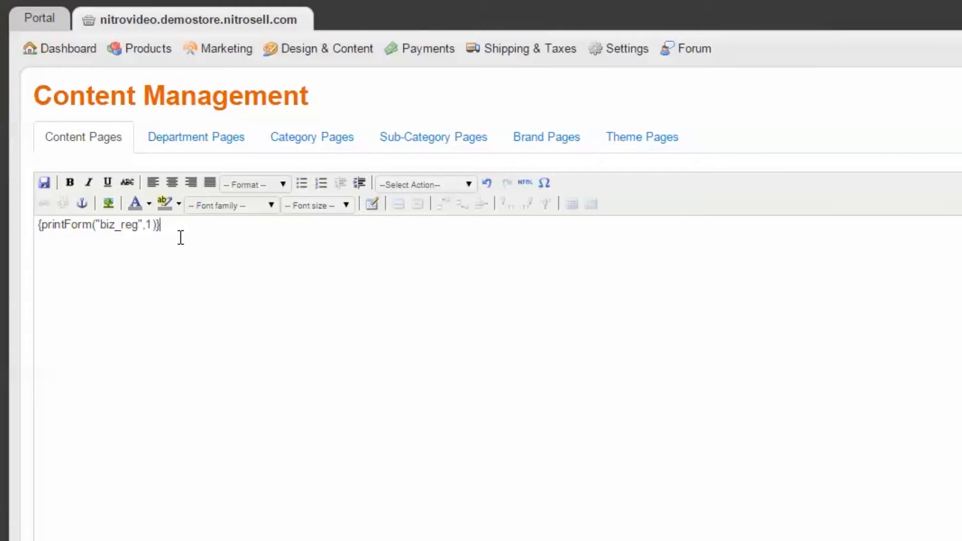
Step: Save the page with the printForm("biz_reg",1) embed code and make it live
click(43, 182)
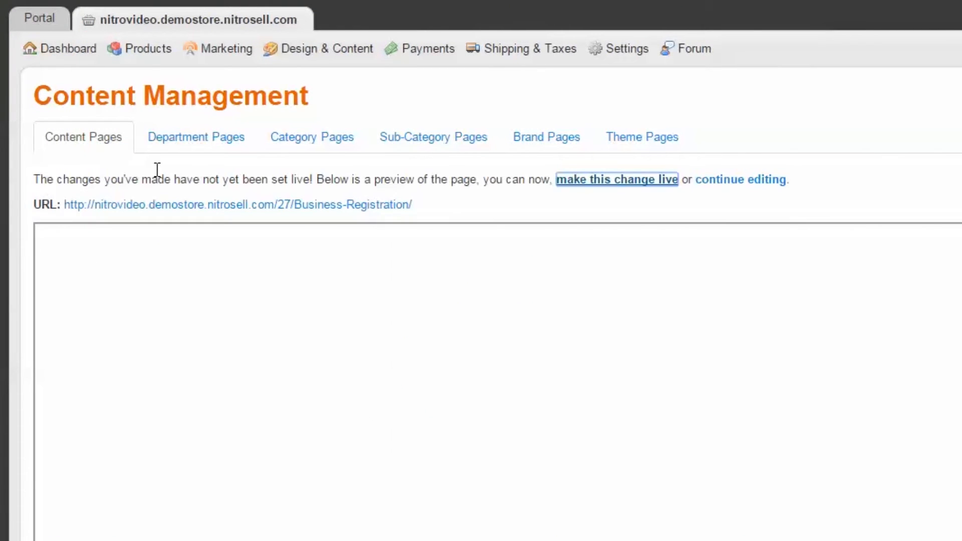
click(616, 179)
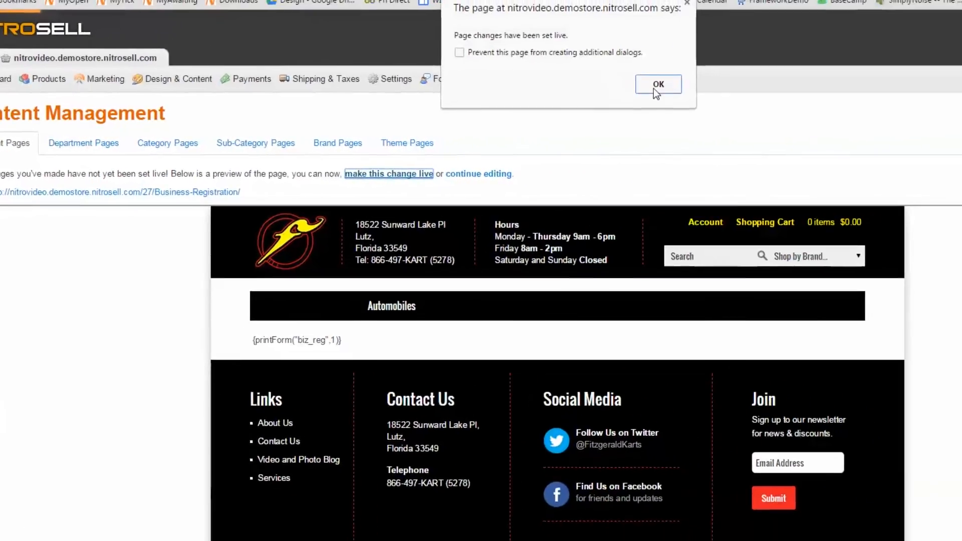
click(658, 84)
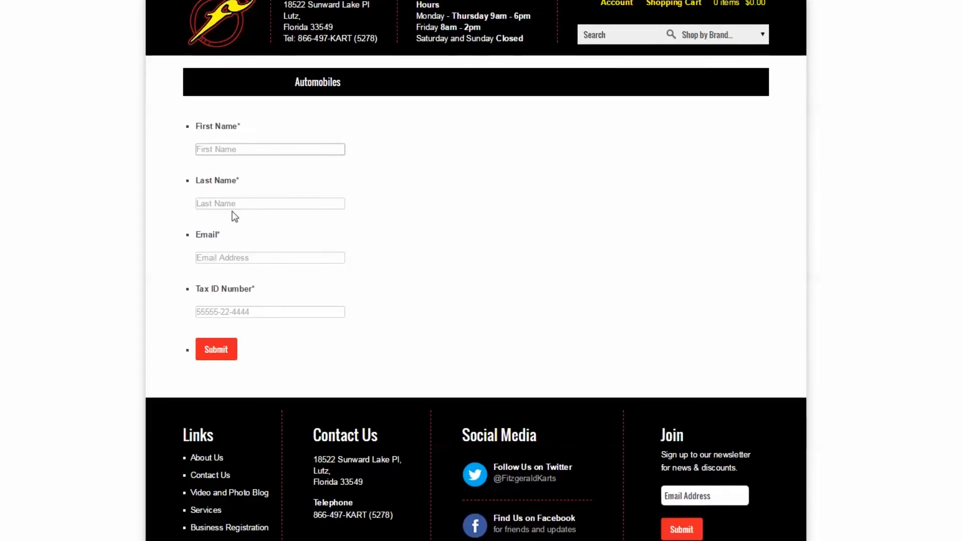
Step: Fill in the business registration form with test details and submit it
text(Guy)
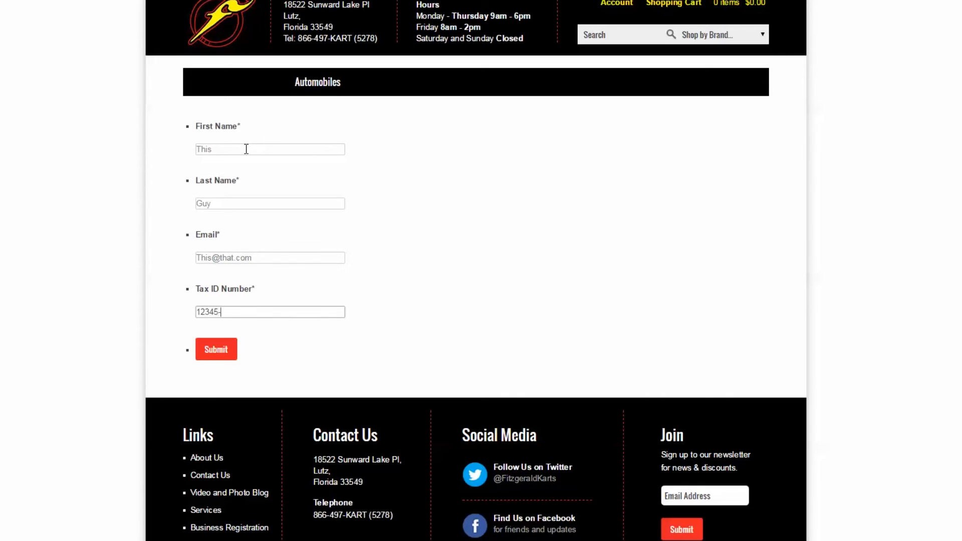
click(215, 348)
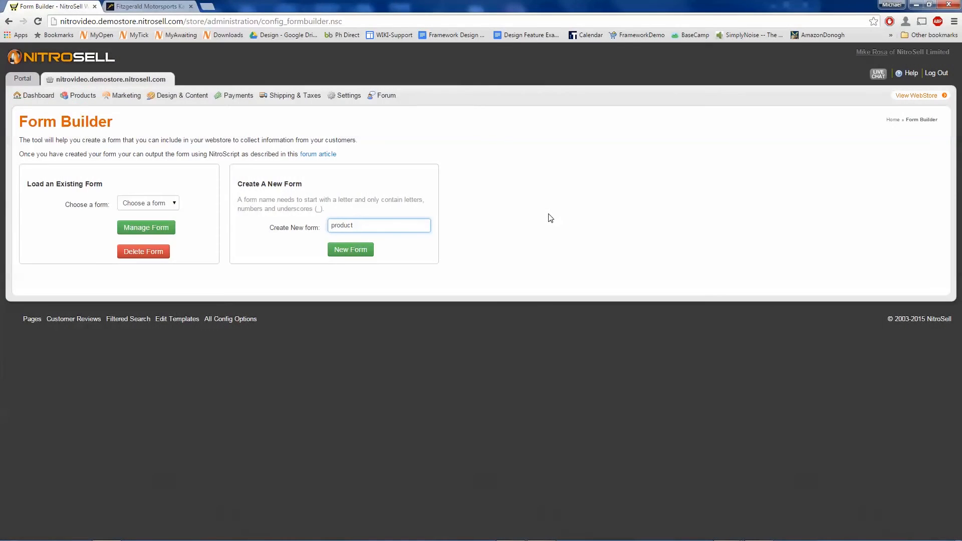
Step: Create the product form and add a radio choice field and a dropdown menu field
click(379, 225)
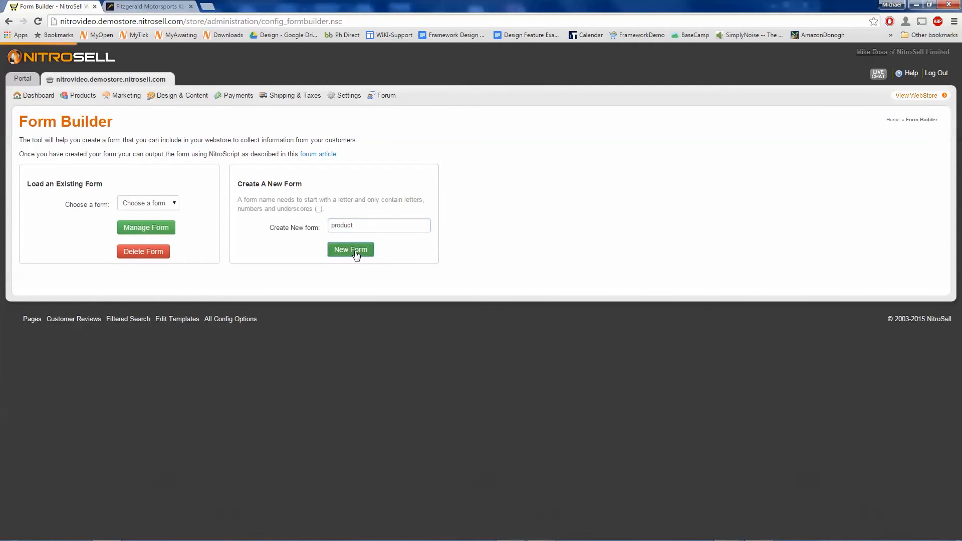
click(351, 249)
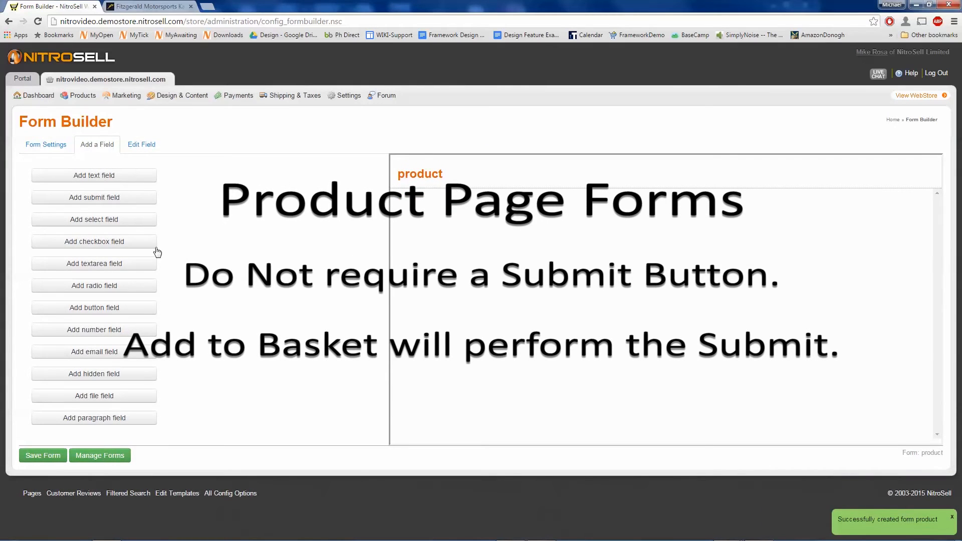
click(93, 286)
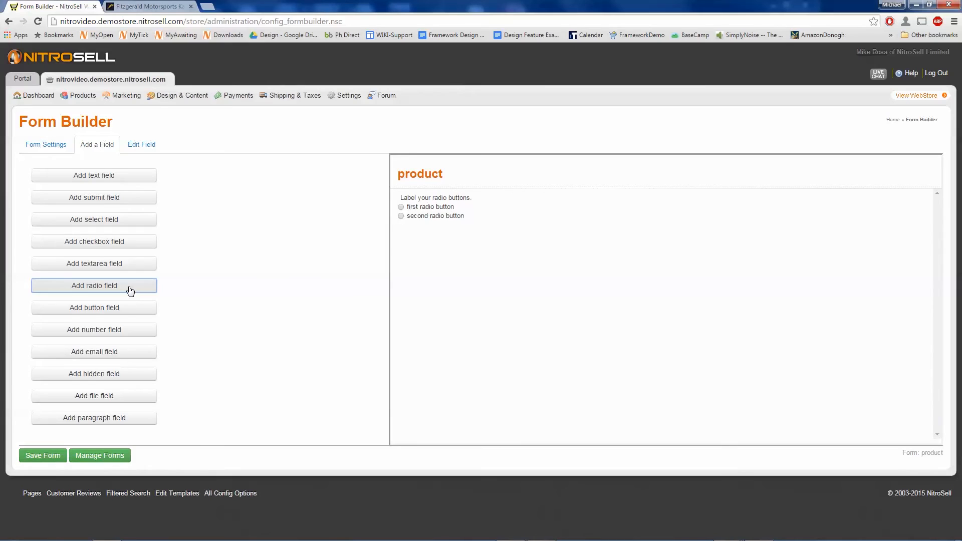
click(95, 219)
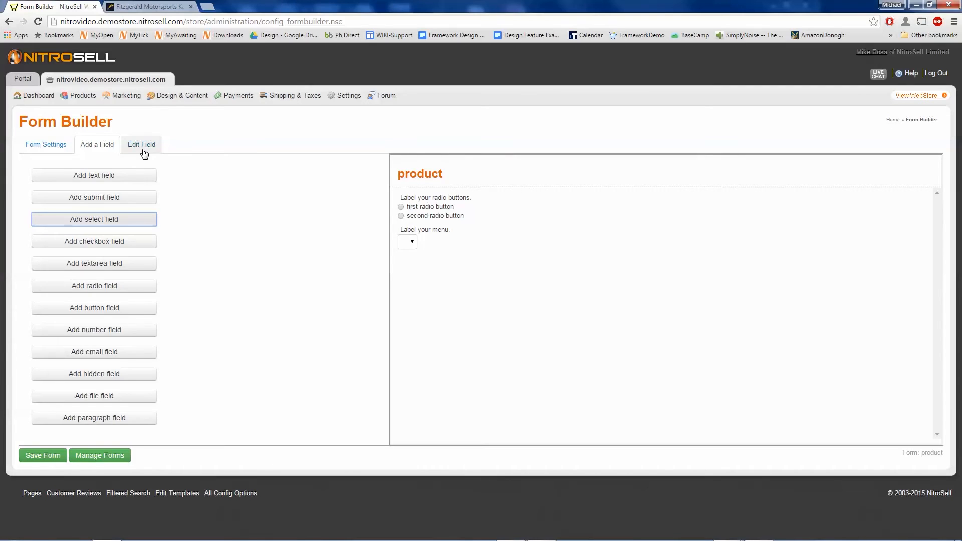
Step: Relabel the radio field as Color in Edit Field
click(141, 144)
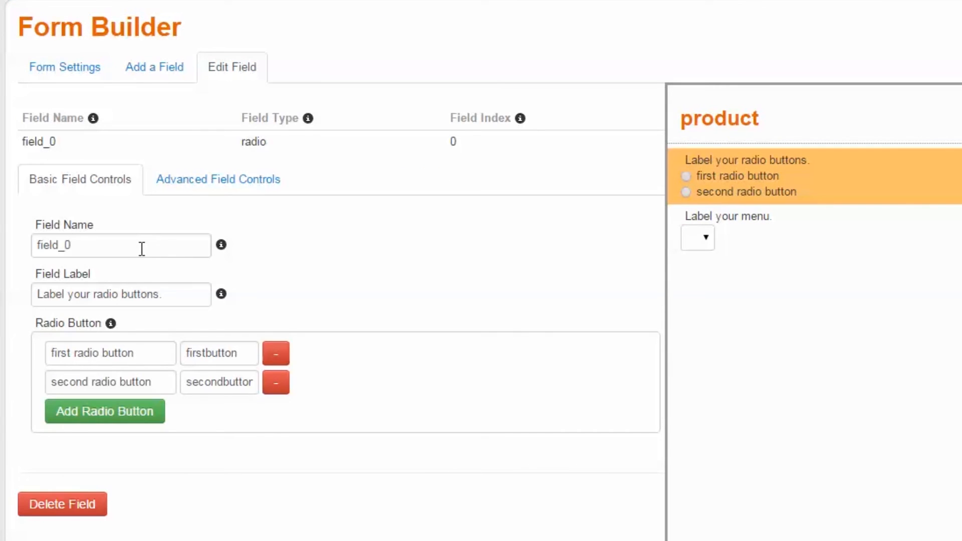
text(Colo)
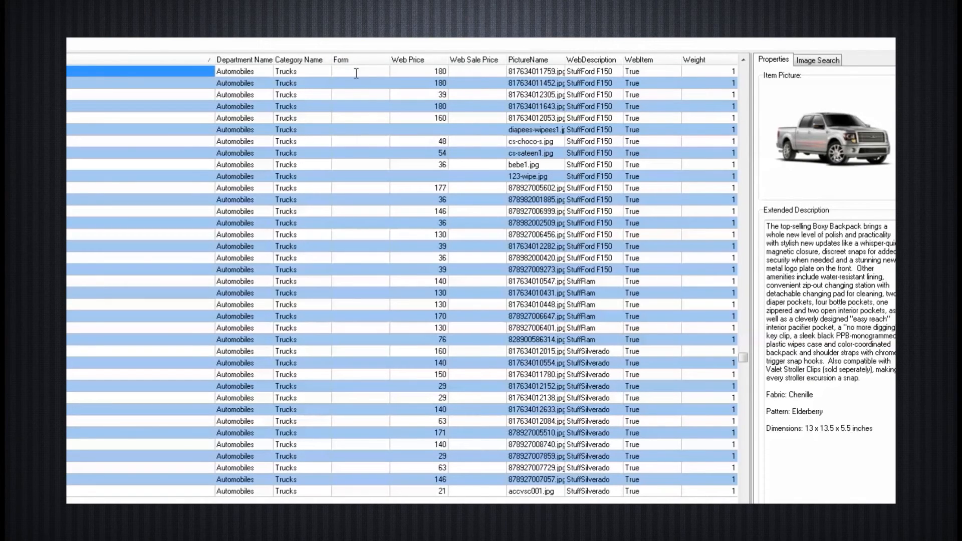
Step: Set the Form column to product and paste it to all truck item rows
text(product)
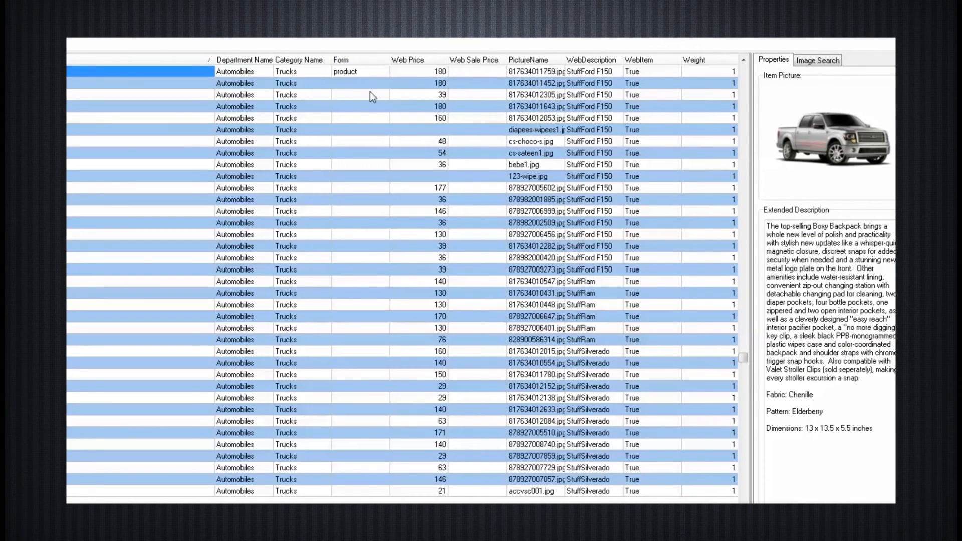
click(359, 83)
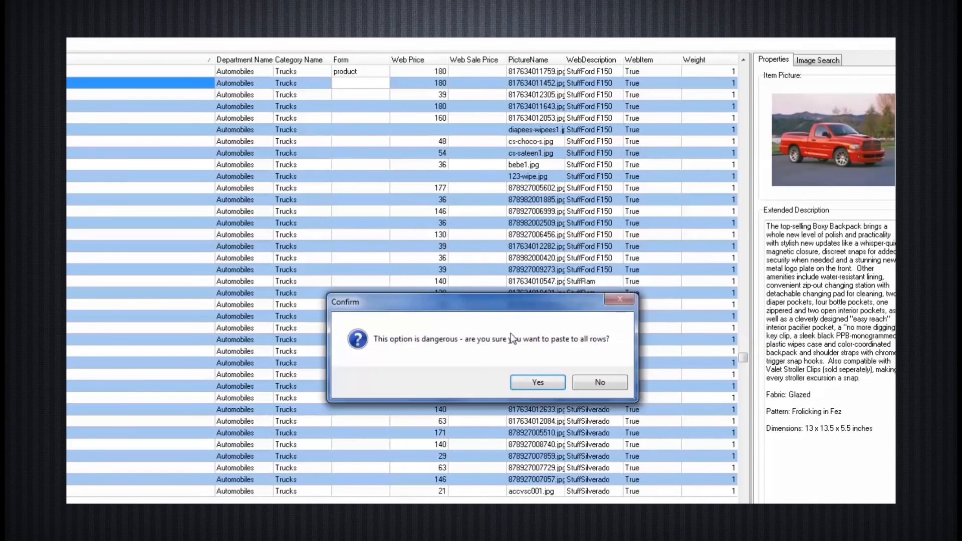
click(536, 382)
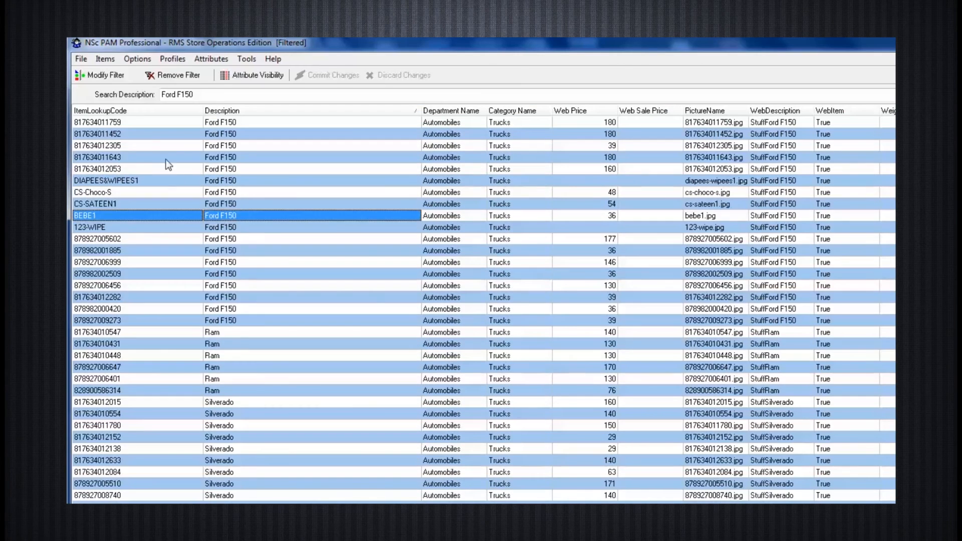
Step: Add an item field named product_weblinxcustomtext8 in NSc Sync
click(211, 58)
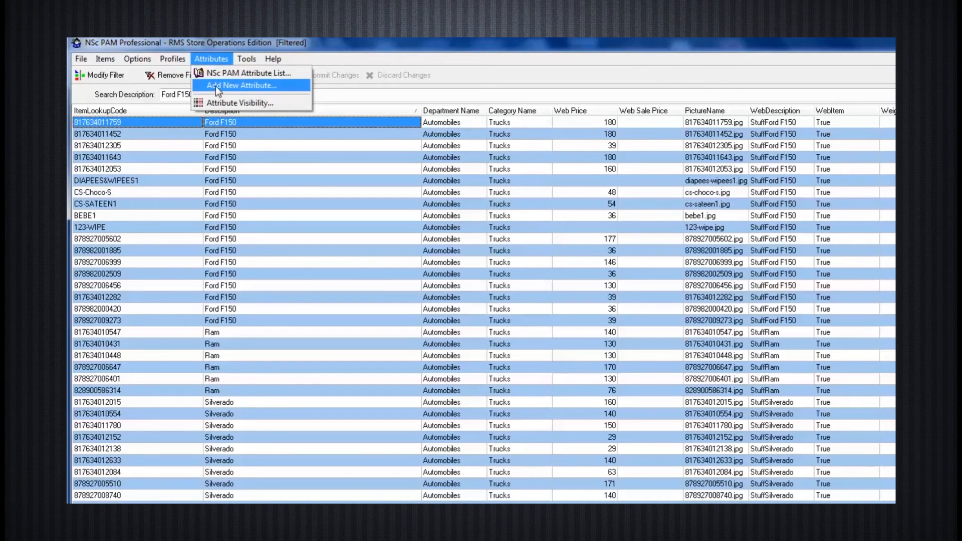
click(239, 85)
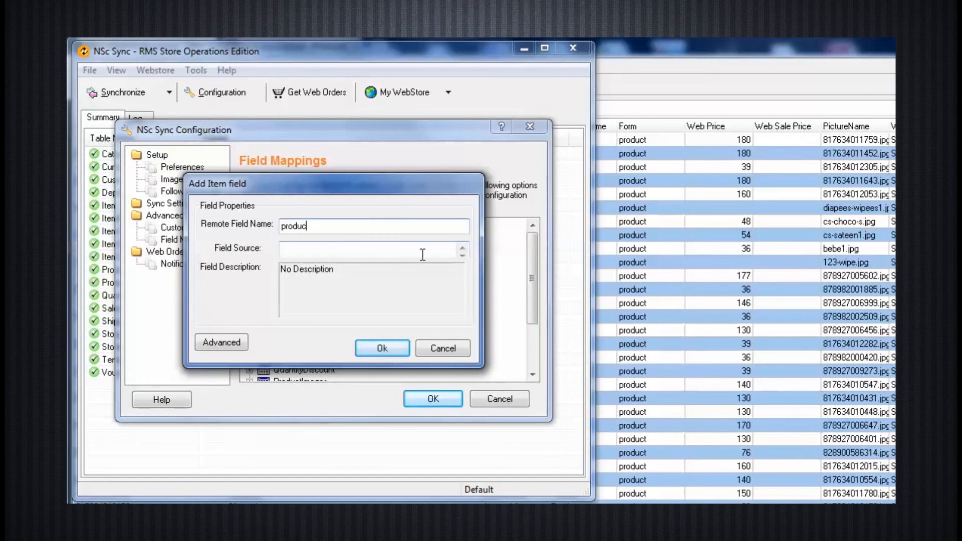
text(_weblinxcustomtext8)
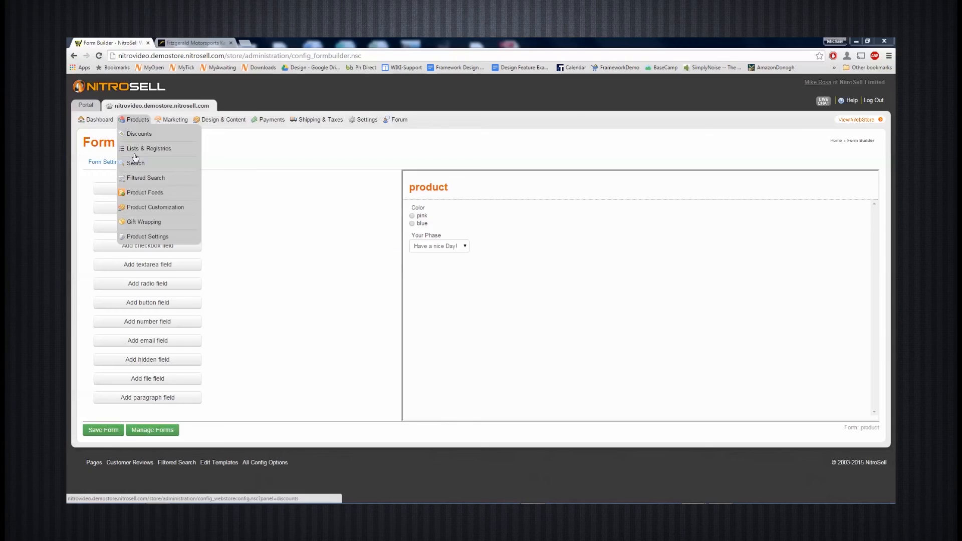
Step: Synchronize the items in NSc Sync and dismiss the finished summary
click(154, 207)
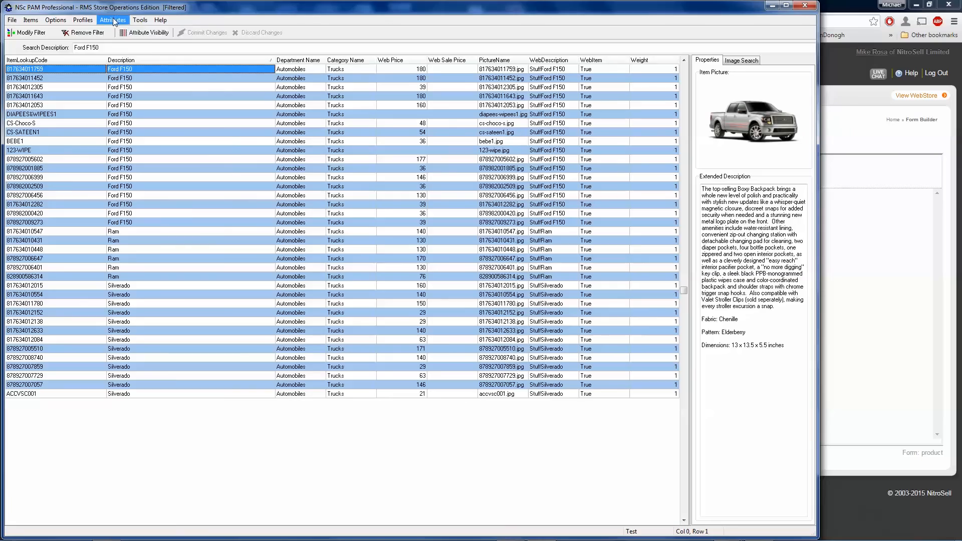
click(112, 20)
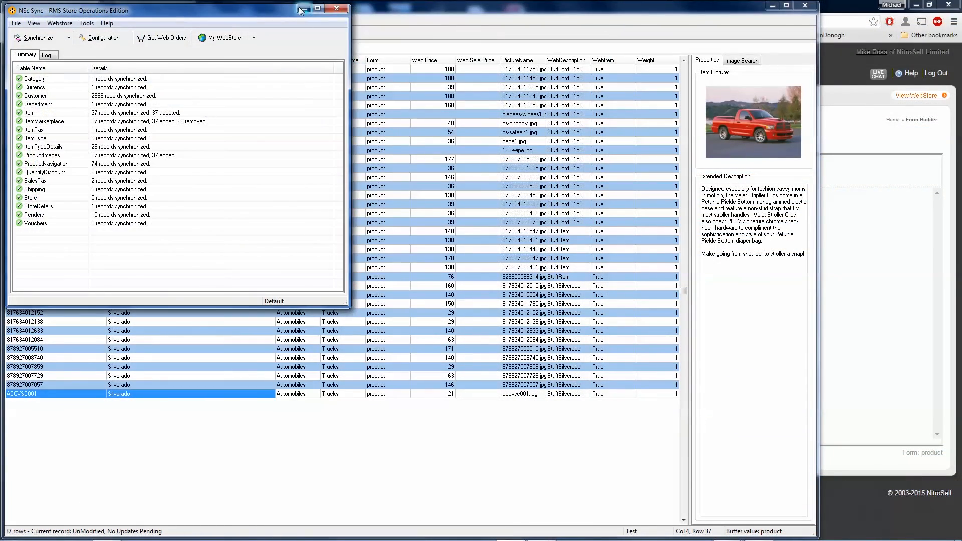
click(82, 95)
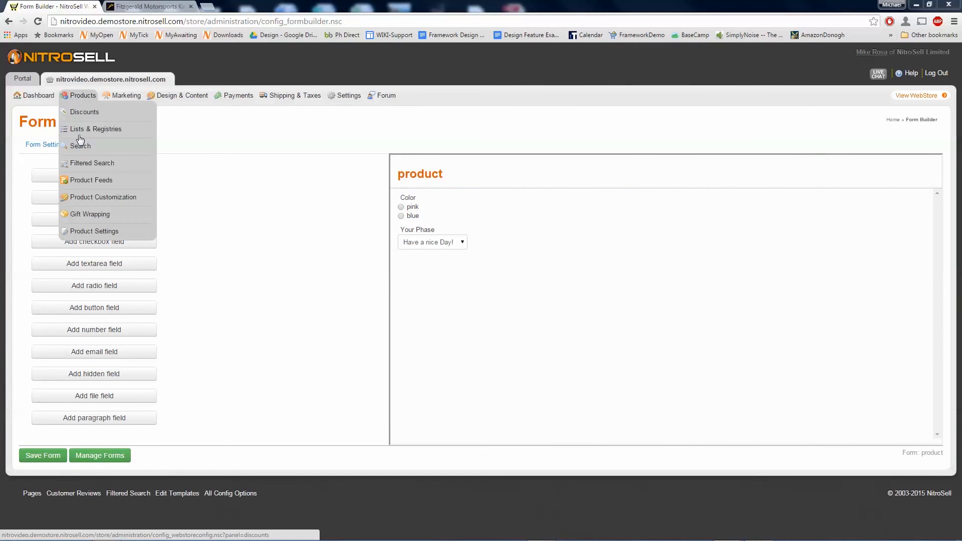
Step: Enable single-form Product Customization using the weblinxcustomtext field holding the form name
click(103, 197)
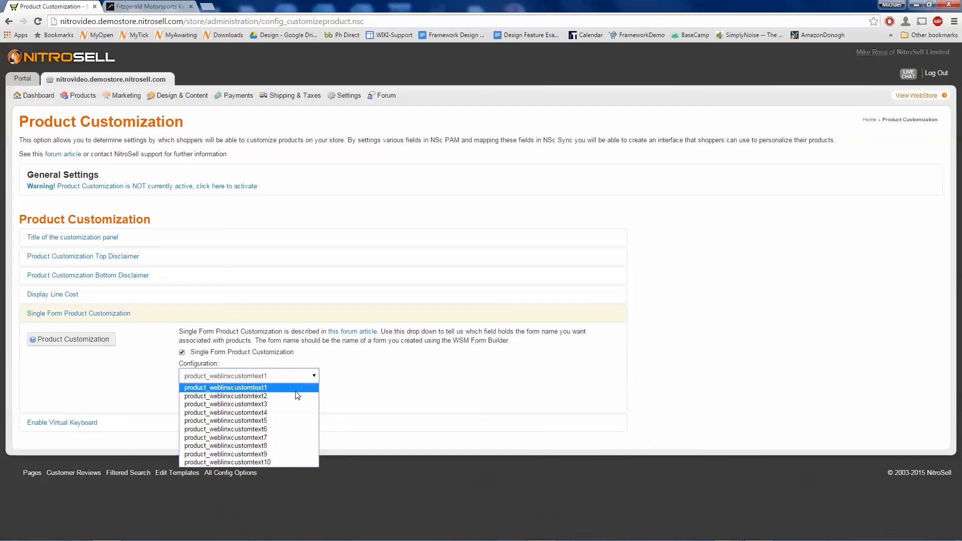
click(225, 445)
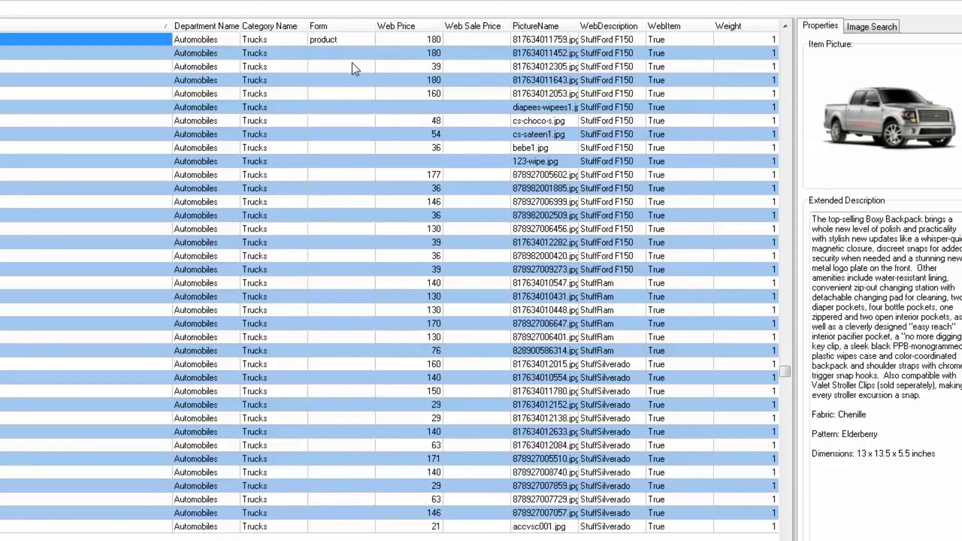
Step: Paste product into the Form column for all 37 items and commit the changes
click(340, 53)
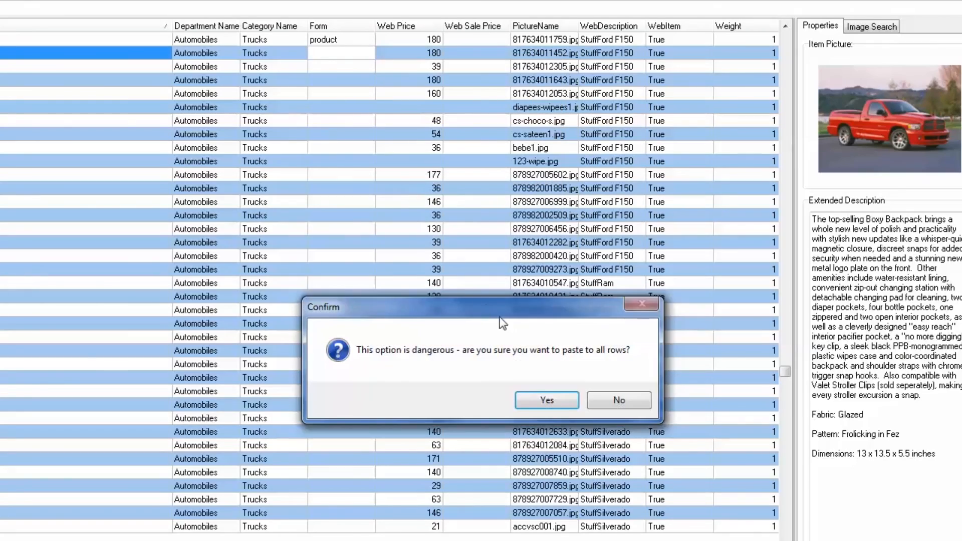
click(545, 399)
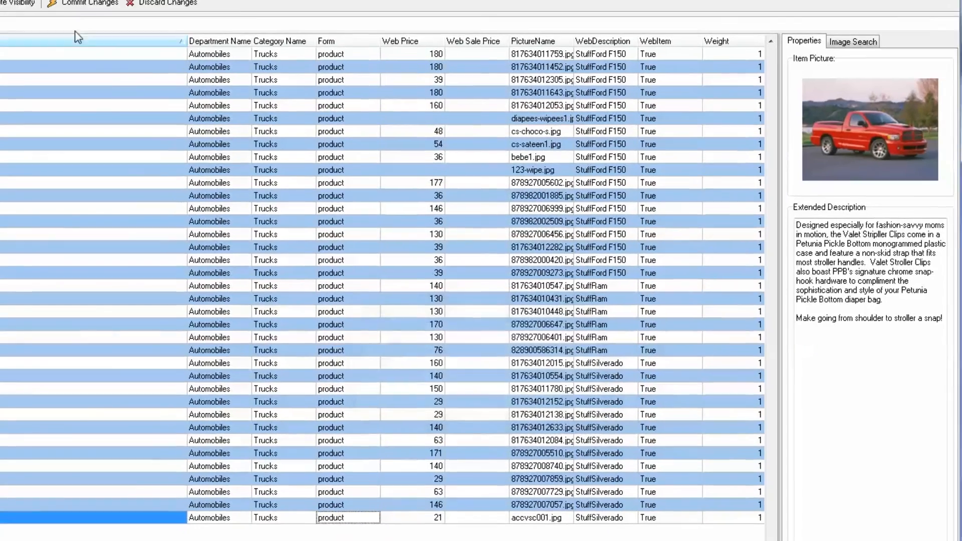
click(90, 3)
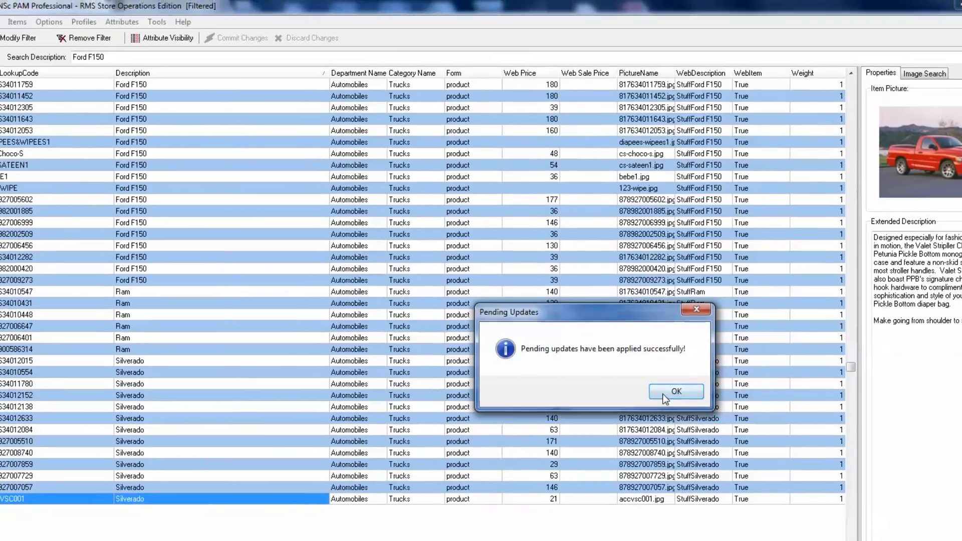
click(675, 392)
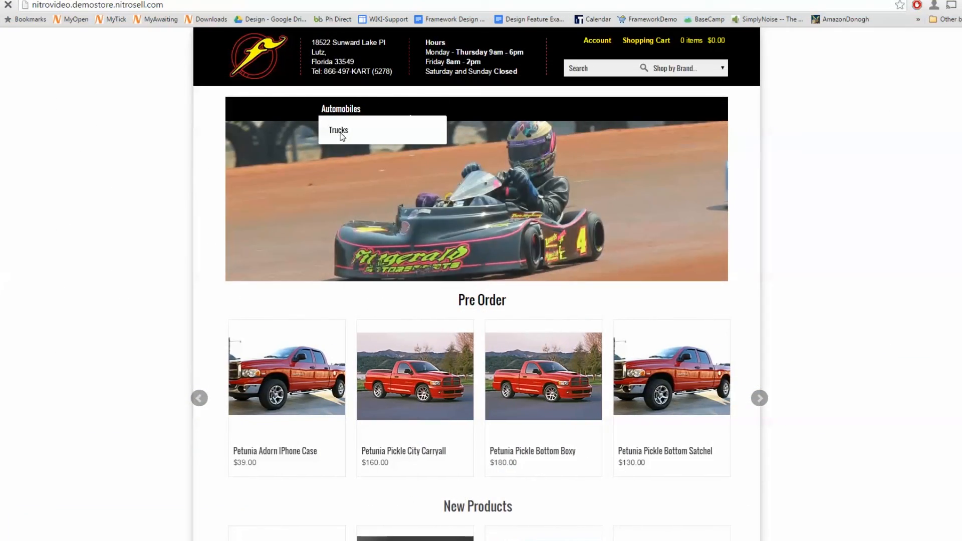
Step: Add A Truck to the basket with Color pink and Your Phase 'Take a Hike!'
click(338, 130)
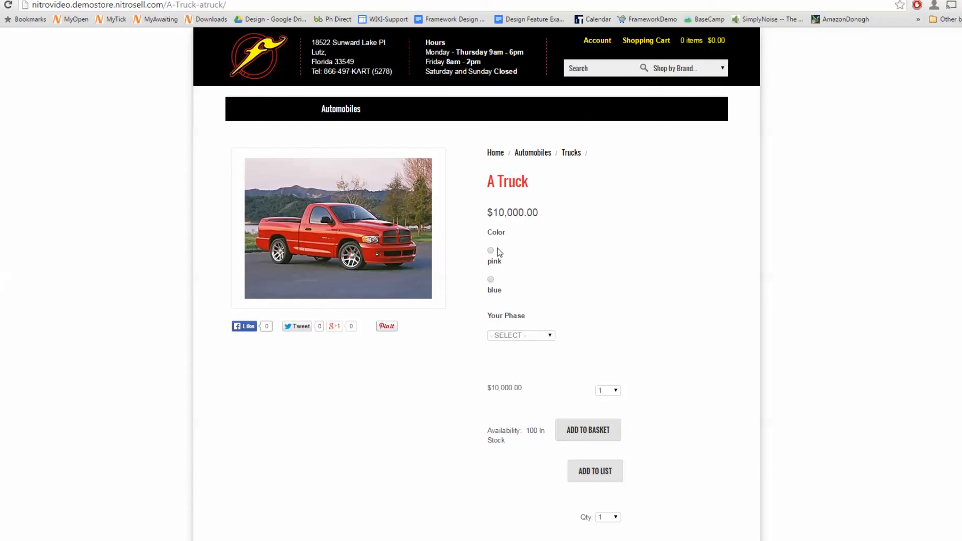
mouse_move(566, 287)
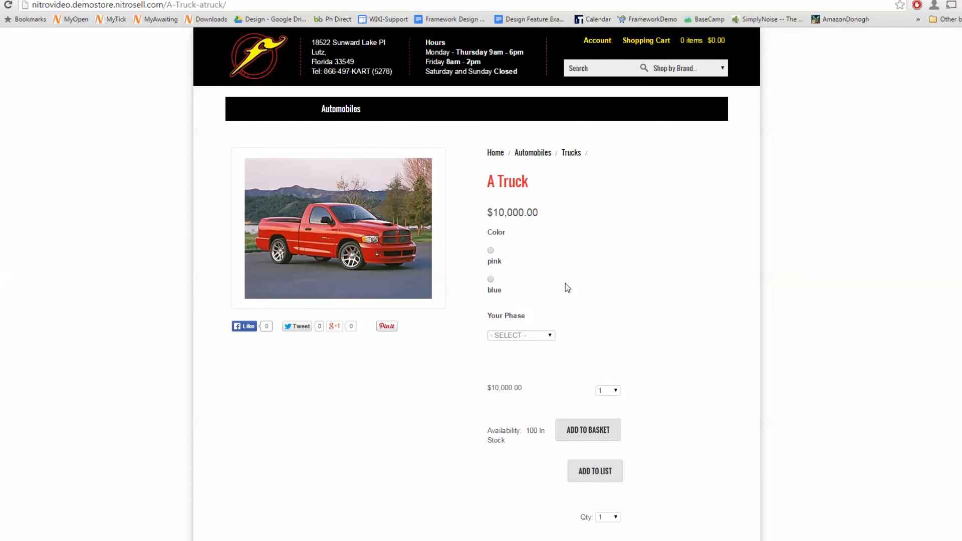
click(490, 250)
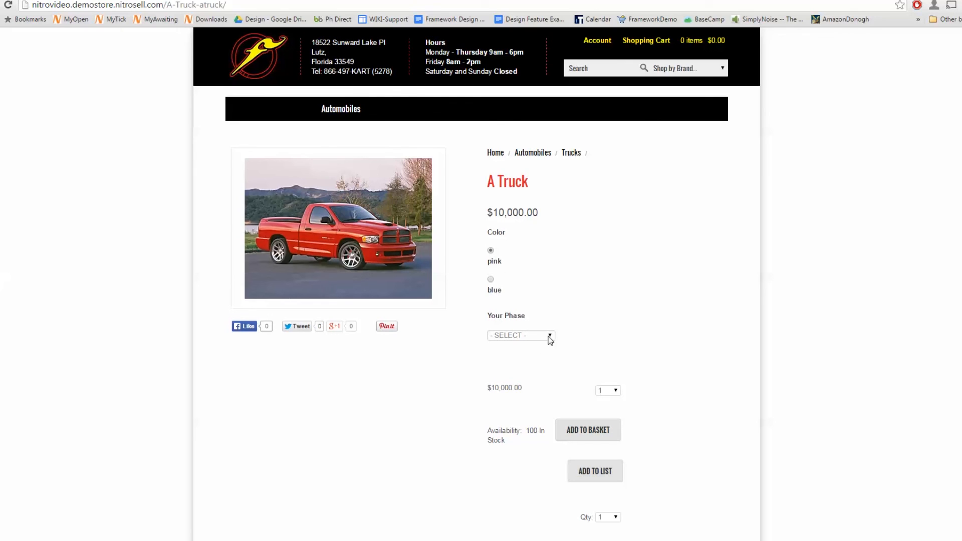
click(520, 335)
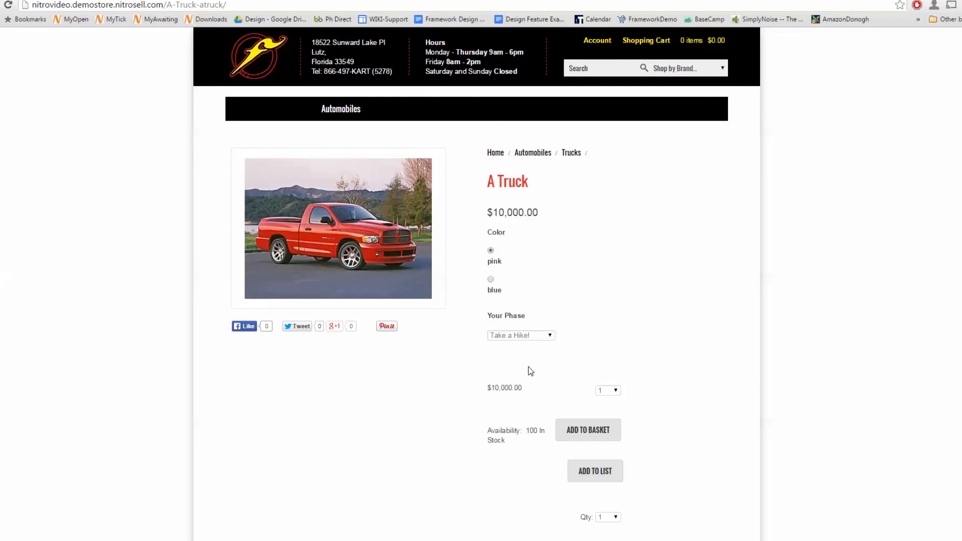
click(586, 429)
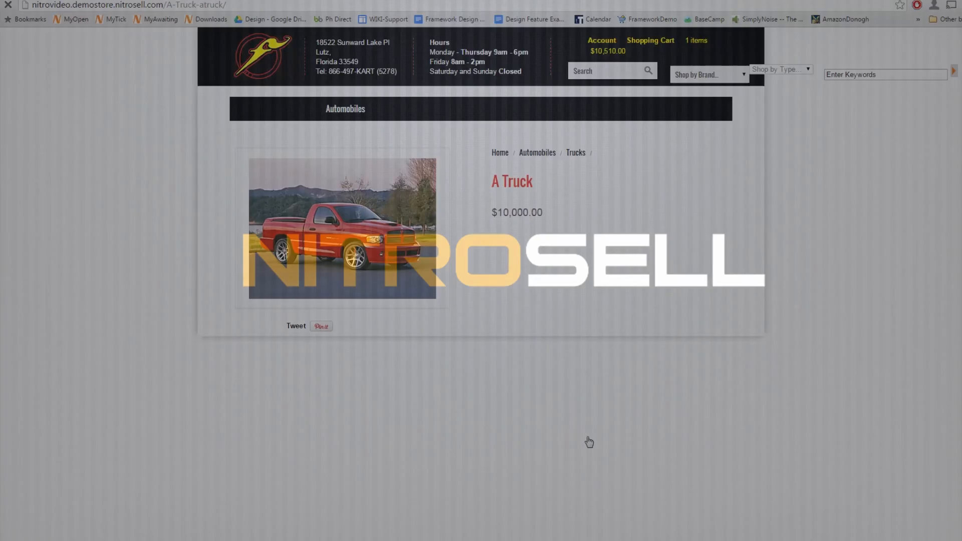